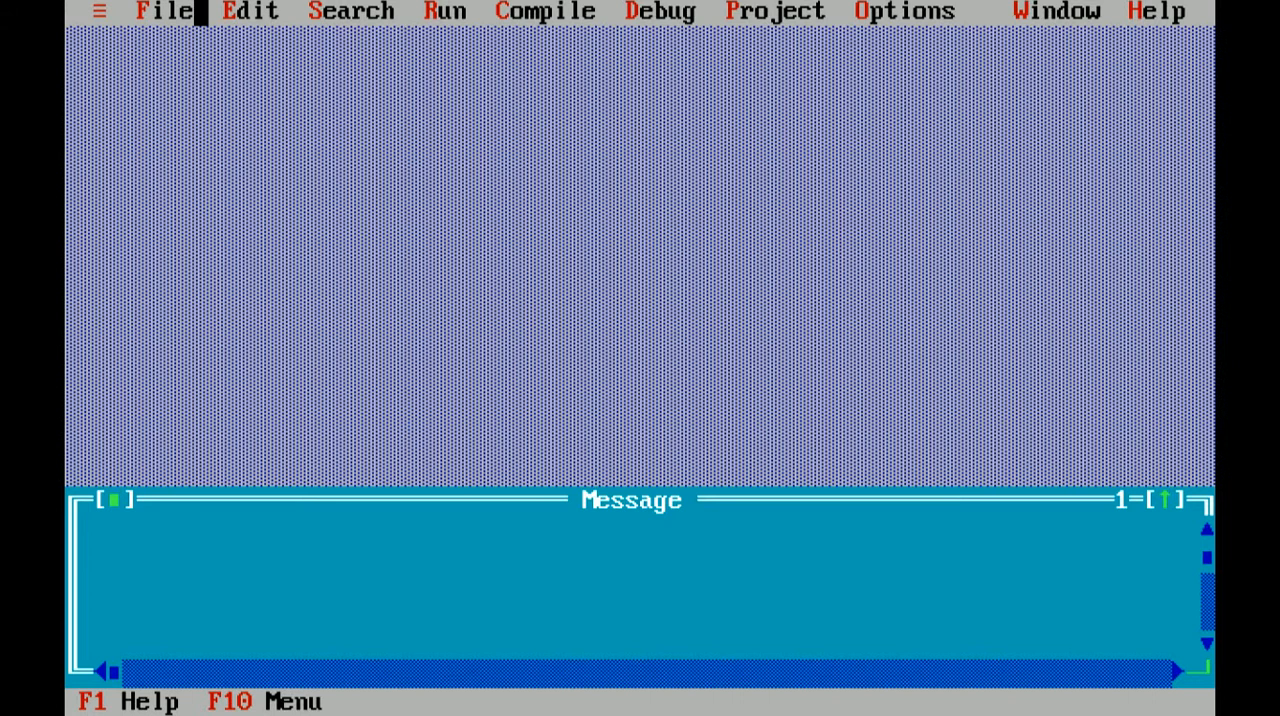
# - Create a new empty source file NONAME04.CPP from the File menu
pyautogui.click(164, 12)
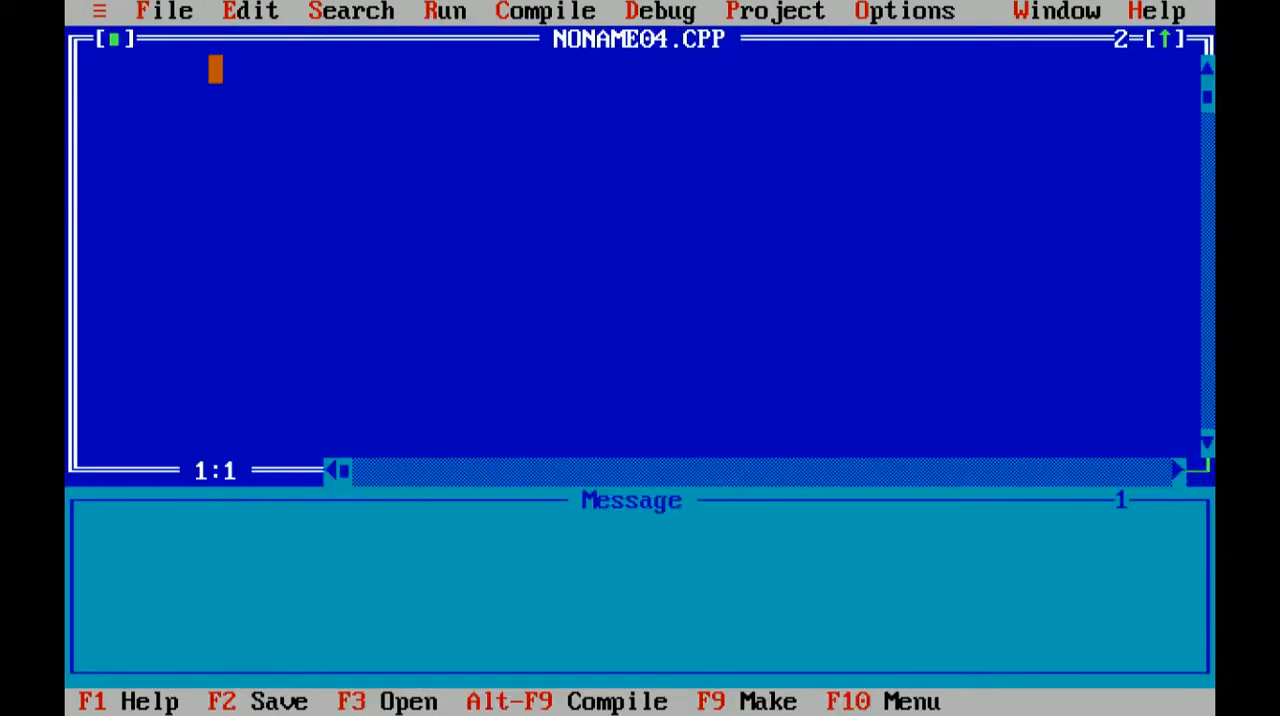
# - Write the line-1 comment //program to calculate average of five numbers
pyautogui.write('//')
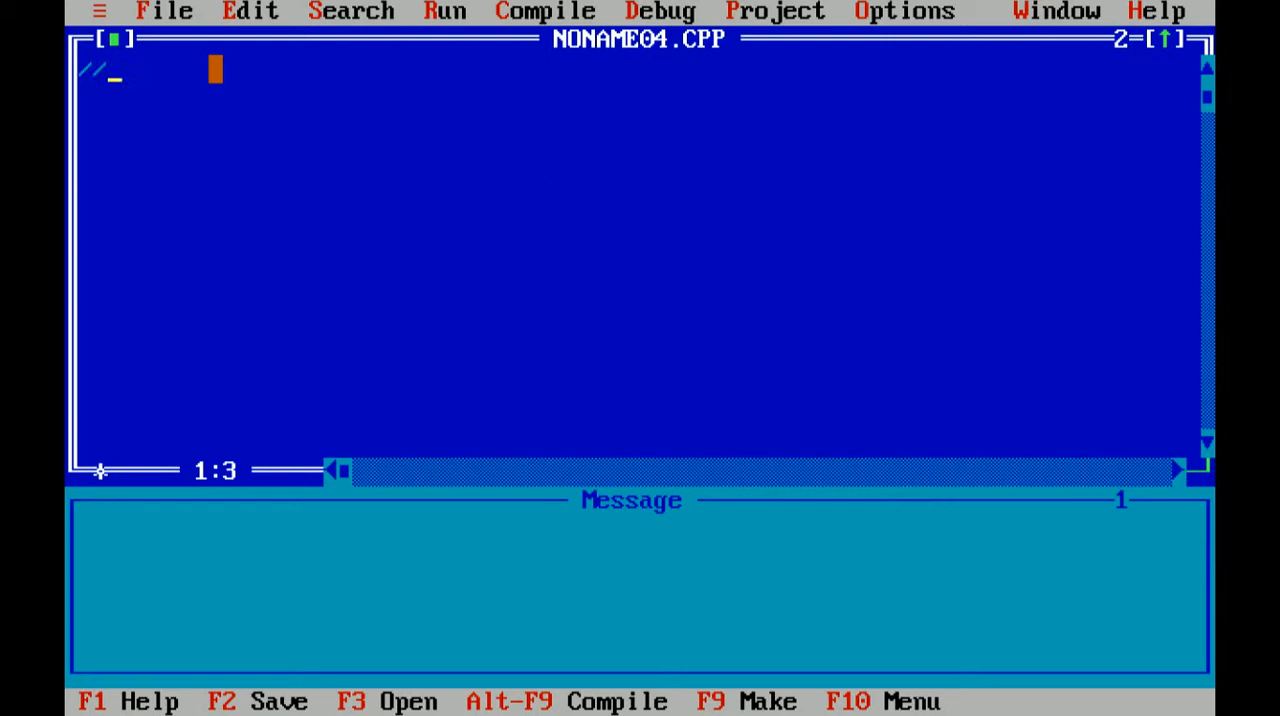
pyautogui.write('program to')
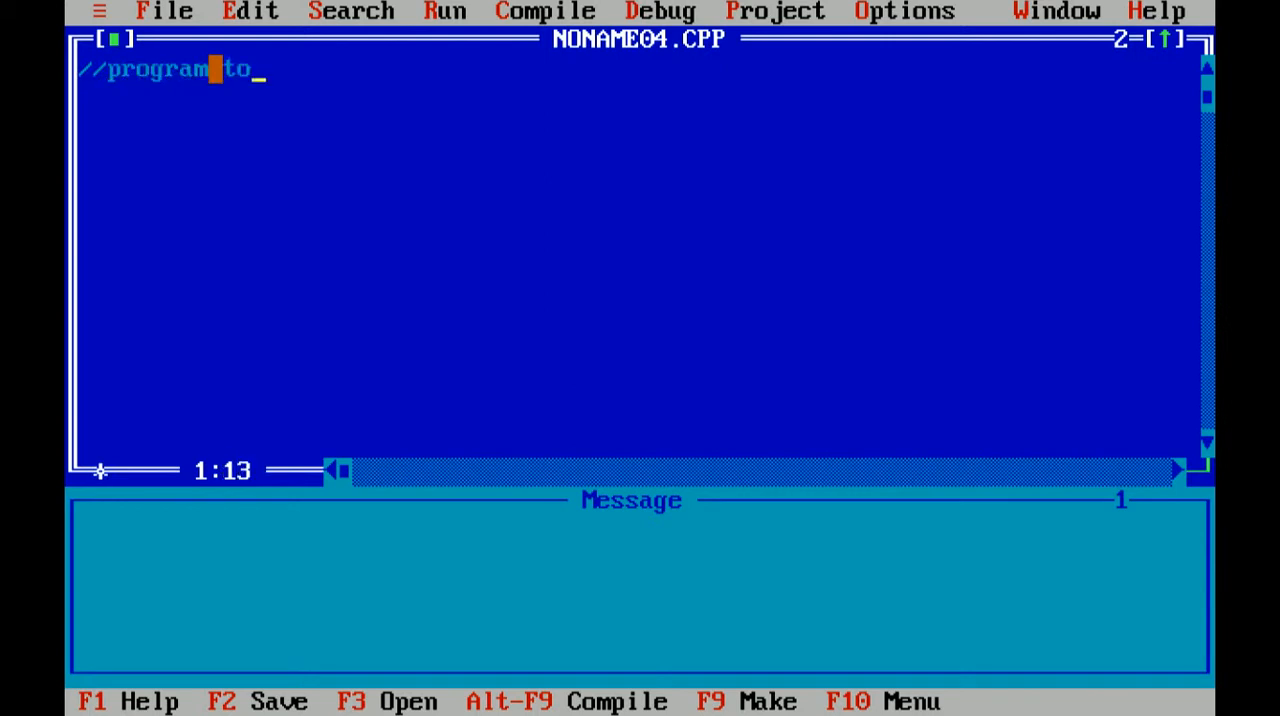
pyautogui.write('calcu')
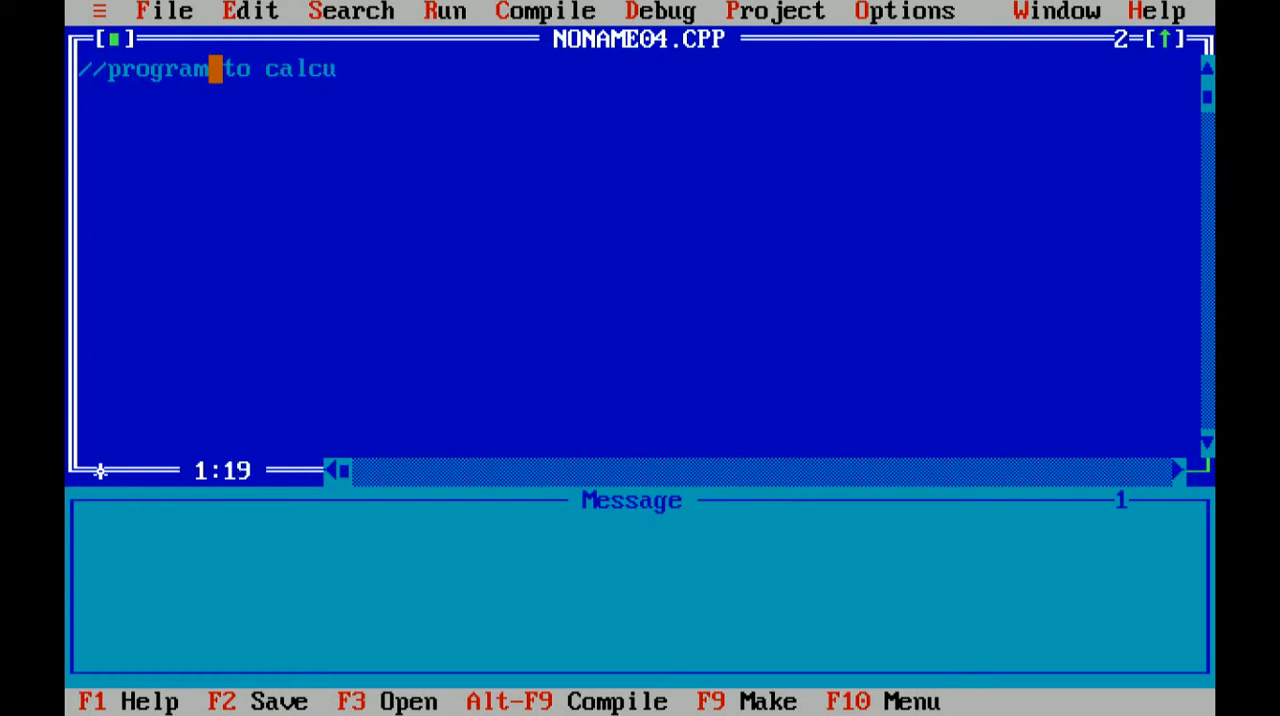
pyautogui.write('late av')
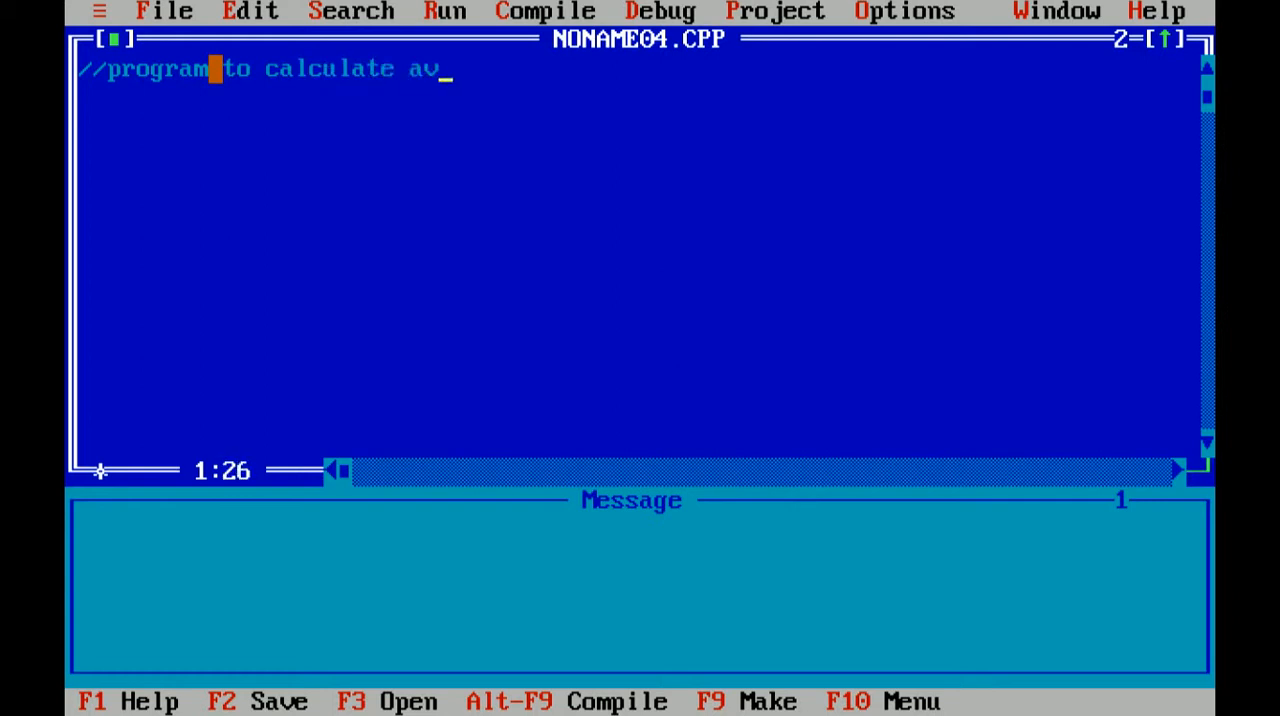
pyautogui.write('erage o')
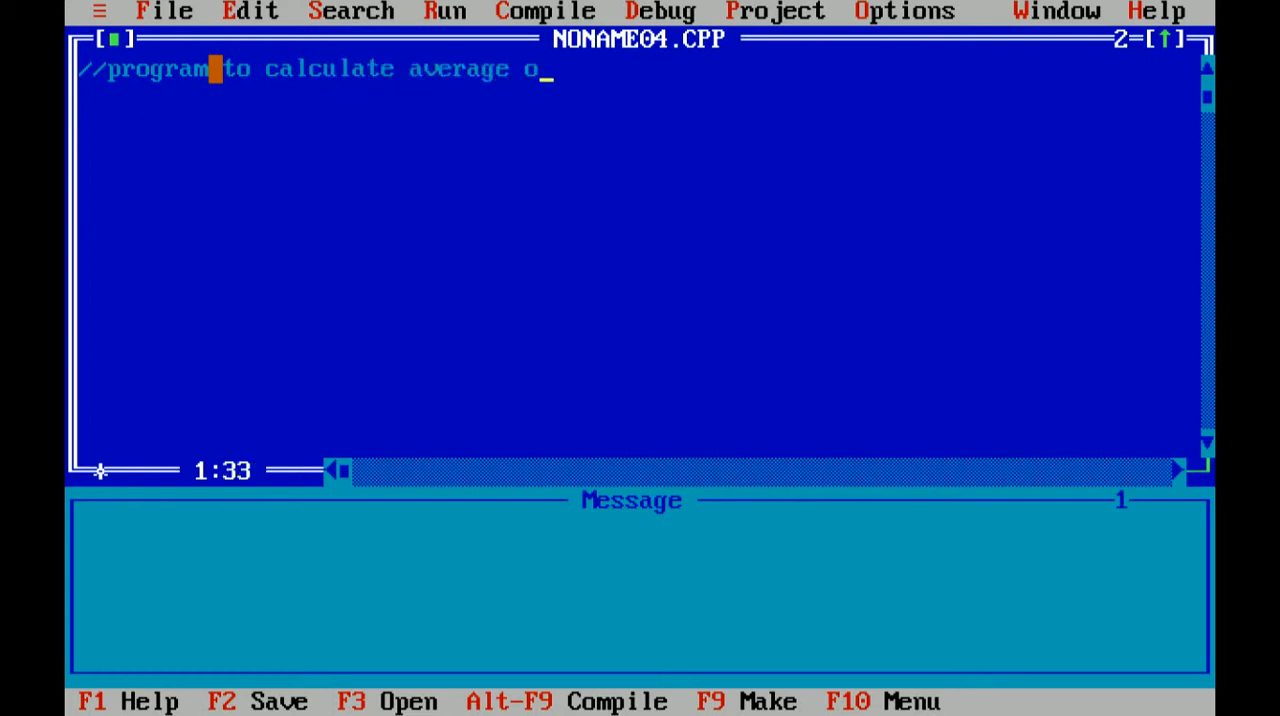
pyautogui.write('f five')
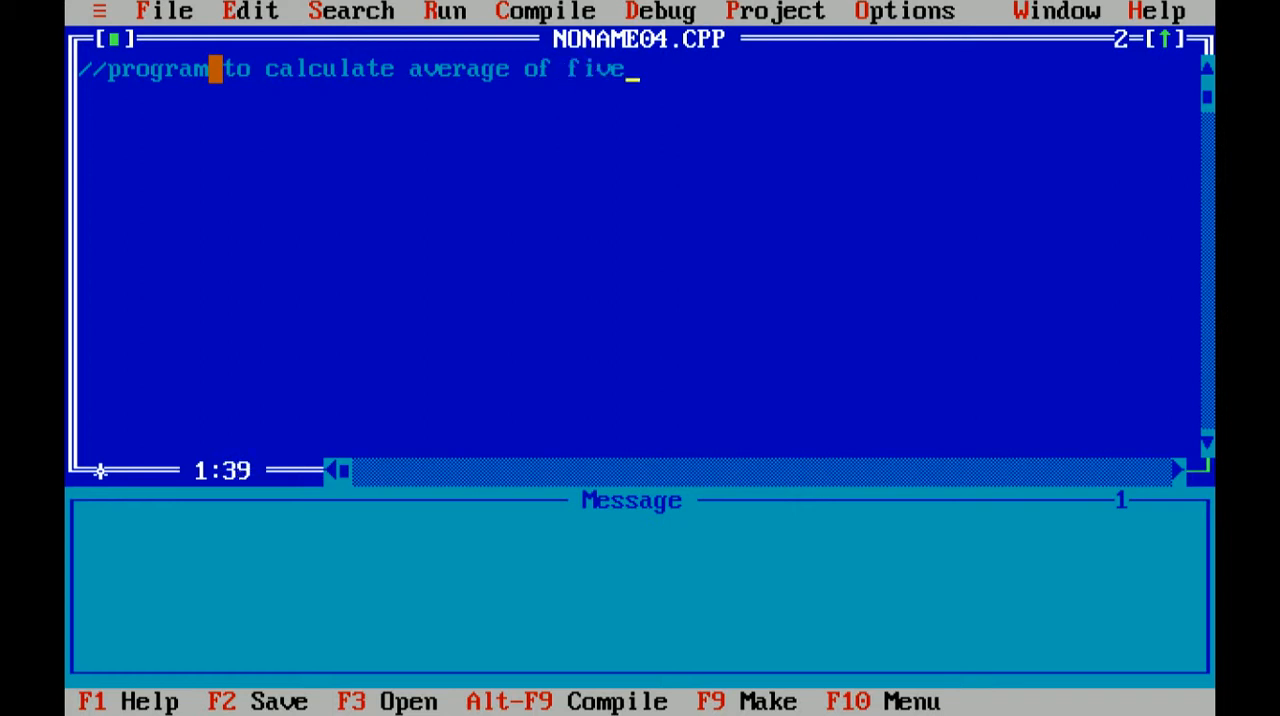
pyautogui.write('numbers')
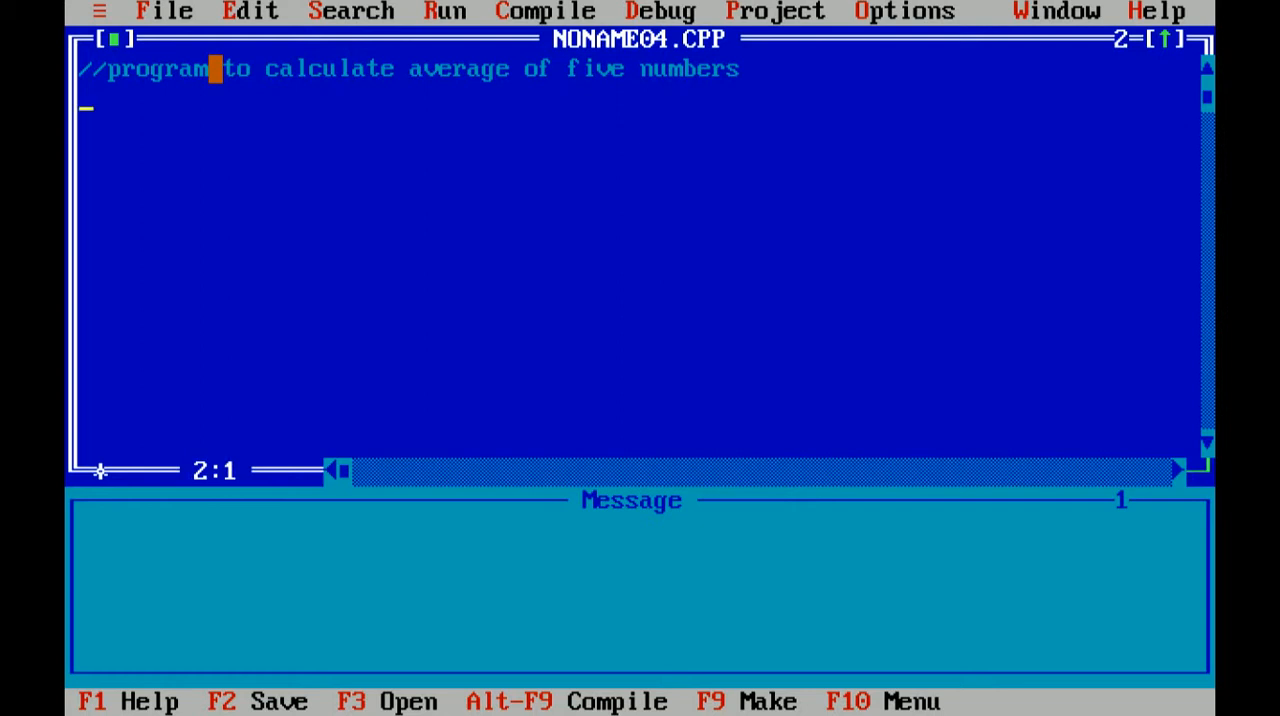
# - Add the header include #include<stdio.h> below the comment
pyautogui.write('#')
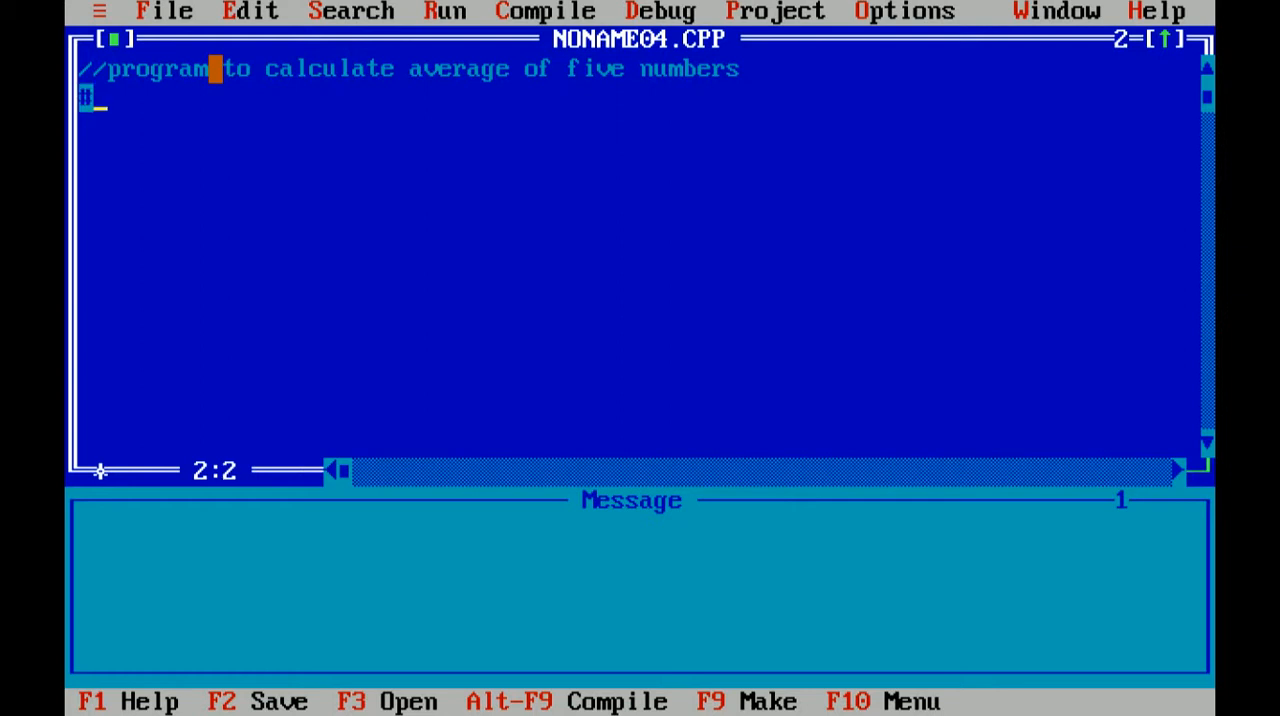
pyautogui.write('#includ')
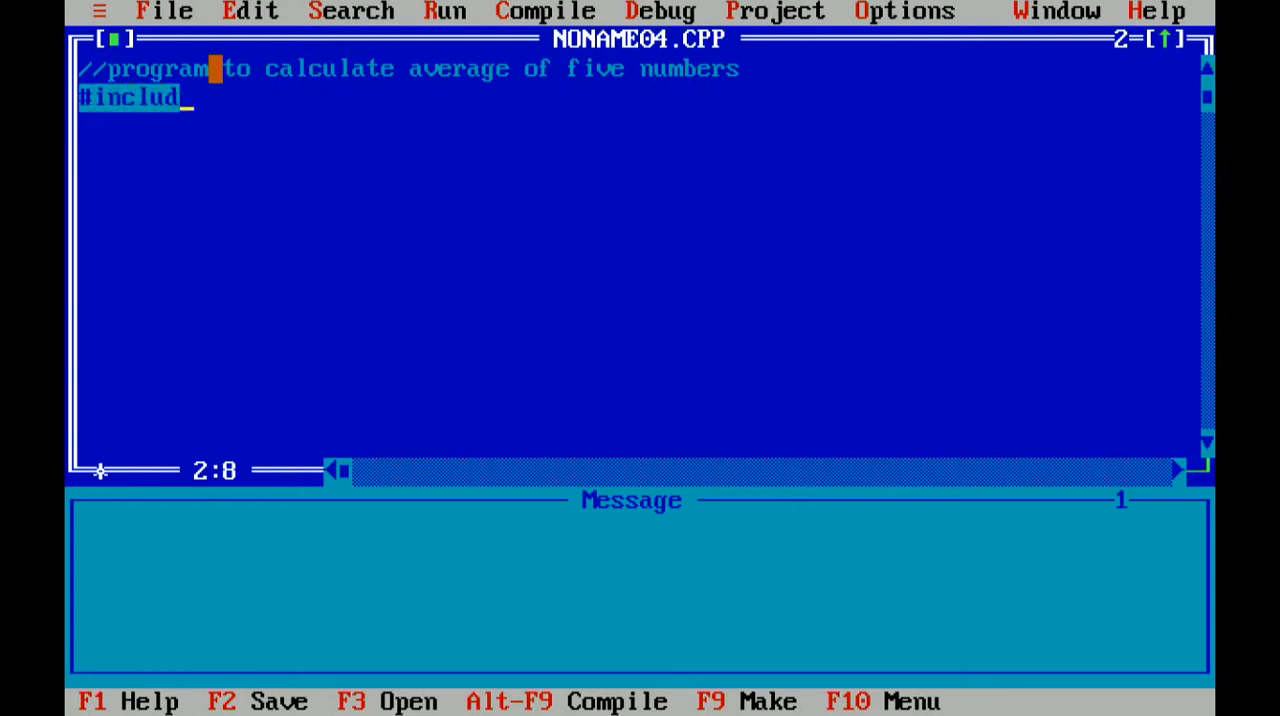
pyautogui.write('e<st')
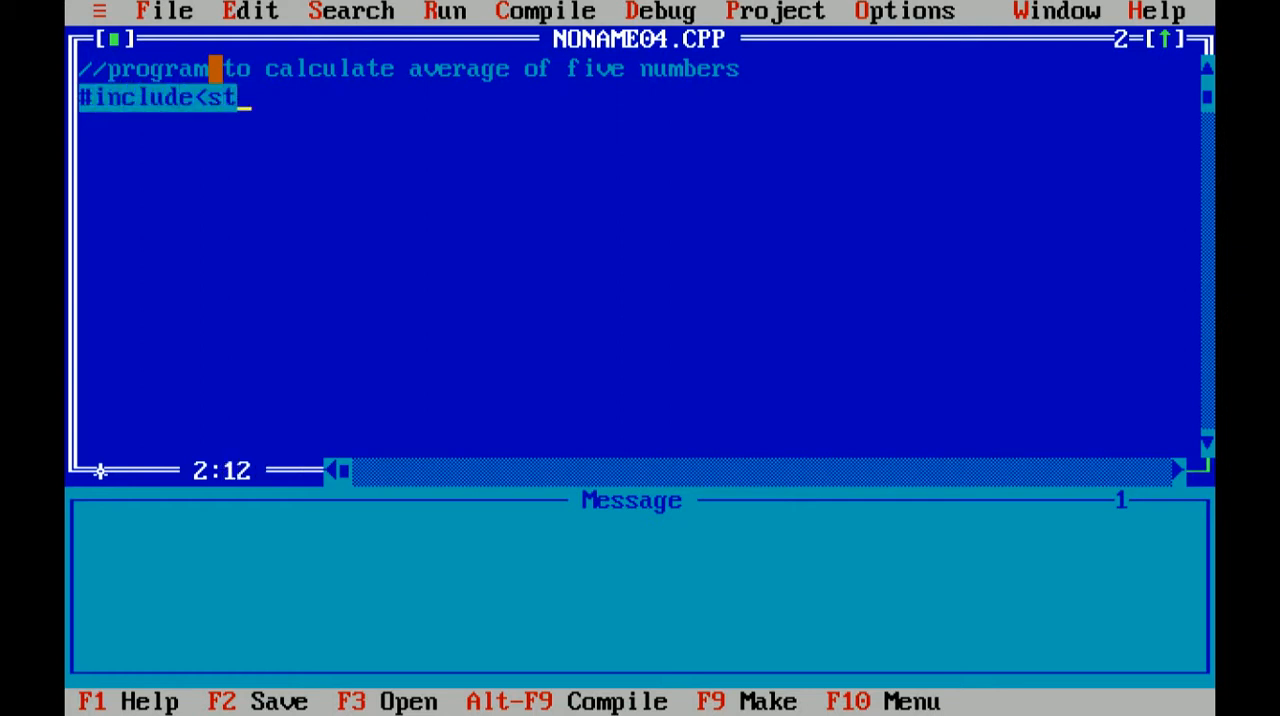
pyautogui.write('dio.')
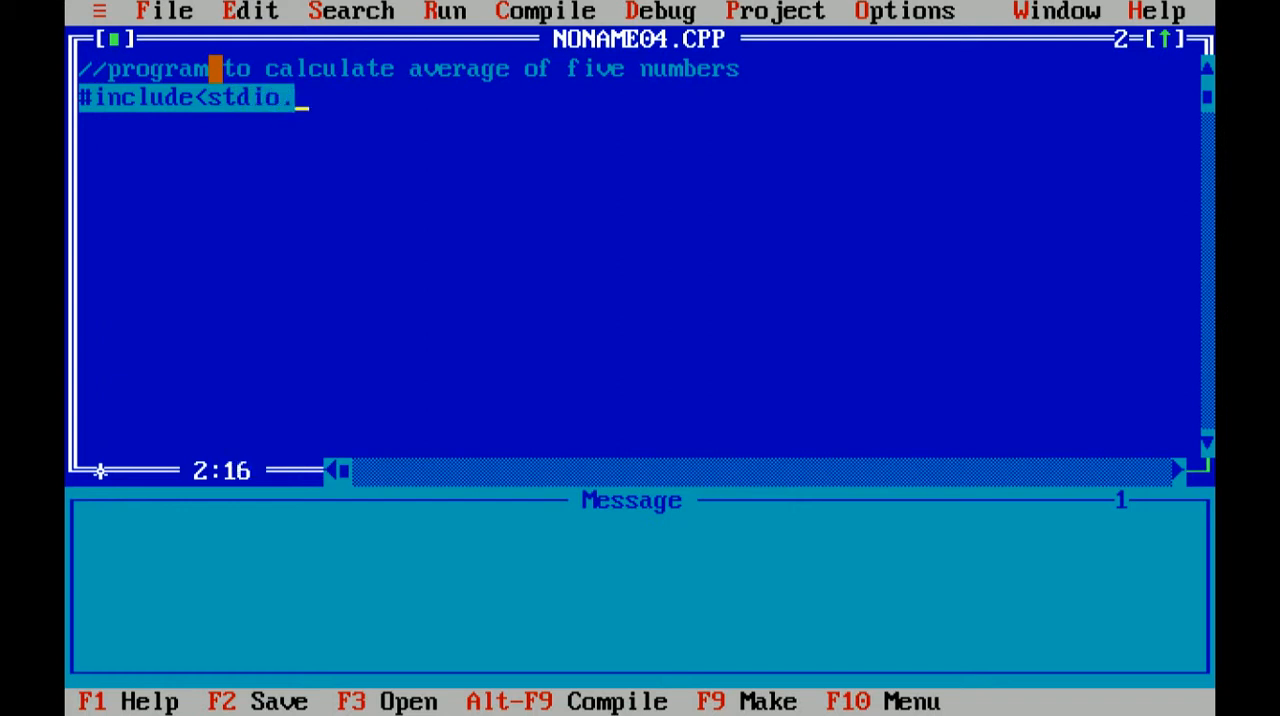
pyautogui.write('h>')
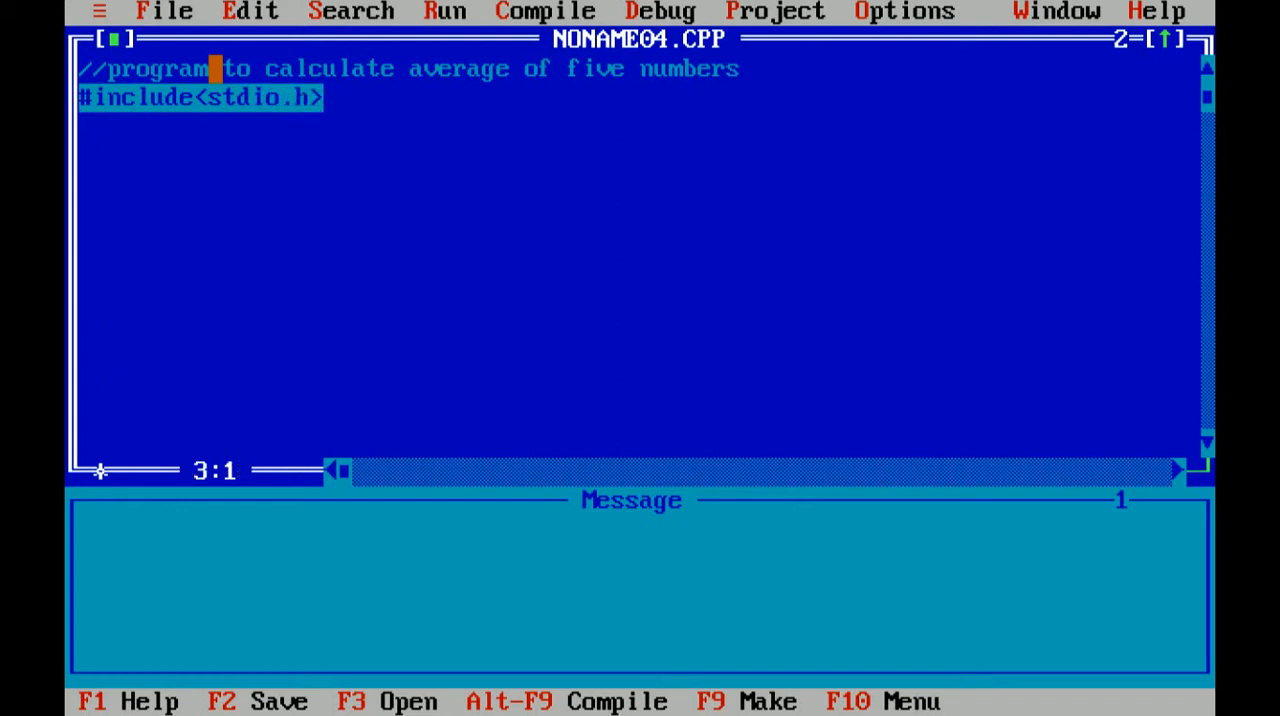
# - Add the second header include #include<conio.h> on the next line
pyautogui.write('#inc')
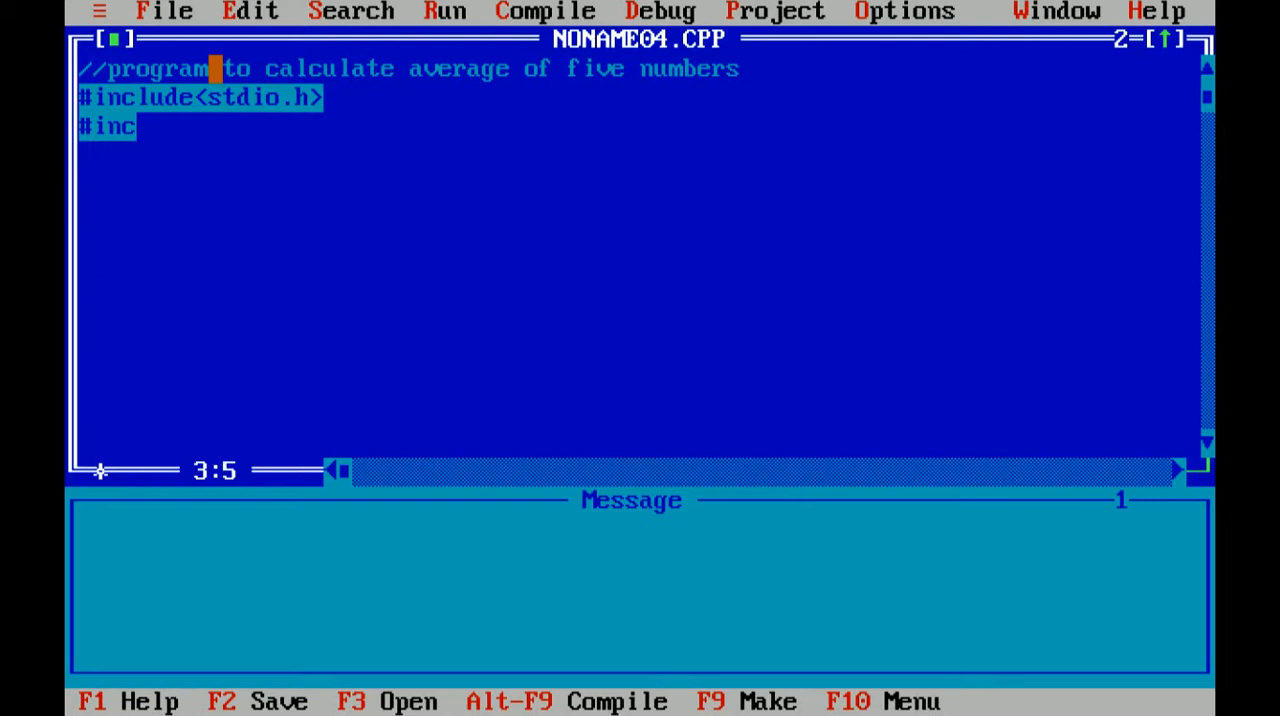
pyautogui.write('lude<')
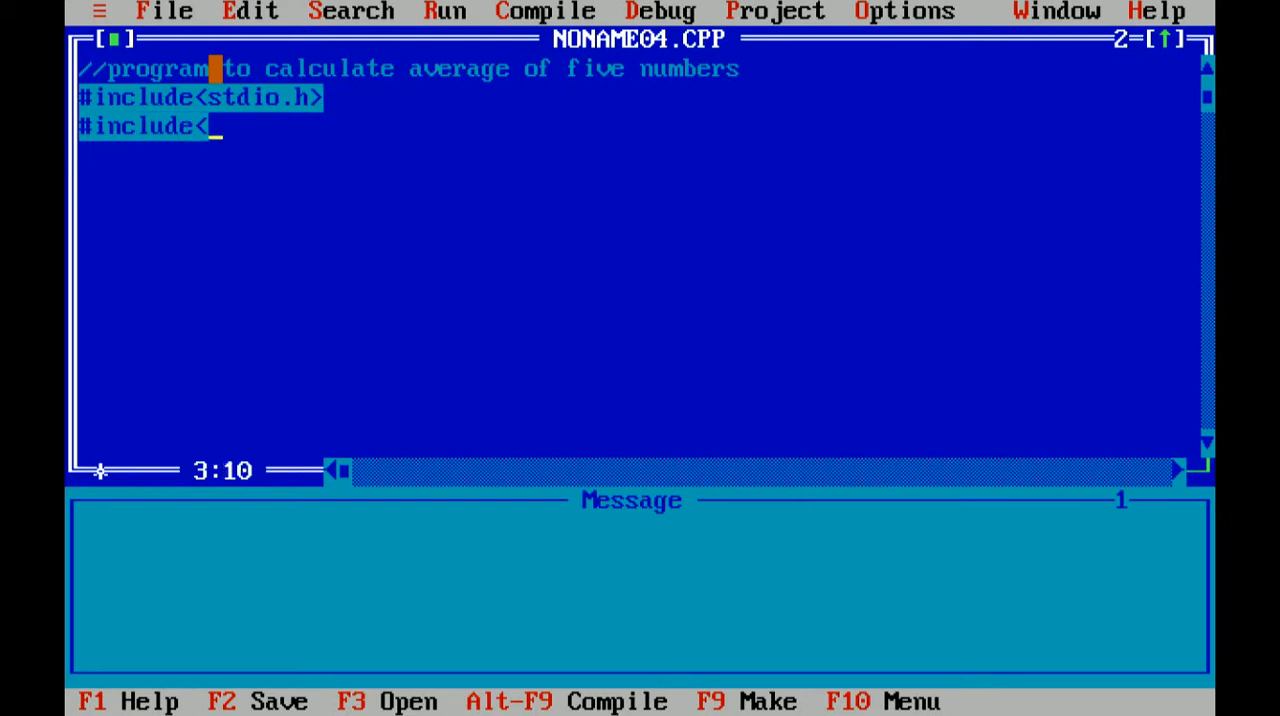
pyautogui.write('conio')
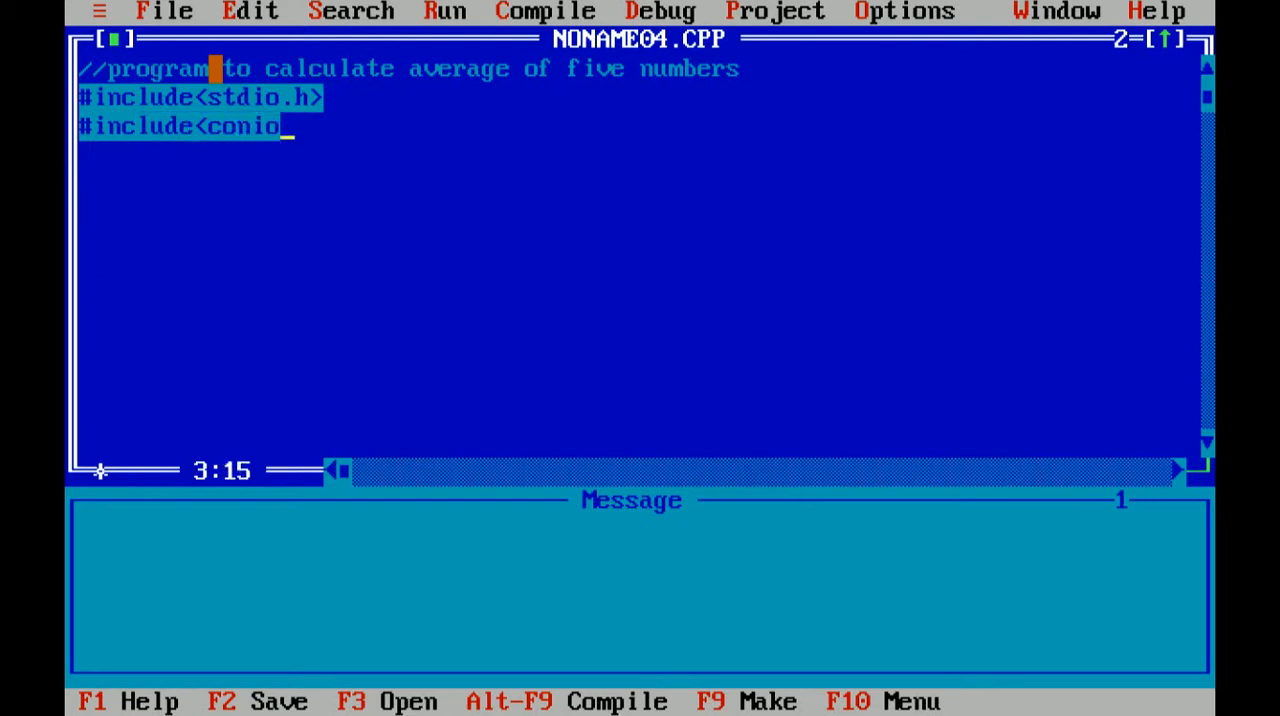
pyautogui.write('.h>')
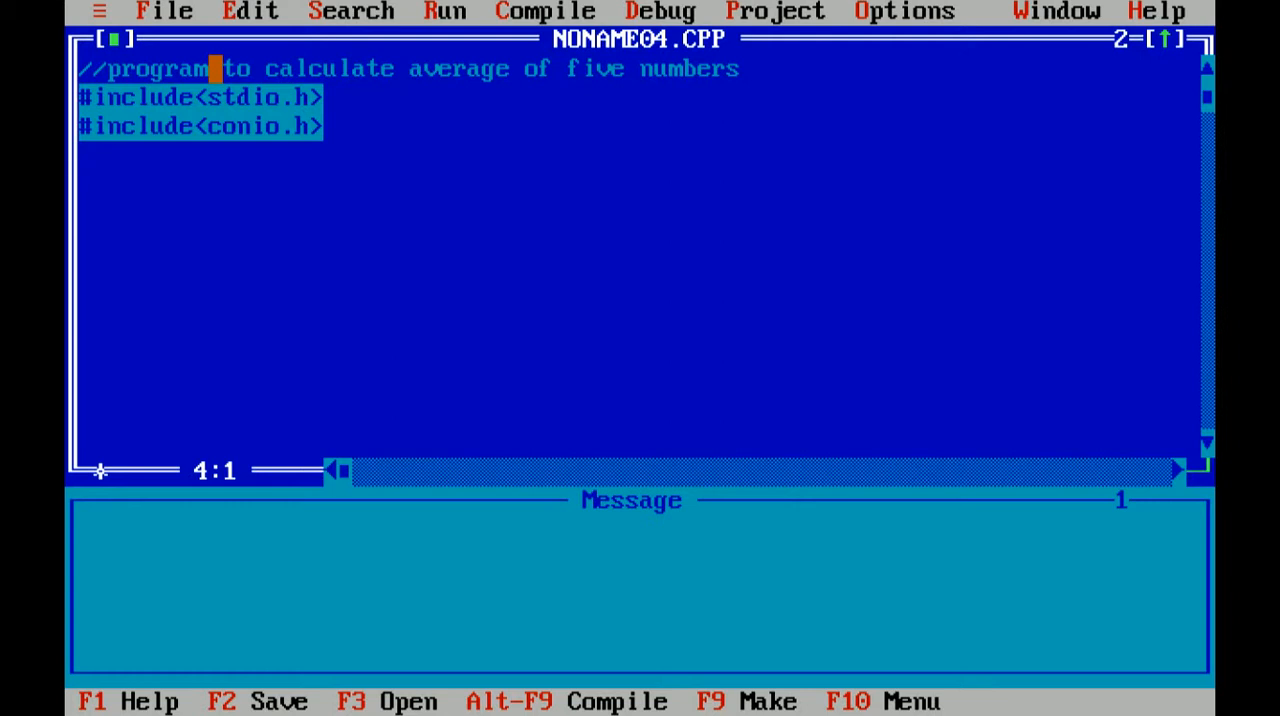
# - Begin the main function with void main() and its opening brace
pyautogui.write('voi')
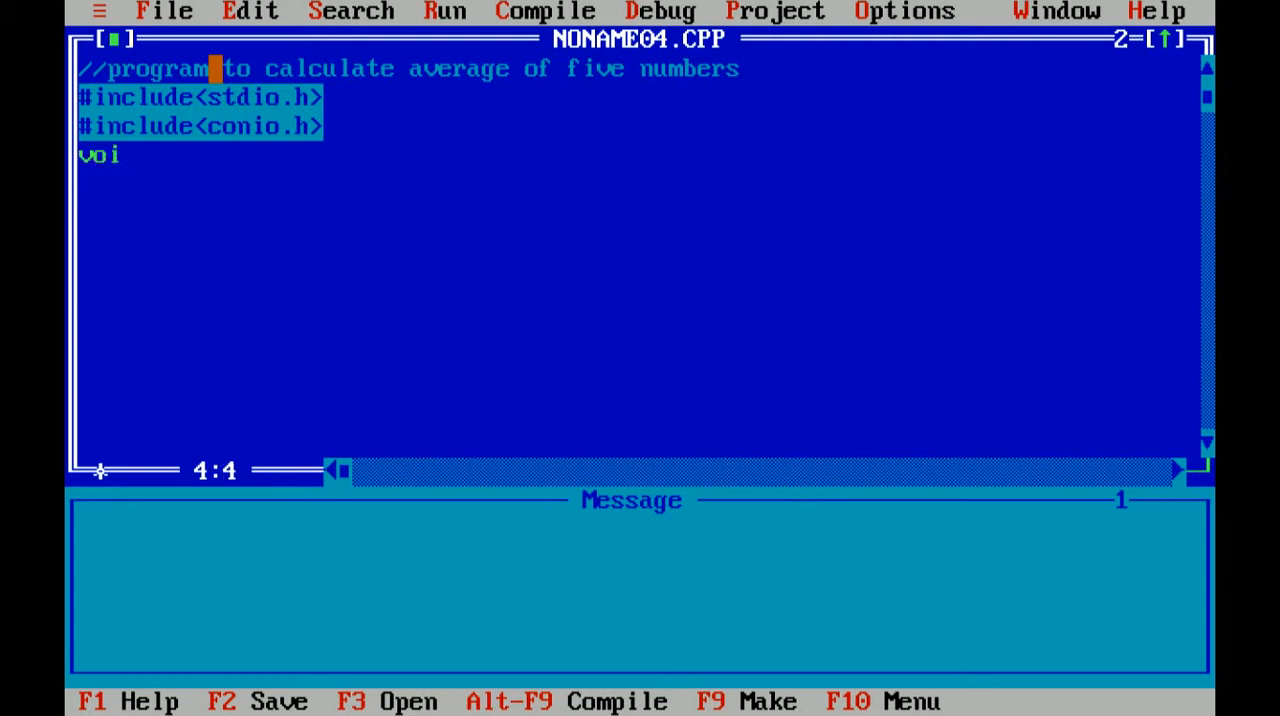
pyautogui.write('d main')
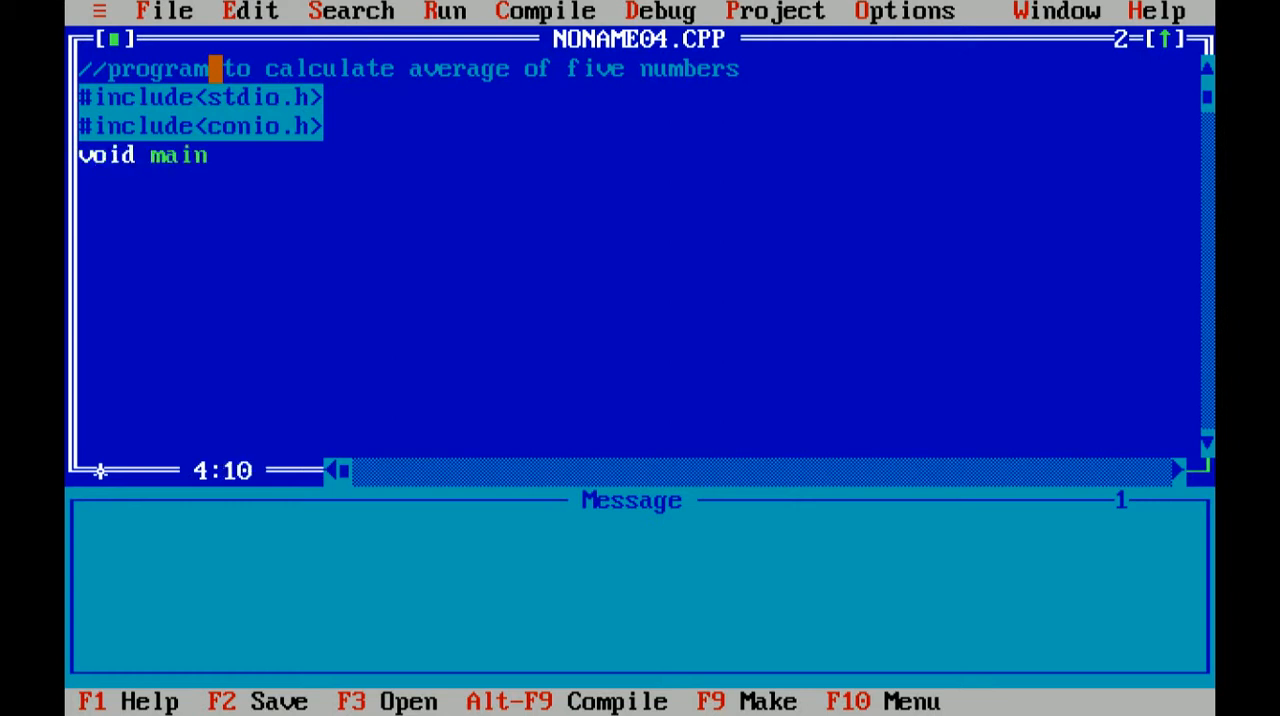
pyautogui.write('()')
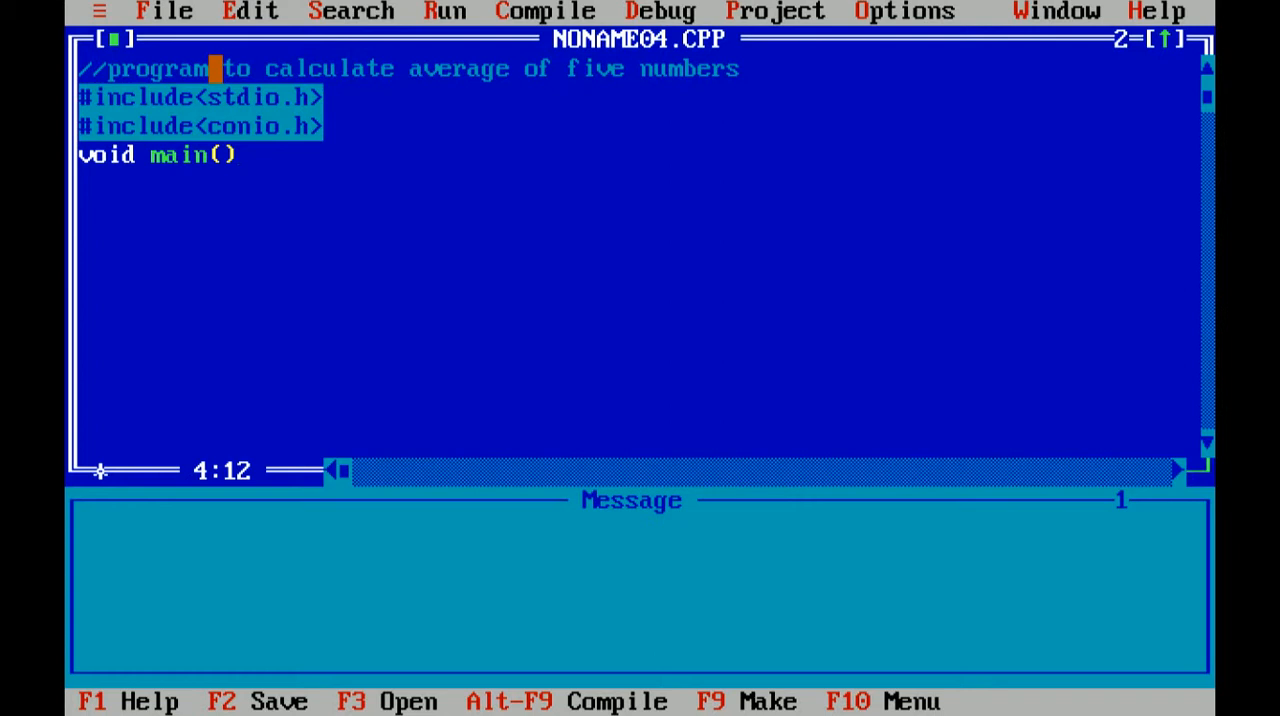
pyautogui.click(244, 156)
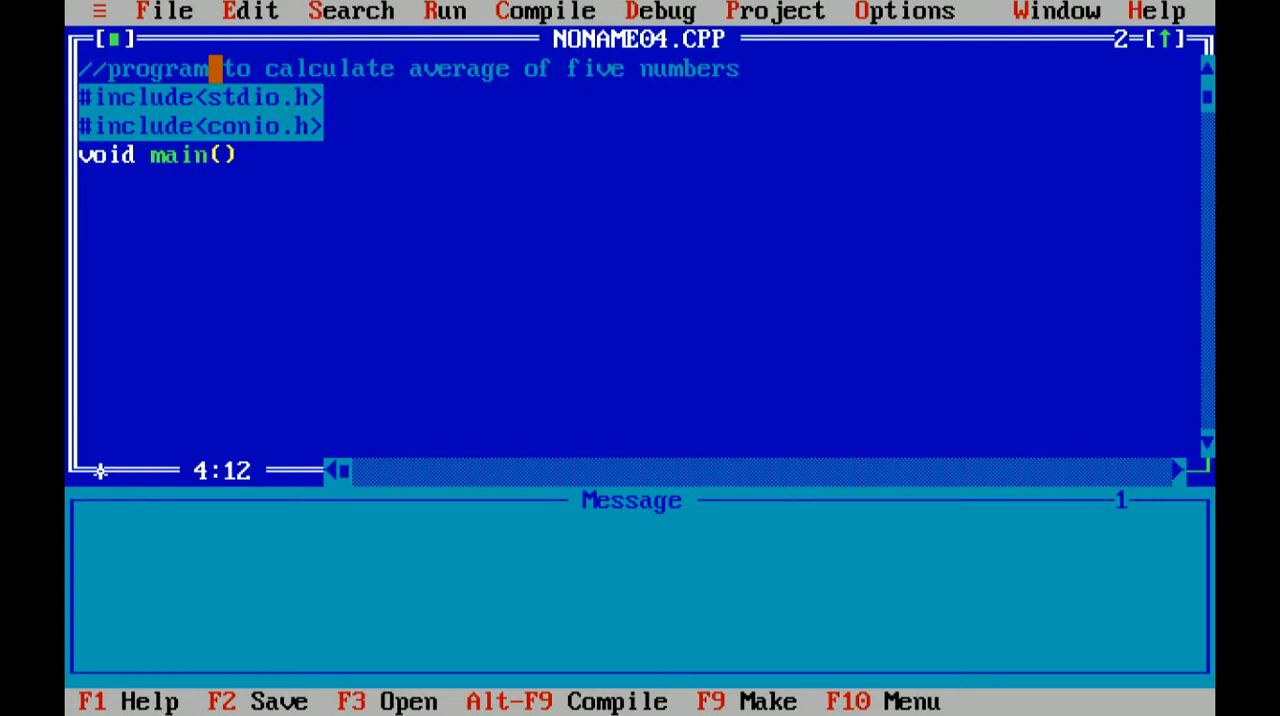
pyautogui.press('Return')
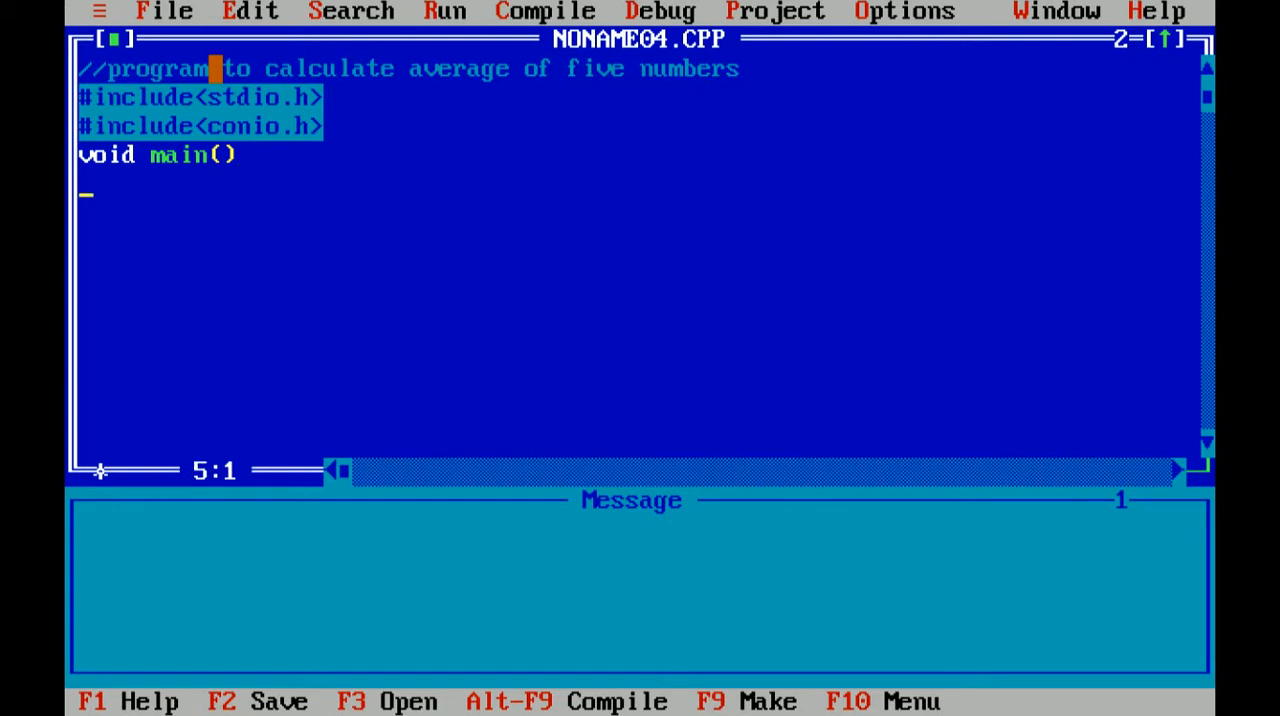
pyautogui.write('{')
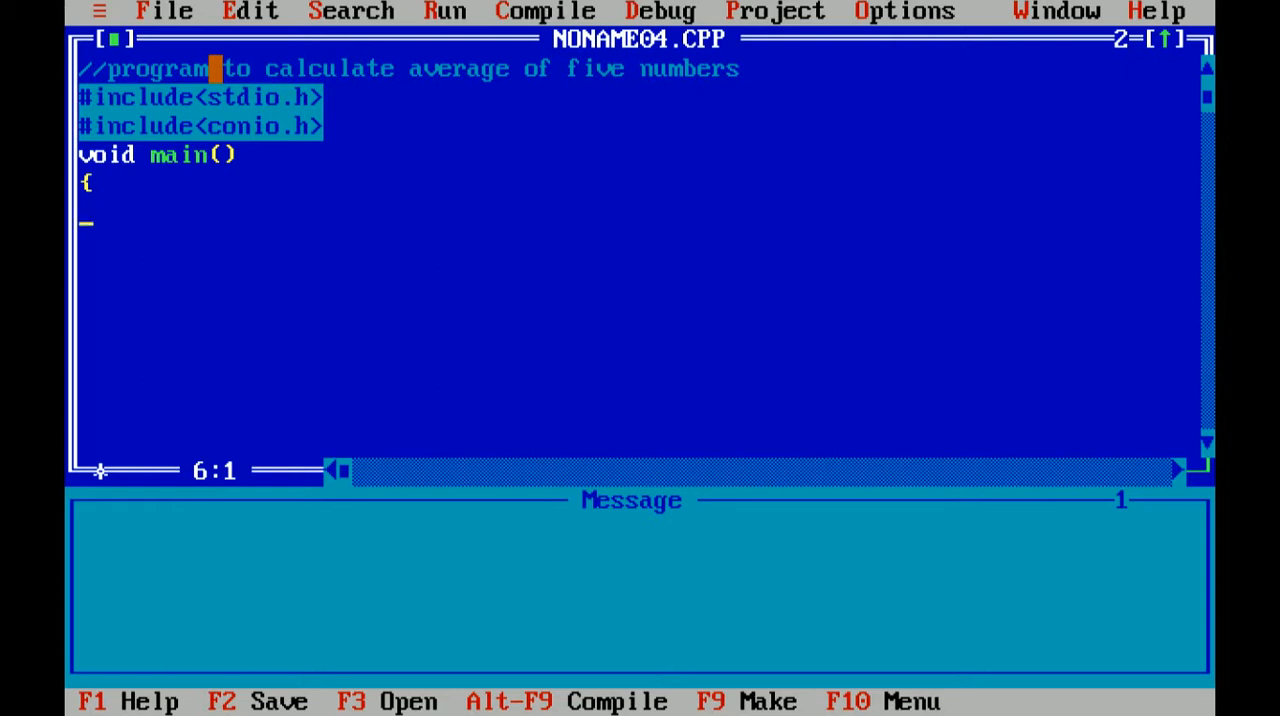
# - Declare six float variables with float a,b,c,d,e,f; inside main
pyautogui.write('f')
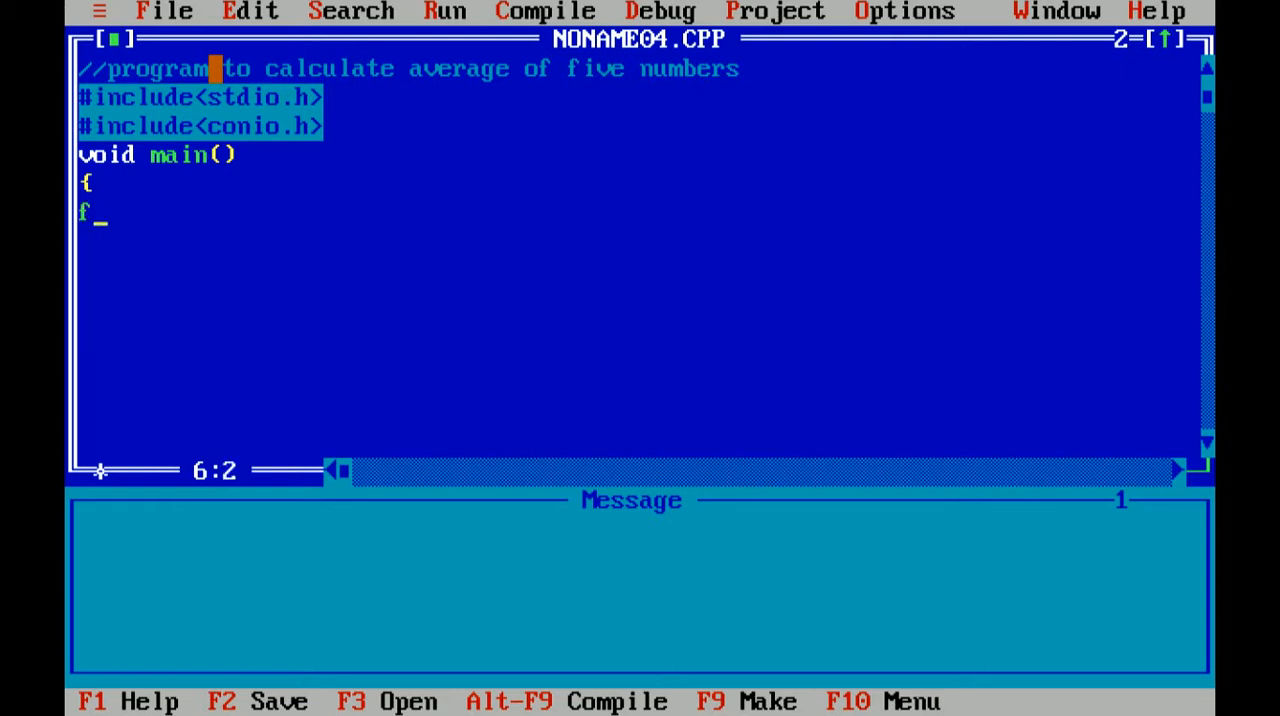
pyautogui.write('loa')
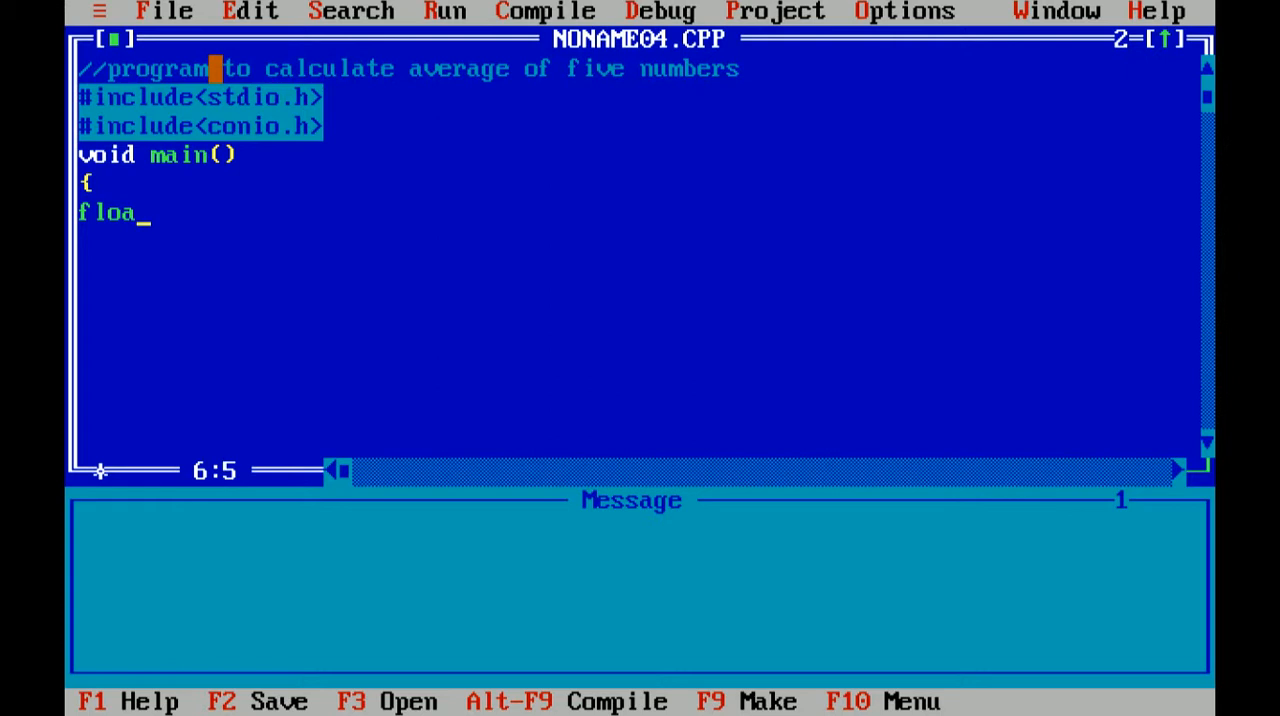
pyautogui.write('t')
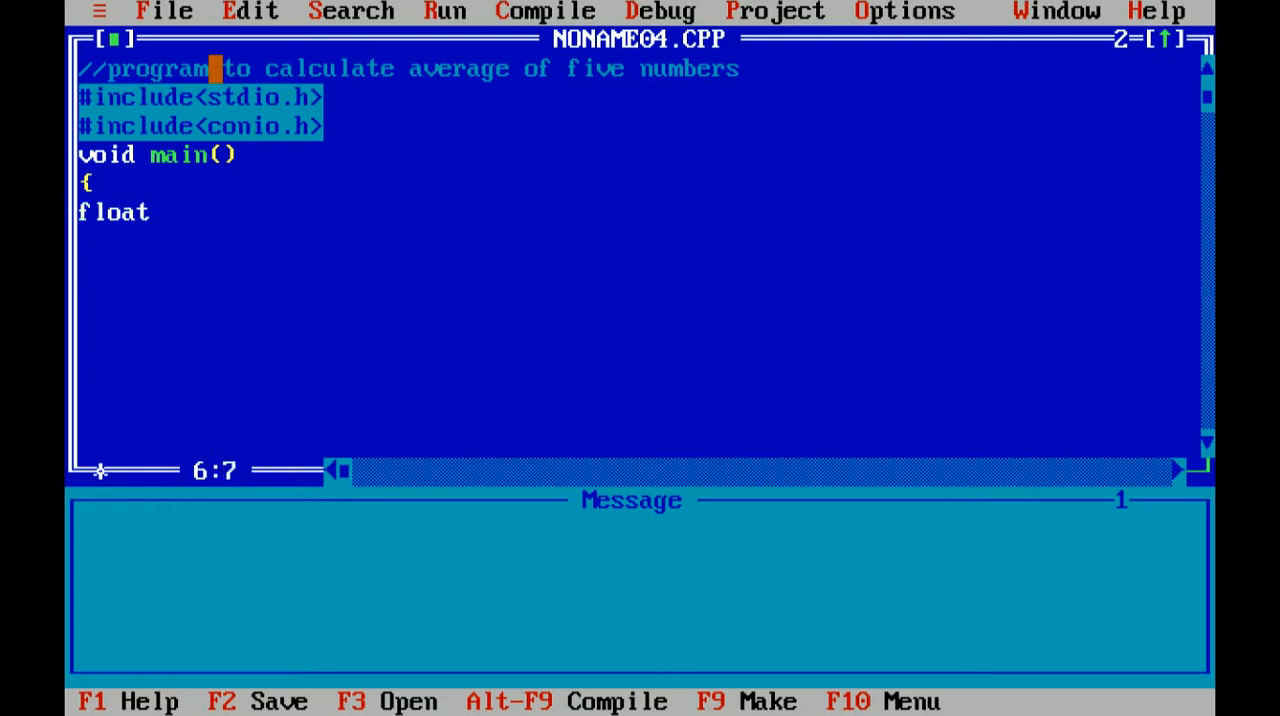
pyautogui.write('a')
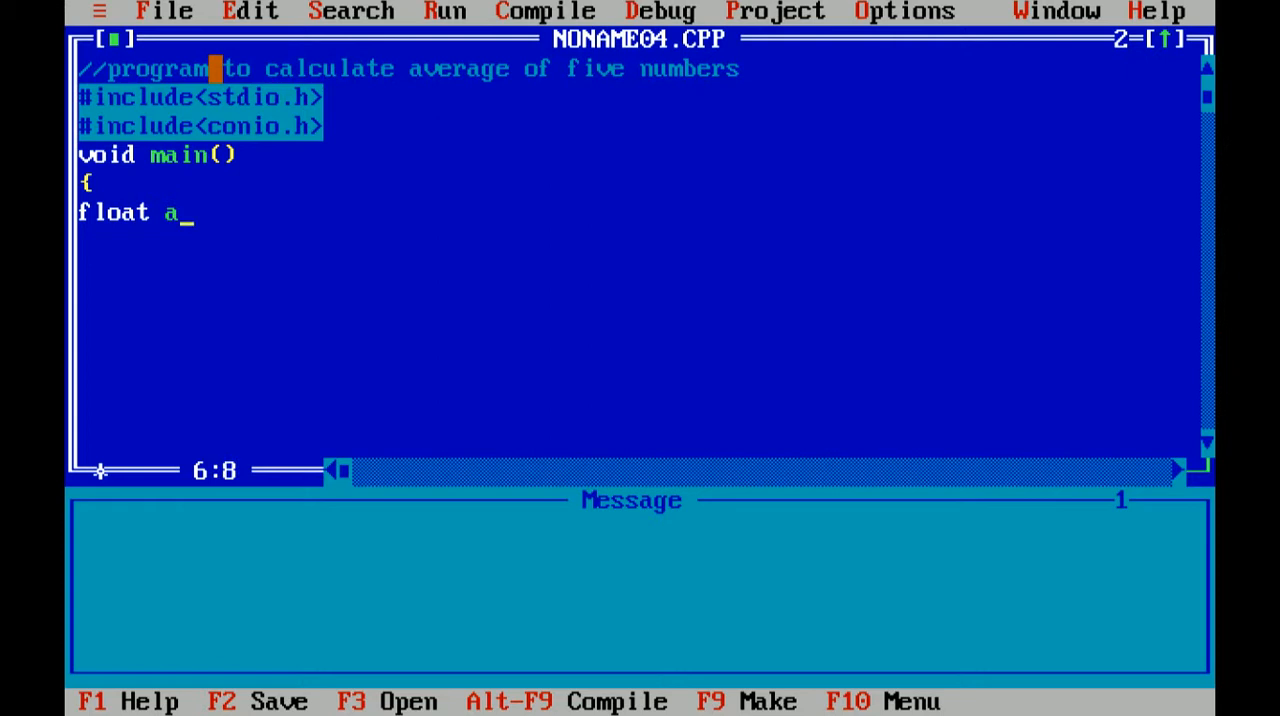
pyautogui.write(',b,c')
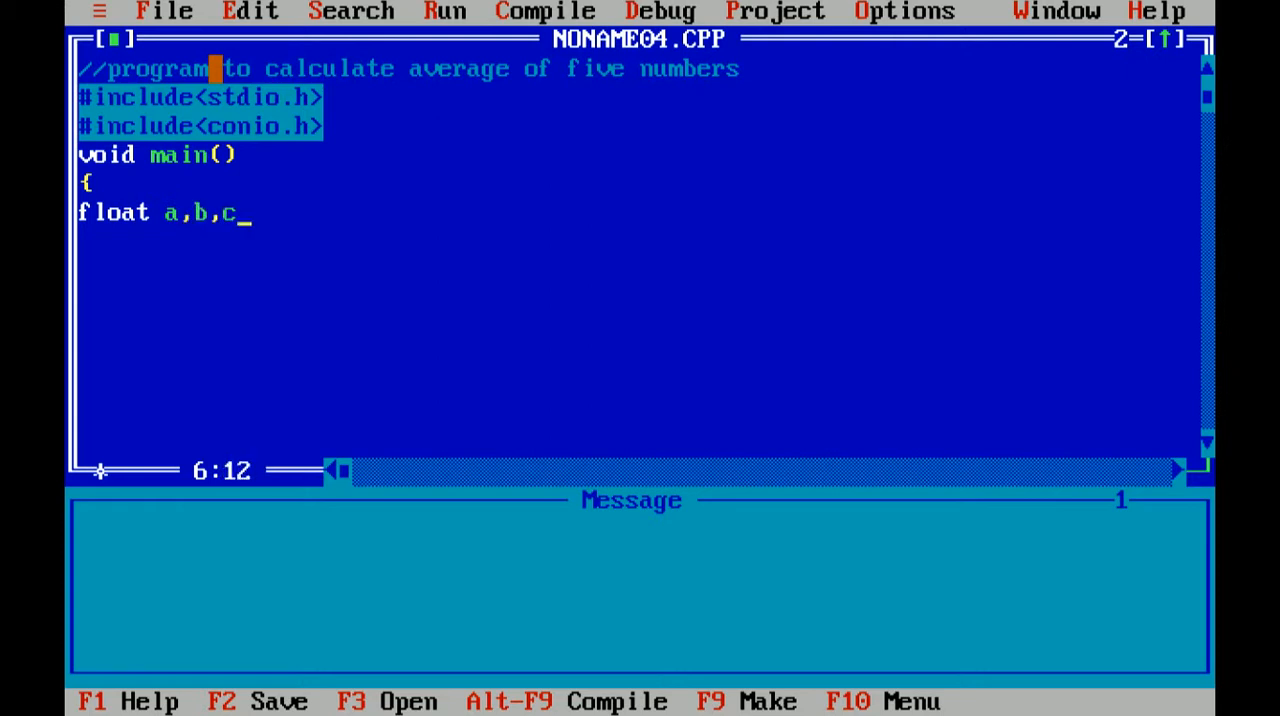
pyautogui.write('d,')
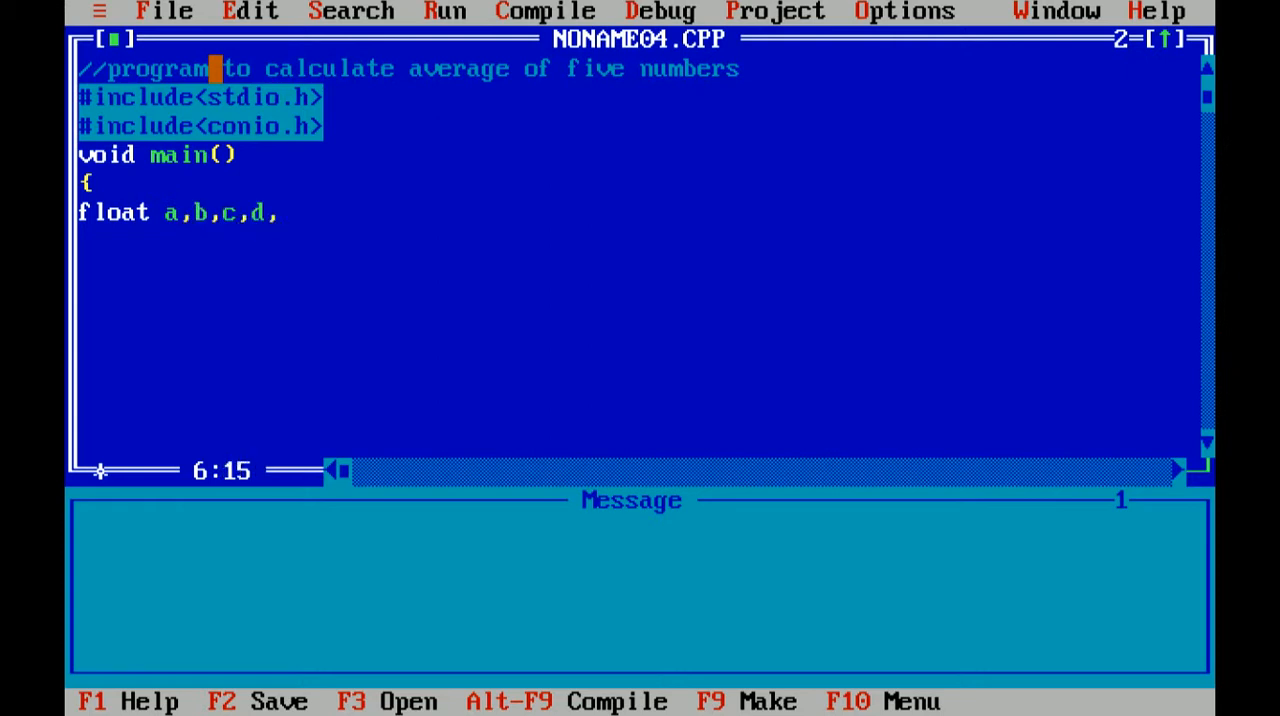
pyautogui.write('e,f')
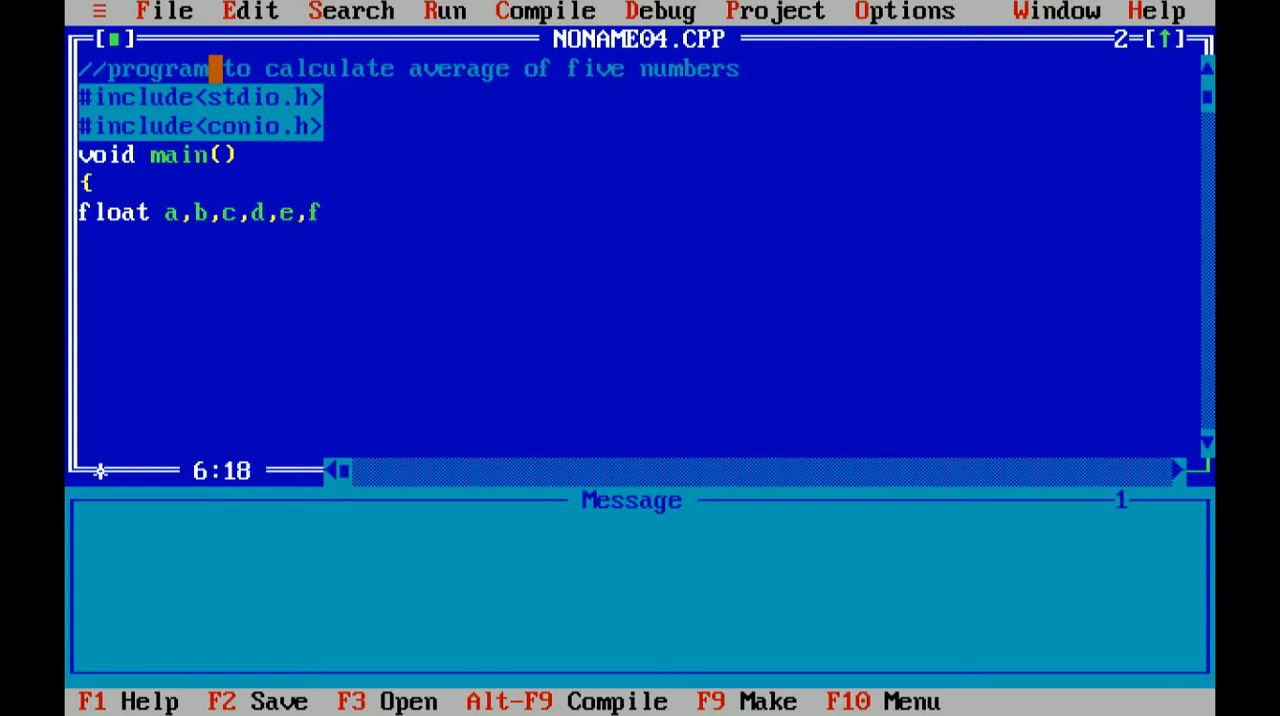
pyautogui.write(';')
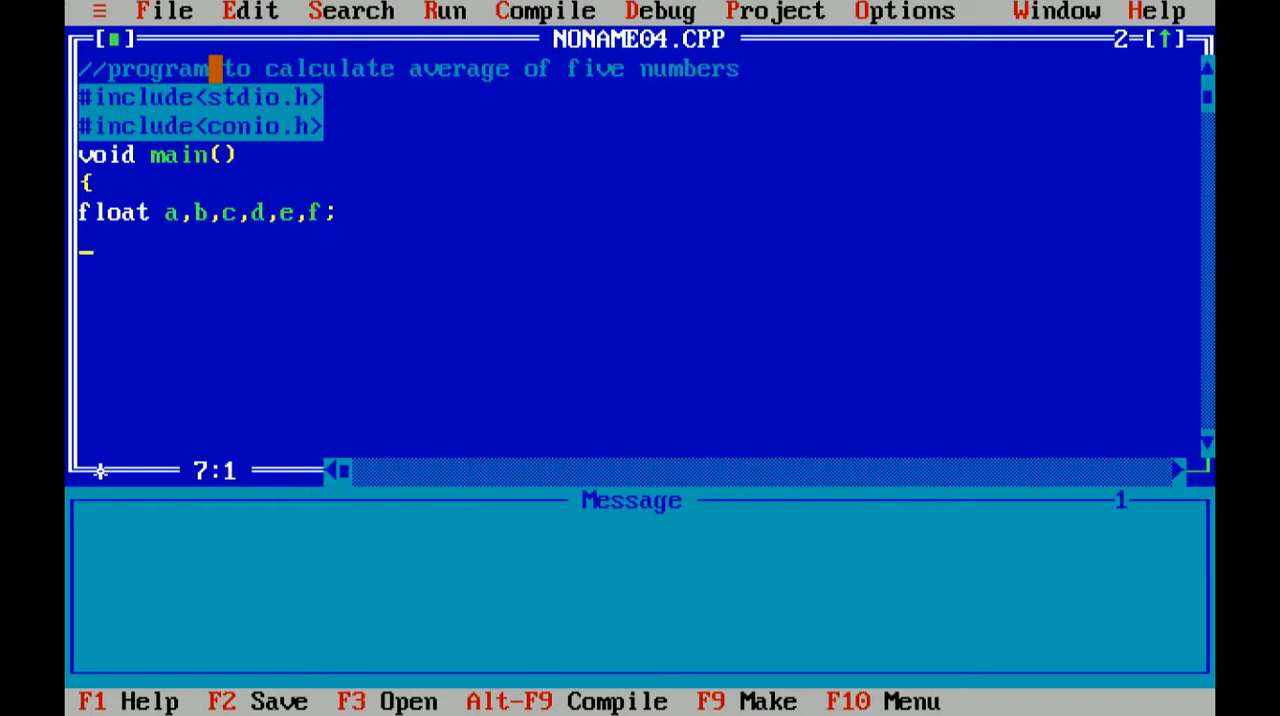
# - Add the clear-screen call clrscr(); after the declaration
pyautogui.write('clrsc')
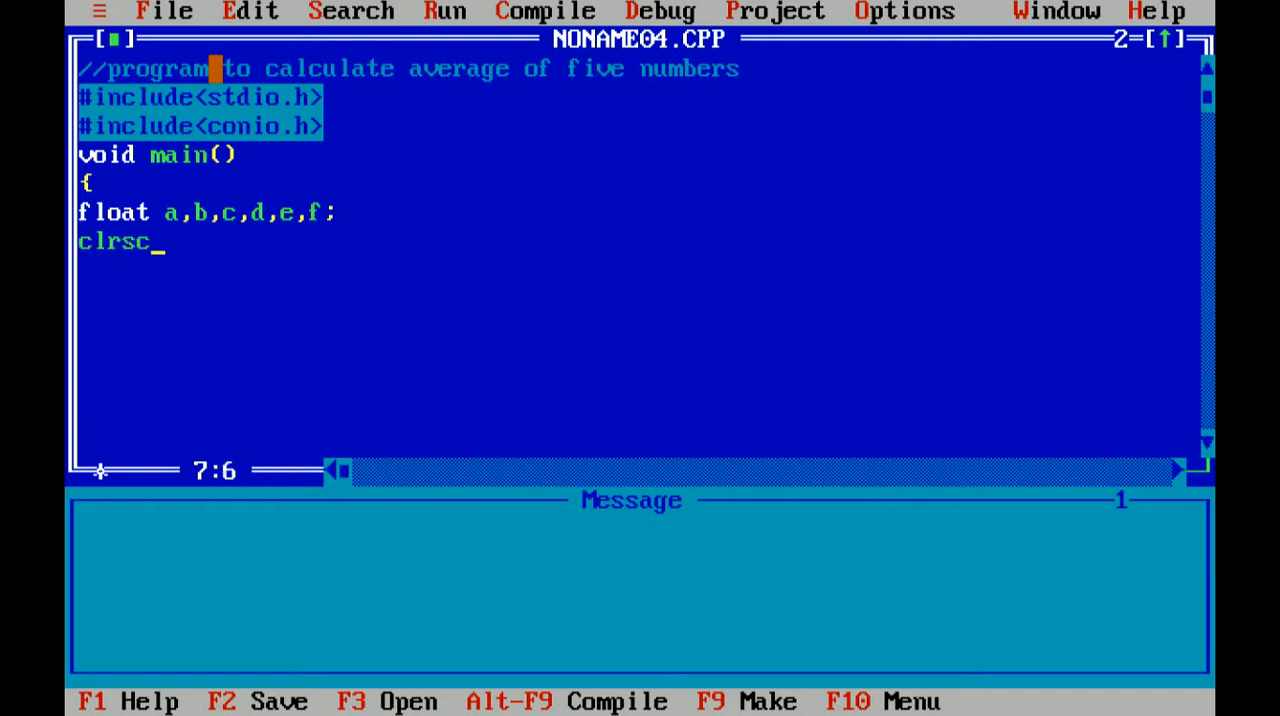
pyautogui.write('r()')
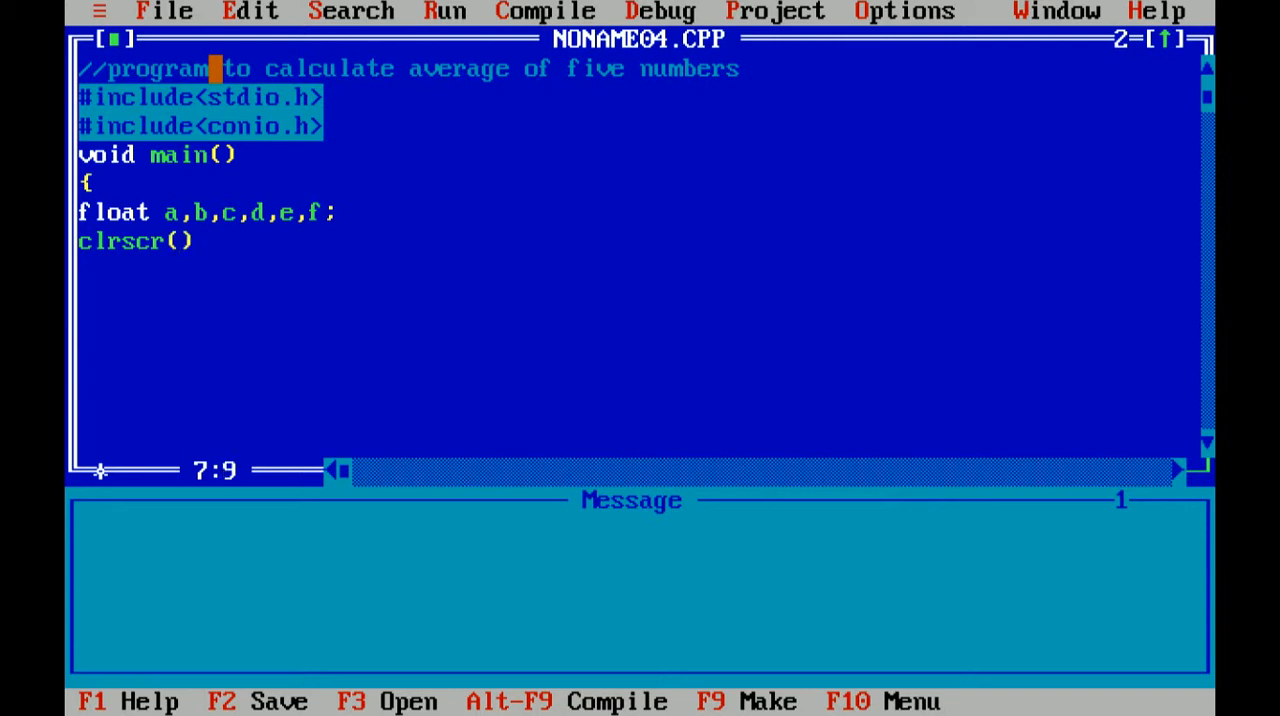
pyautogui.write(';')
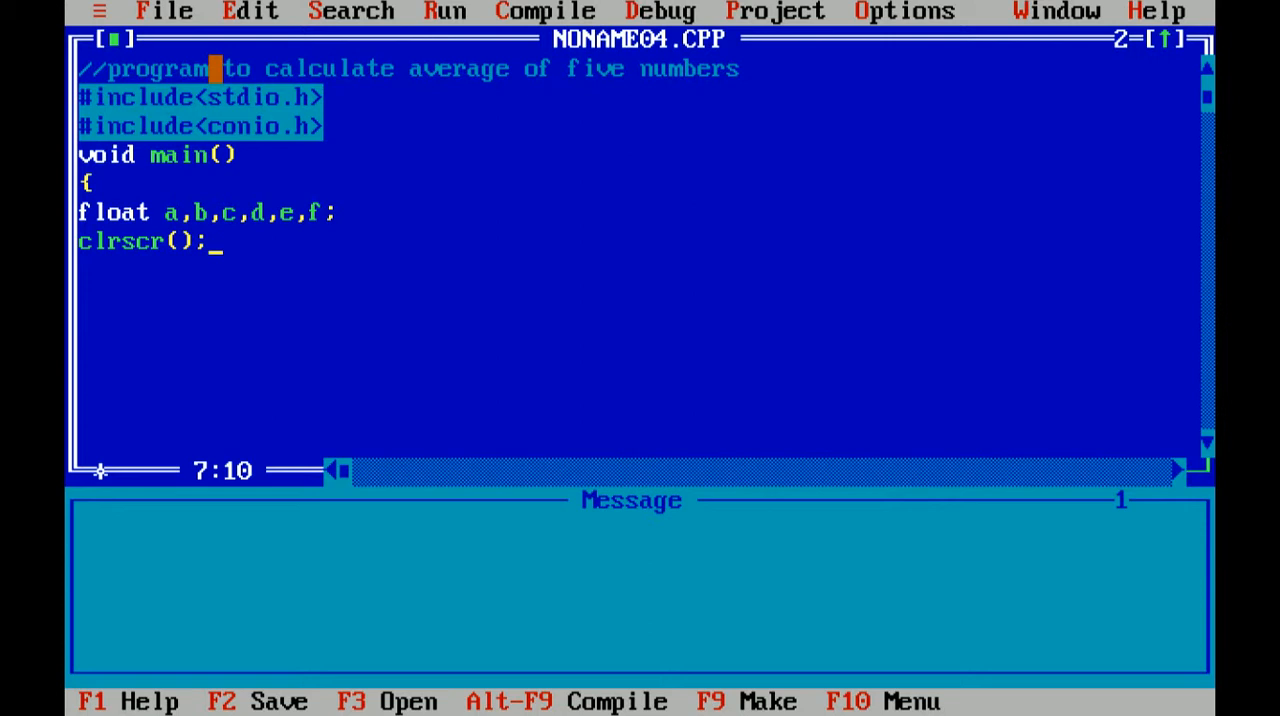
# - Add the prompt printf("\n enter the numbers"); and begin the scan call
pyautogui.write('pr')
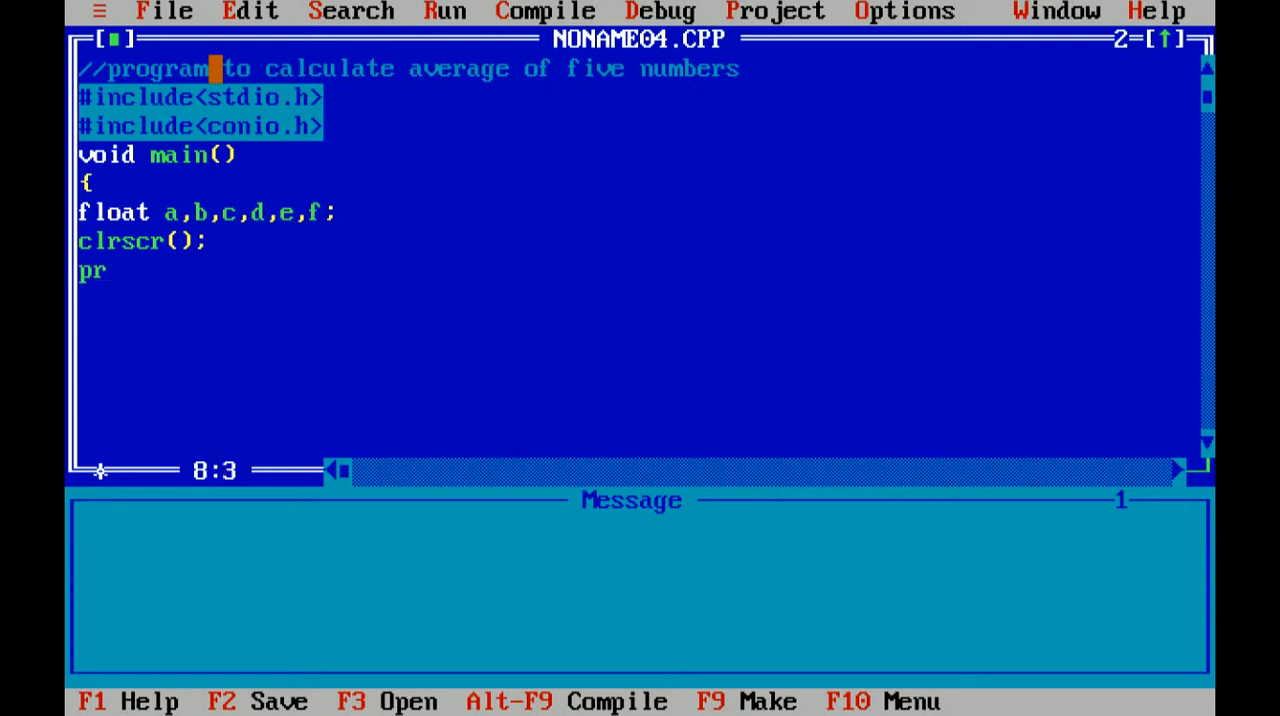
pyautogui.write('intf')
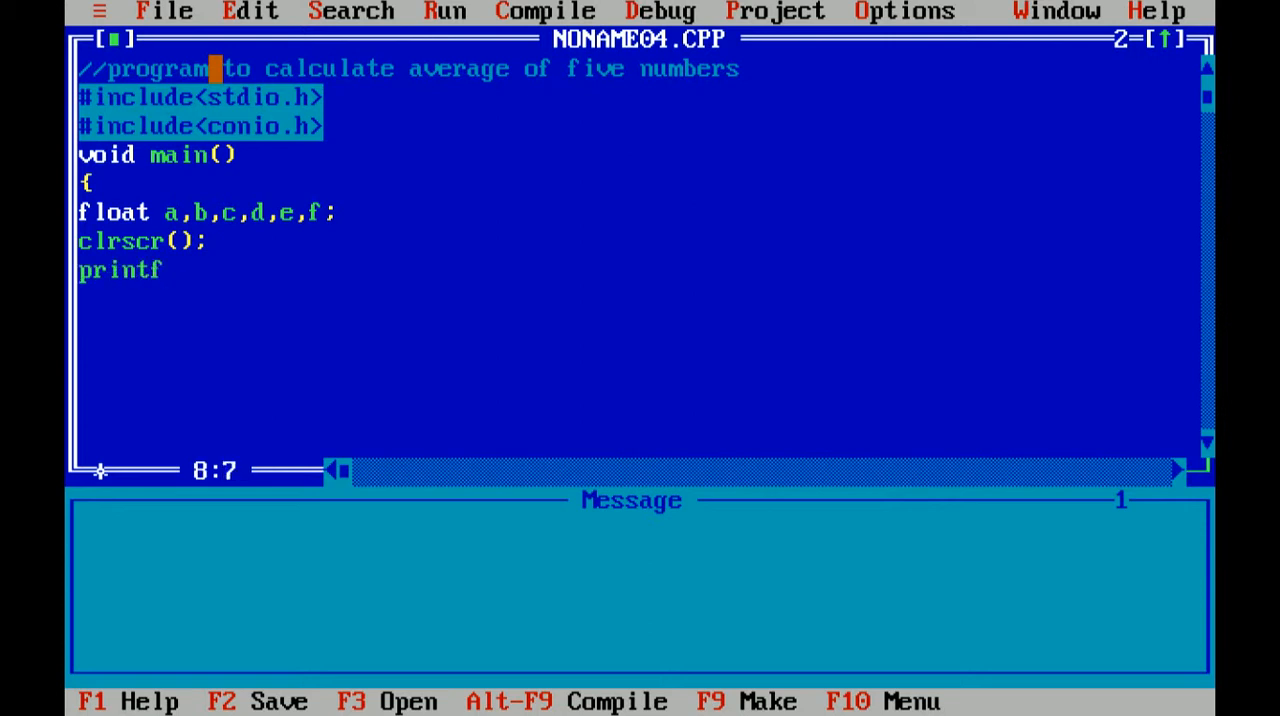
pyautogui.write('("\\')
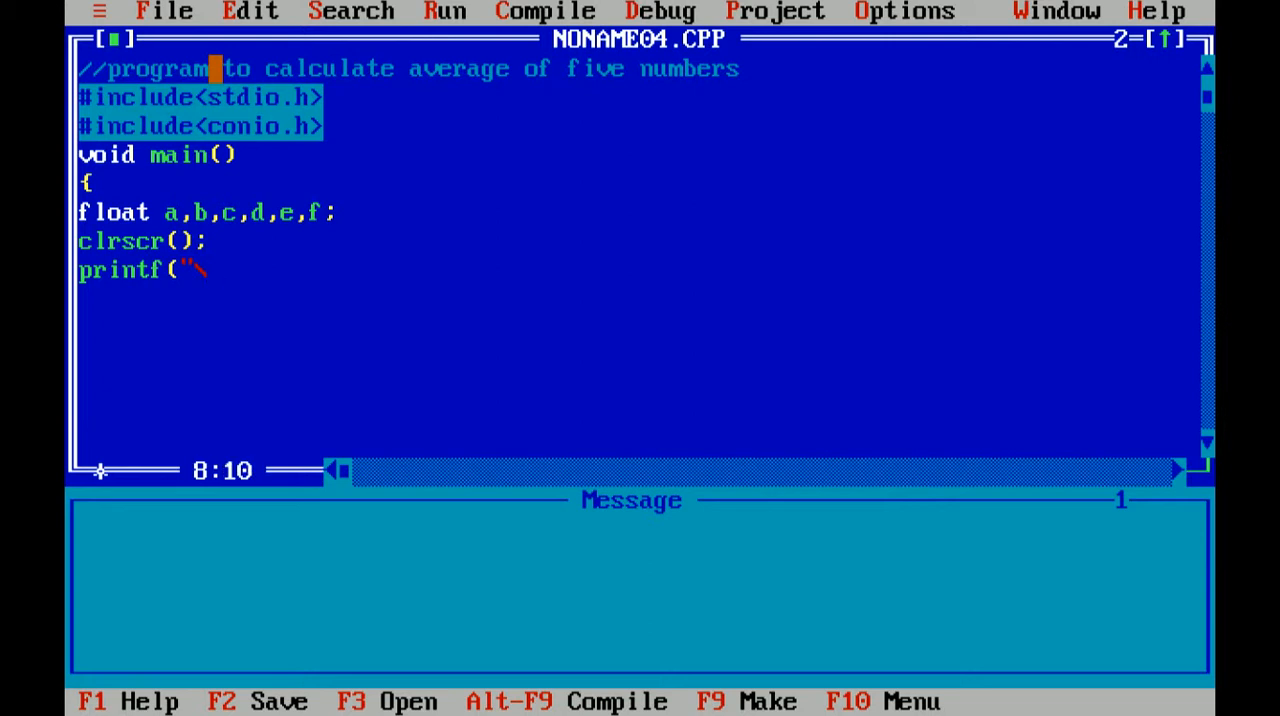
pyautogui.write('n')
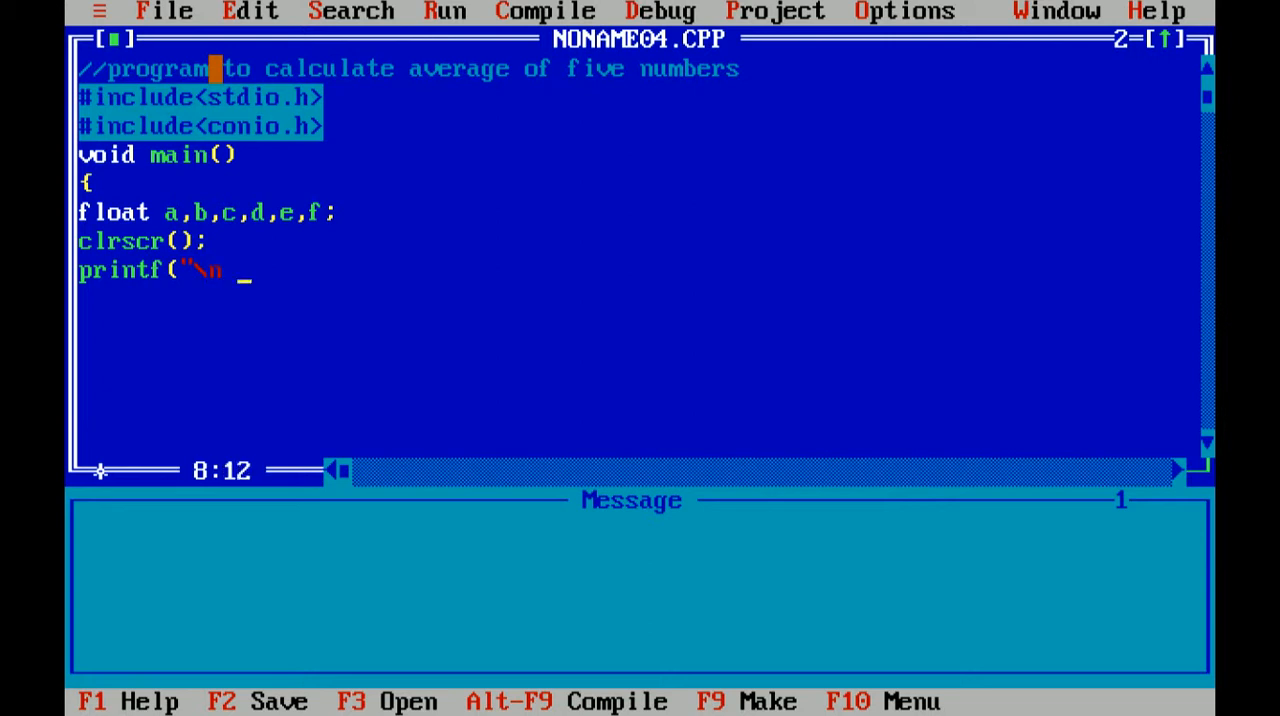
pyautogui.write('enter')
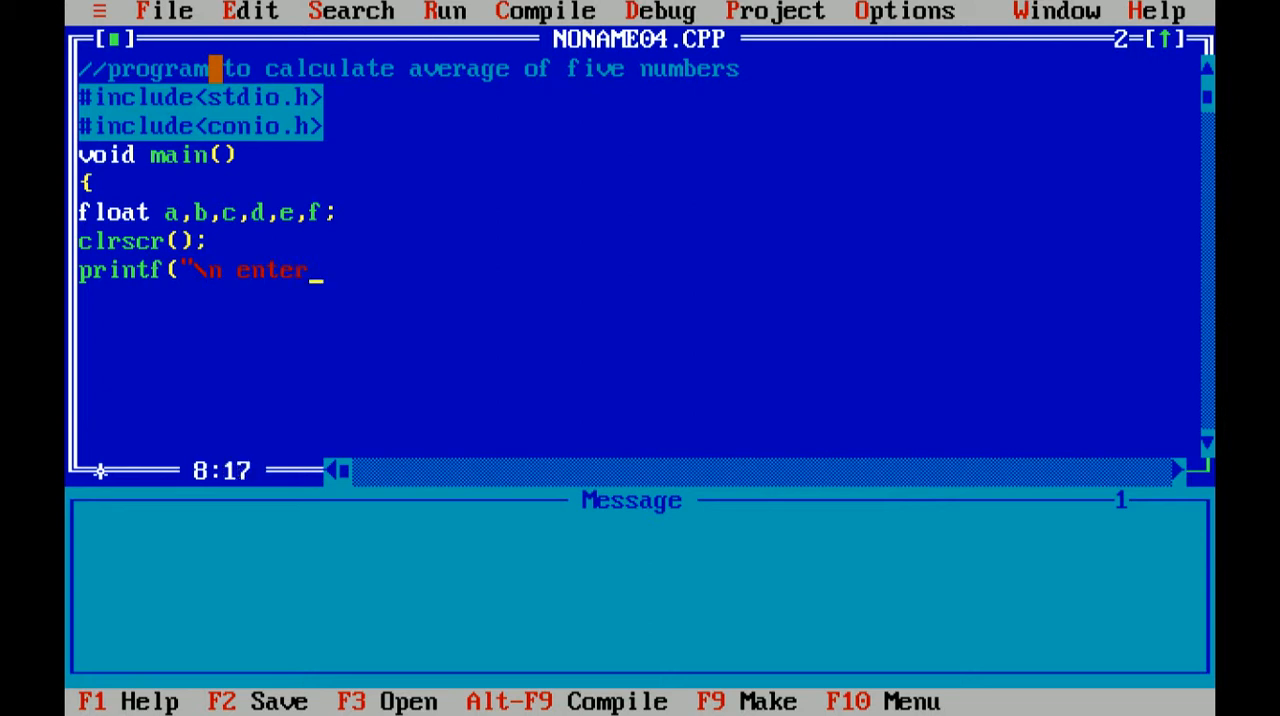
pyautogui.write('the')
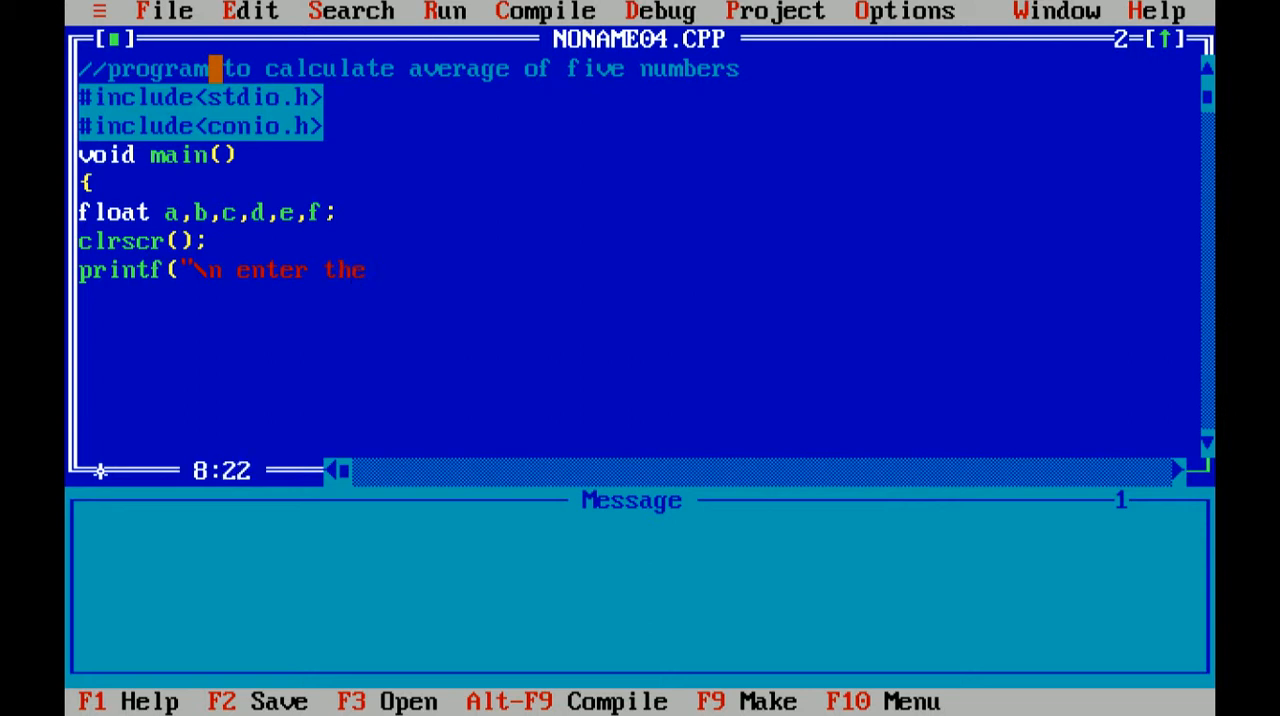
pyautogui.write('numbers");')
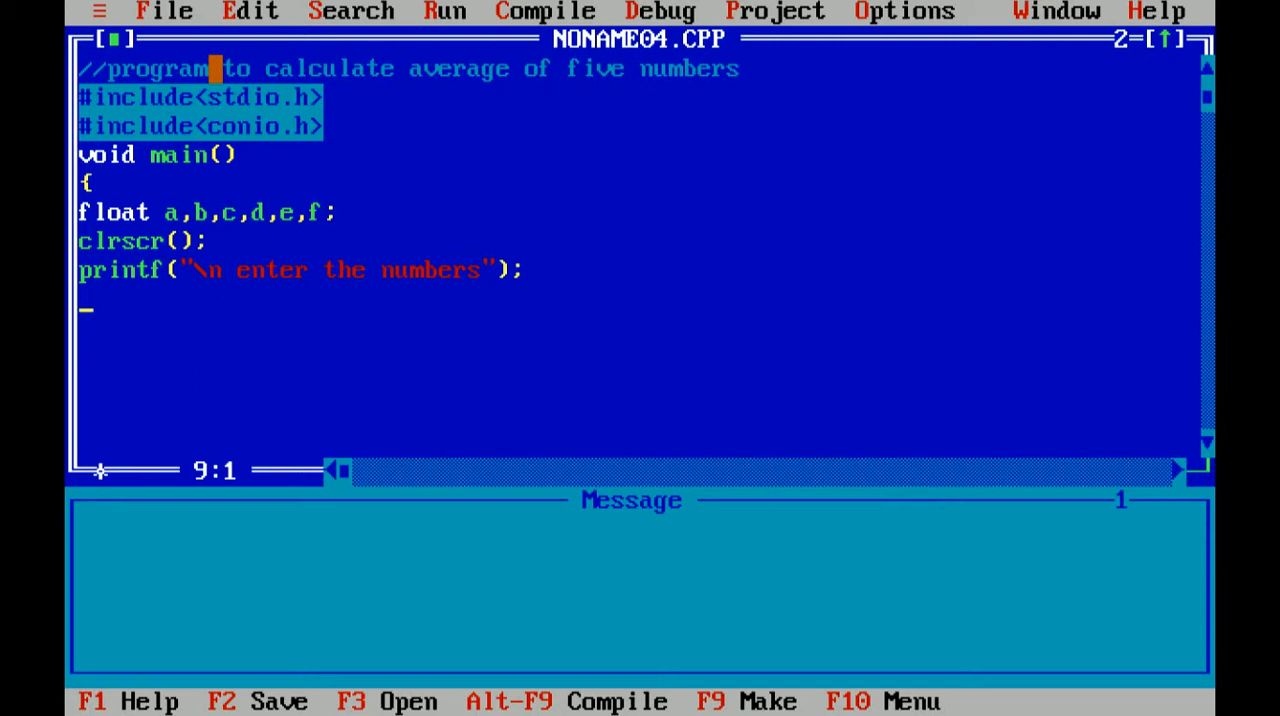
pyautogui.write('scan')
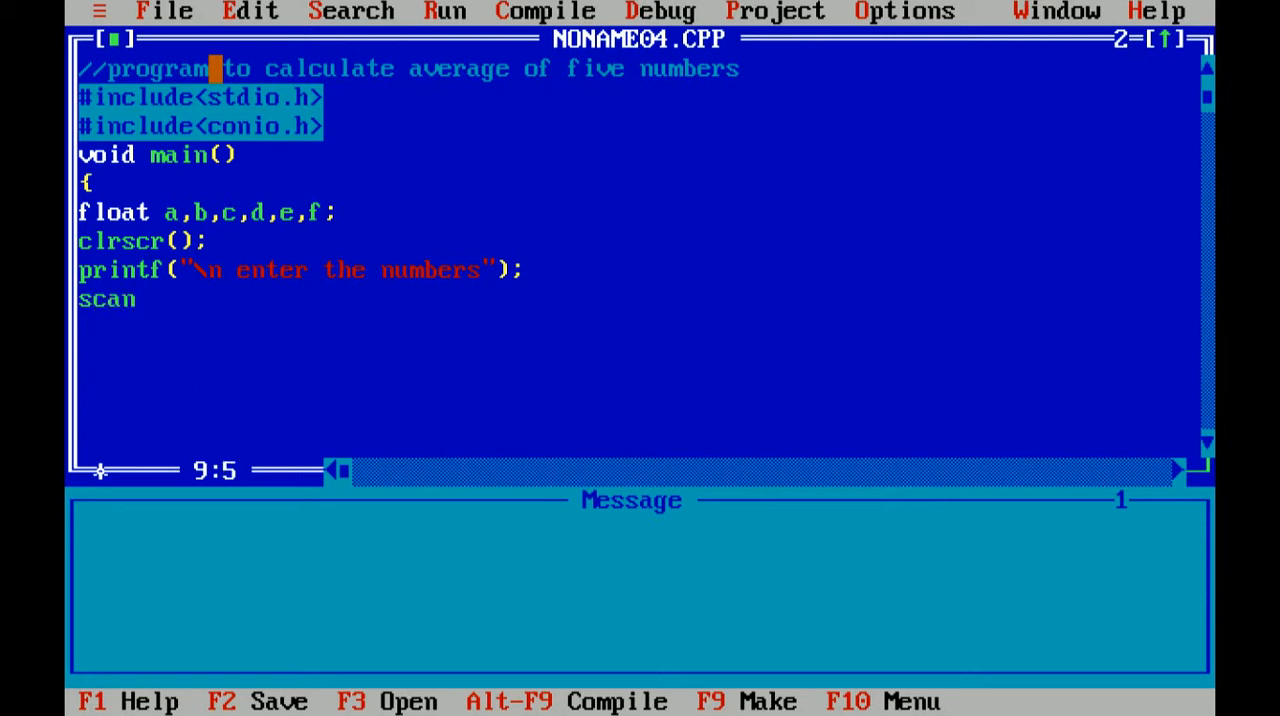
# - Write the scanf format string "%d%d%d%d%d" for five integers
pyautogui.write('f(')
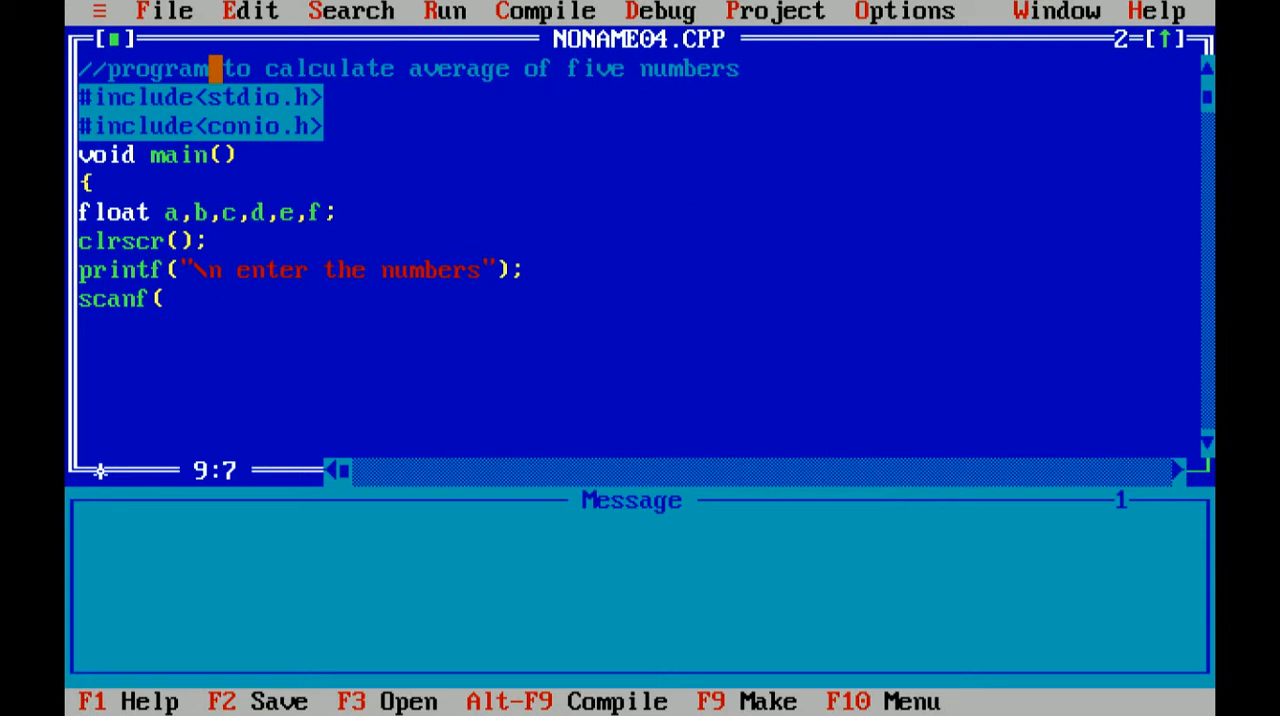
pyautogui.write('"')
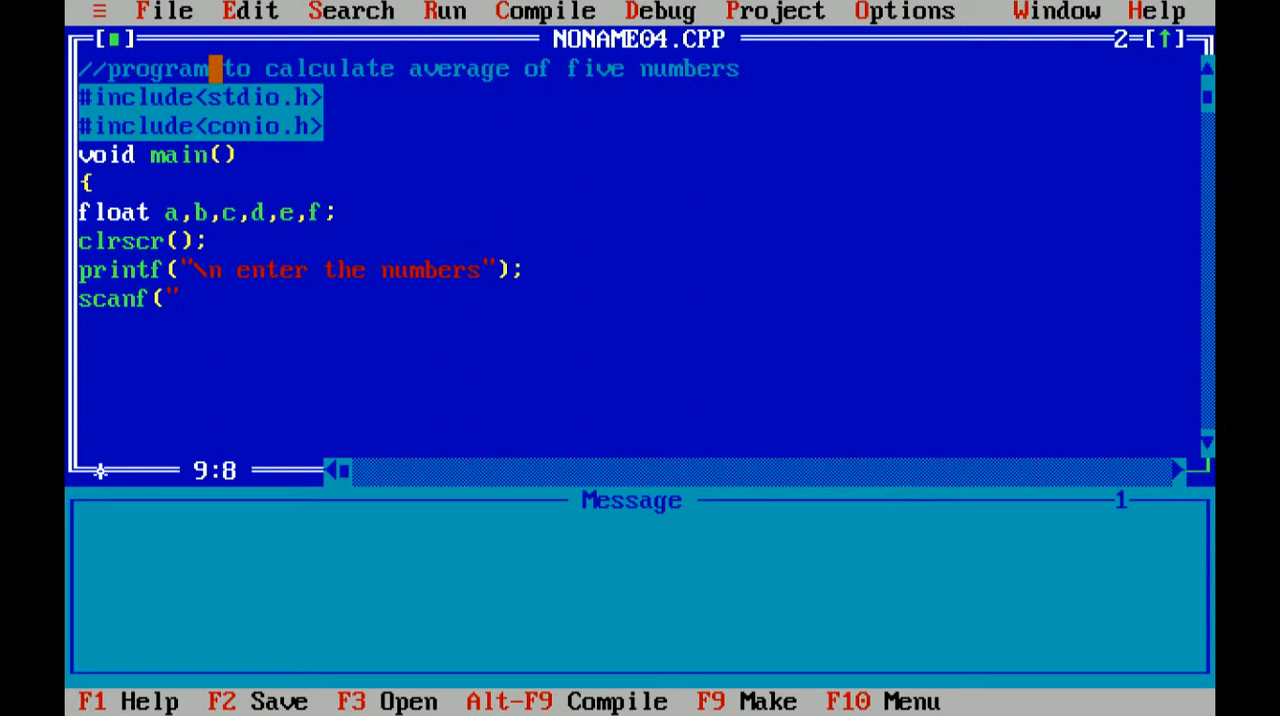
pyautogui.write('%')
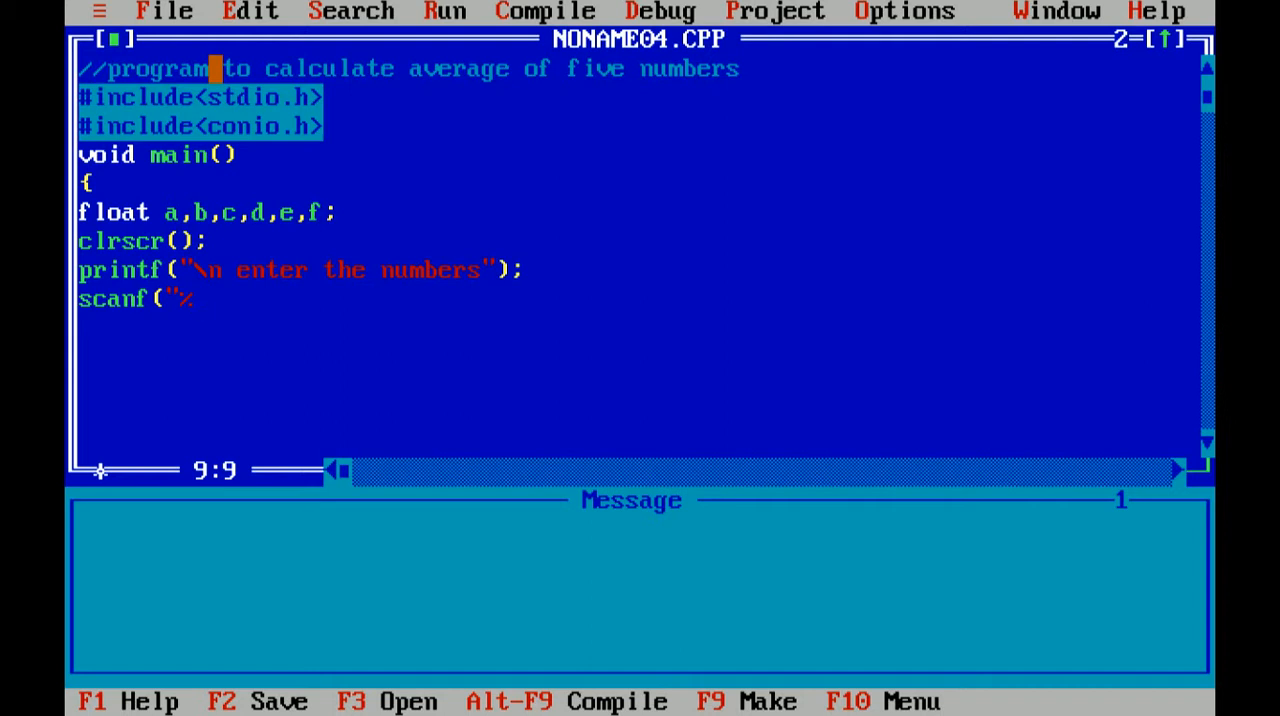
pyautogui.write('d%d')
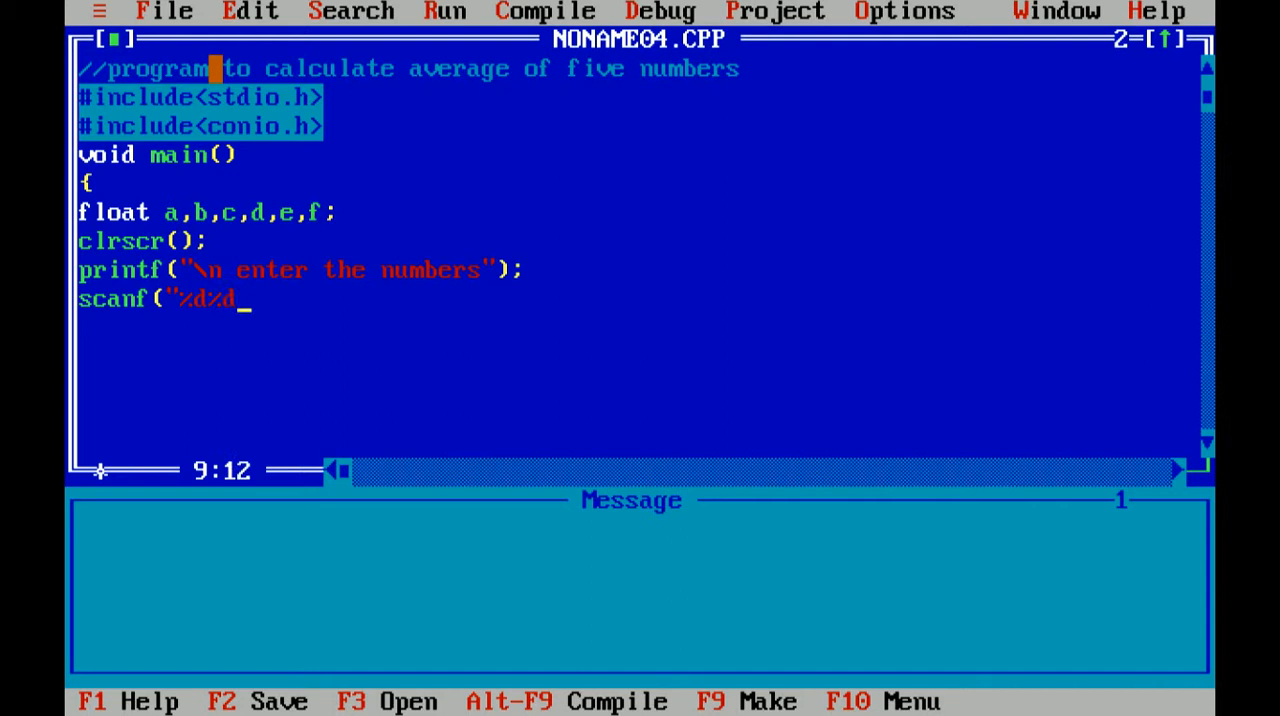
pyautogui.write('%d')
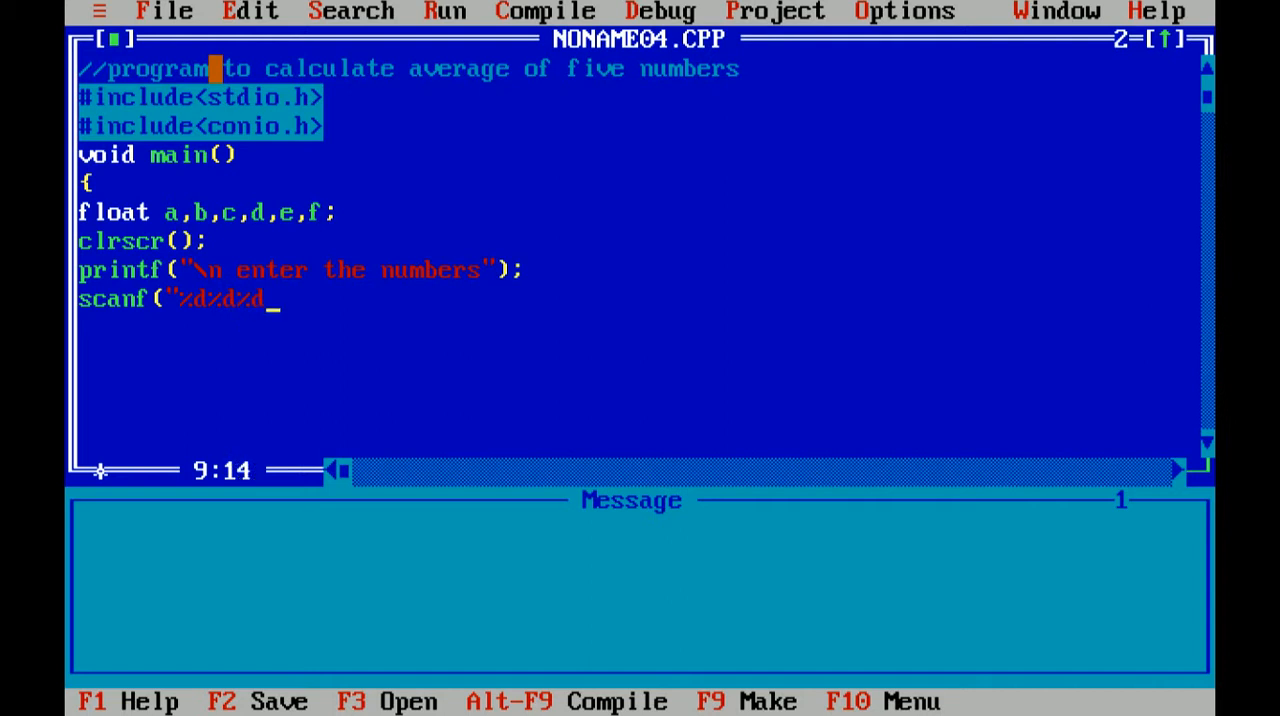
pyautogui.write('%d%')
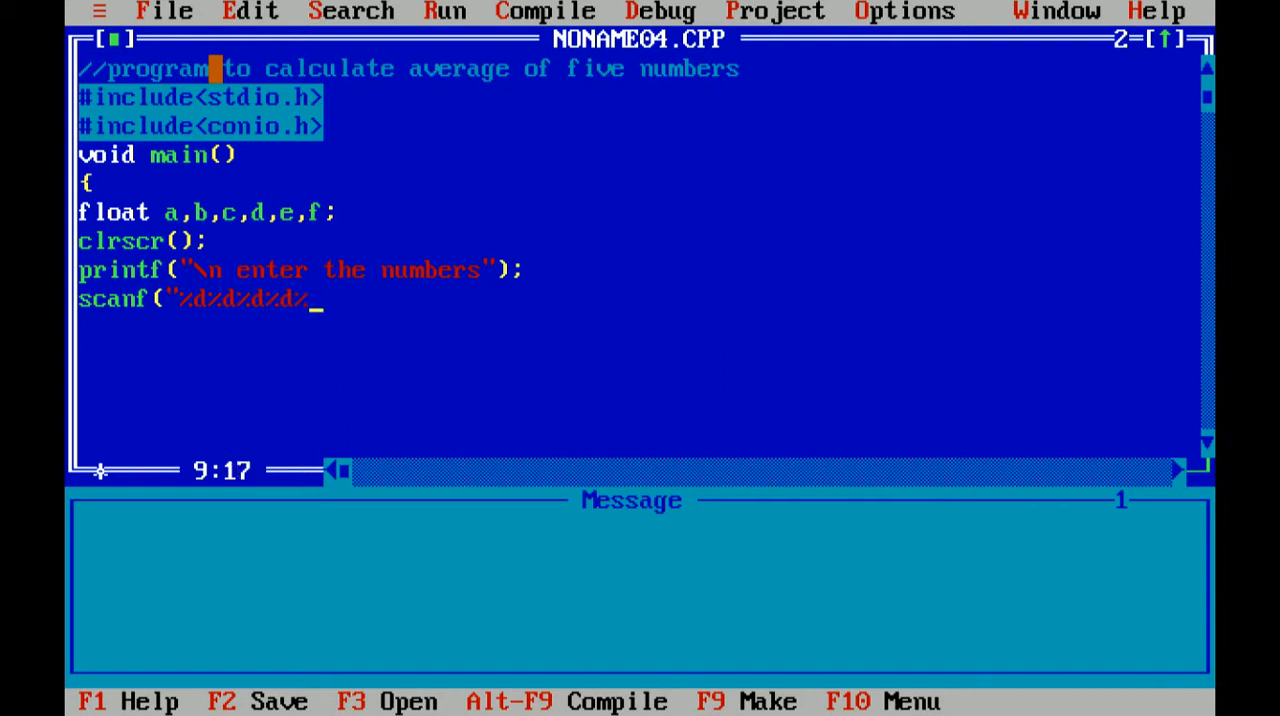
pyautogui.write('d",')
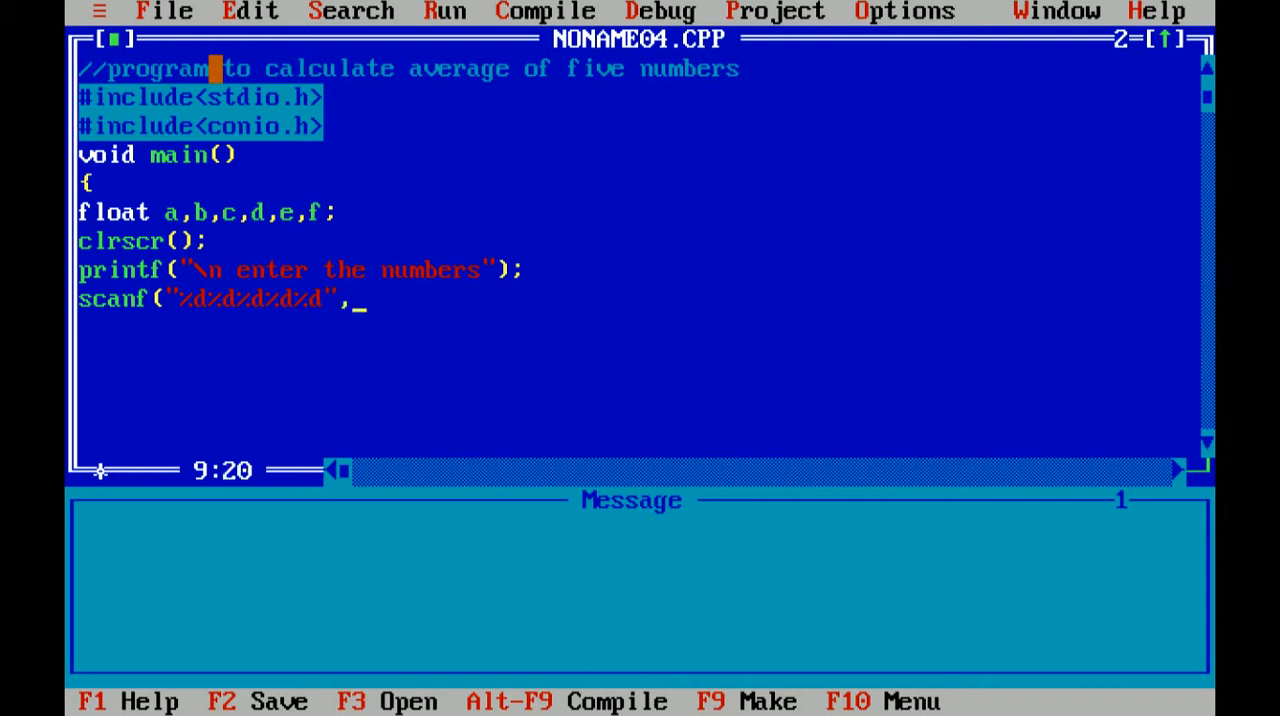
# - Complete scanf with the address arguments &a,&b,&c,&d,&e and the closing );
pyautogui.write('&a')
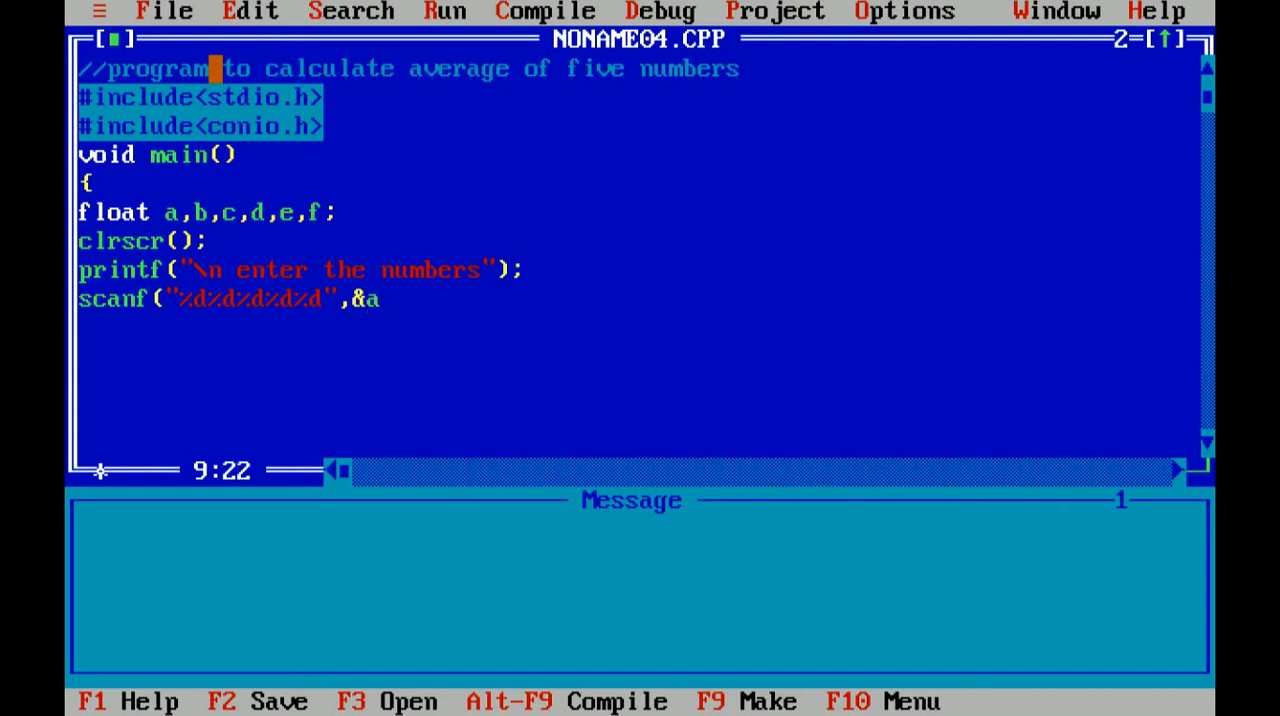
pyautogui.write(',&b,&')
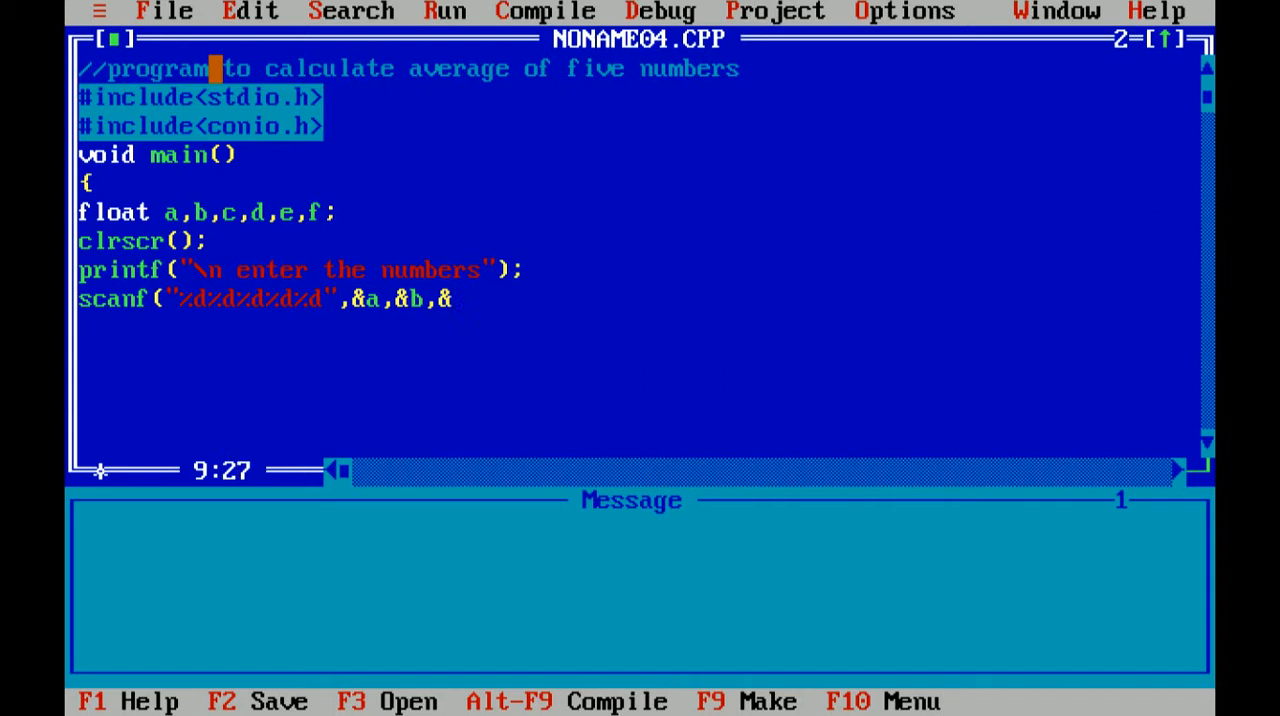
pyautogui.write('c,')
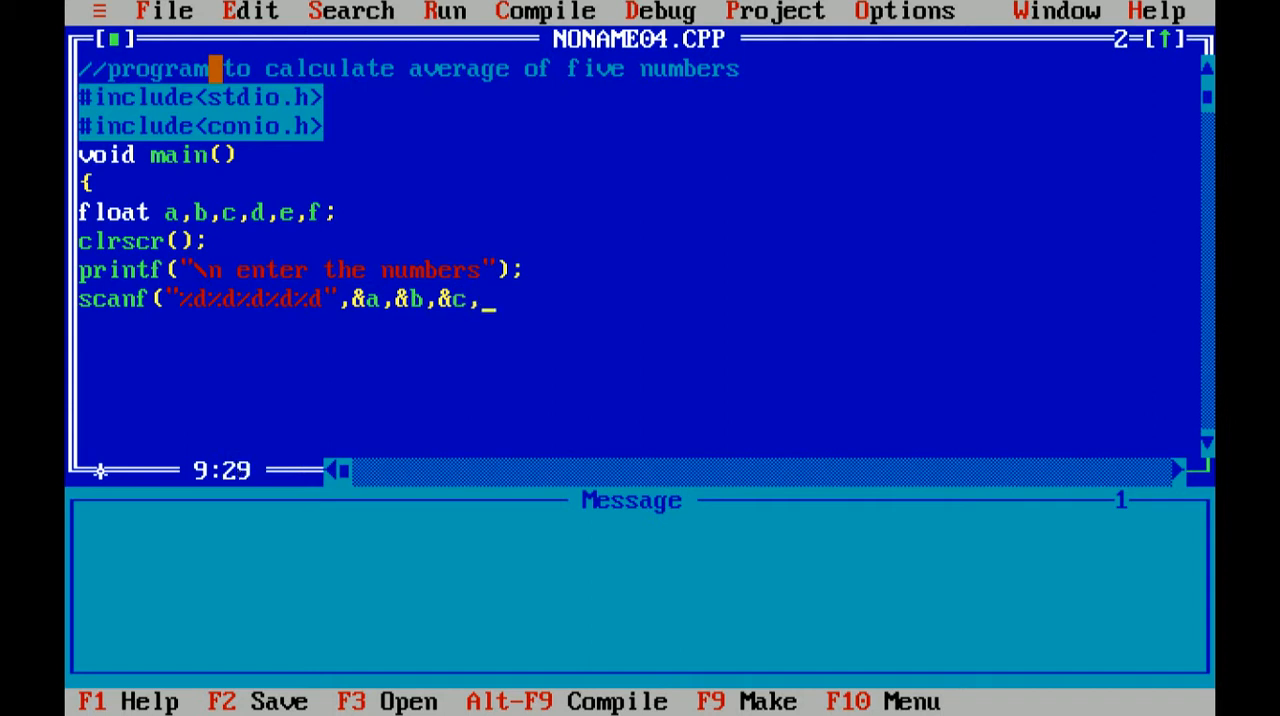
pyautogui.write('&d,')
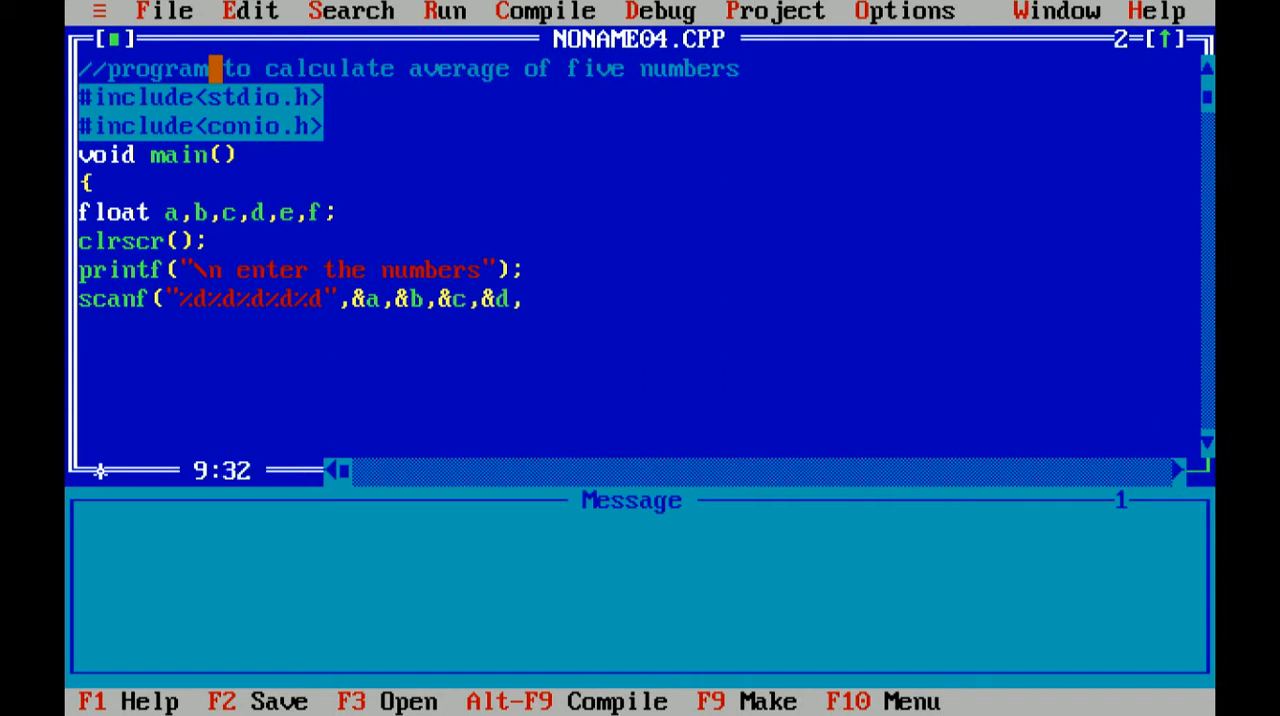
pyautogui.write('&e')
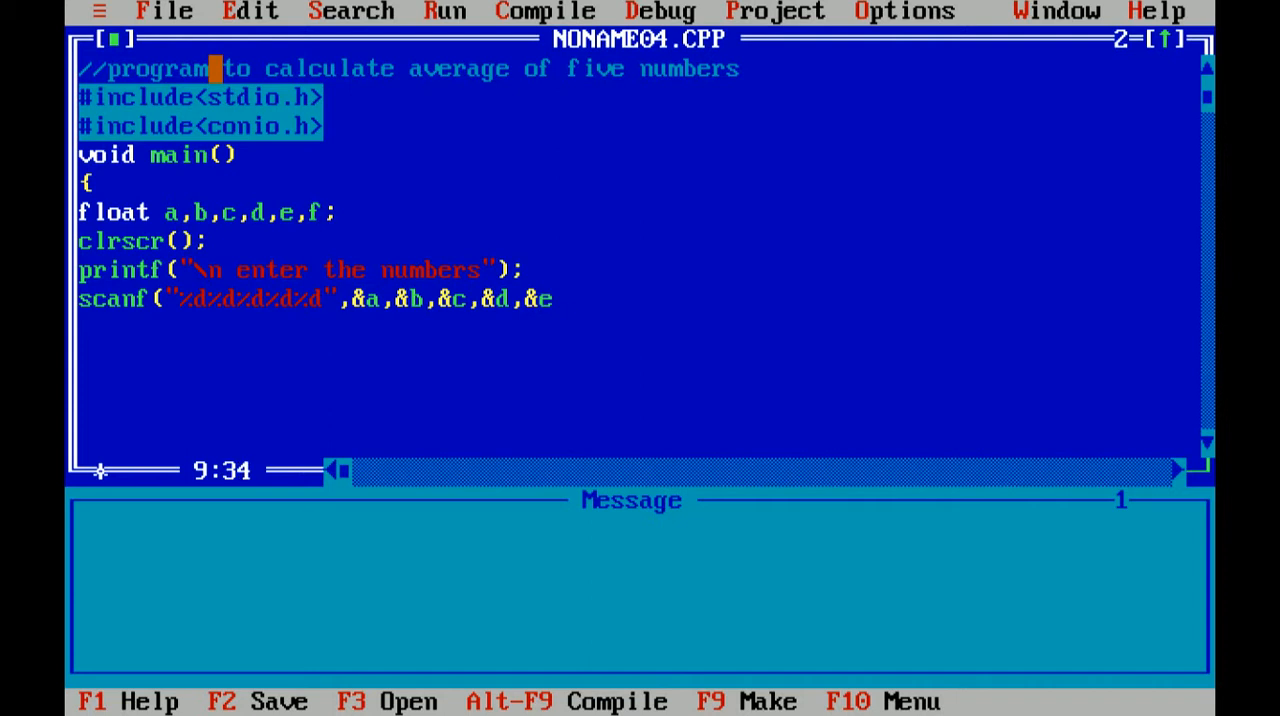
pyautogui.write(')')
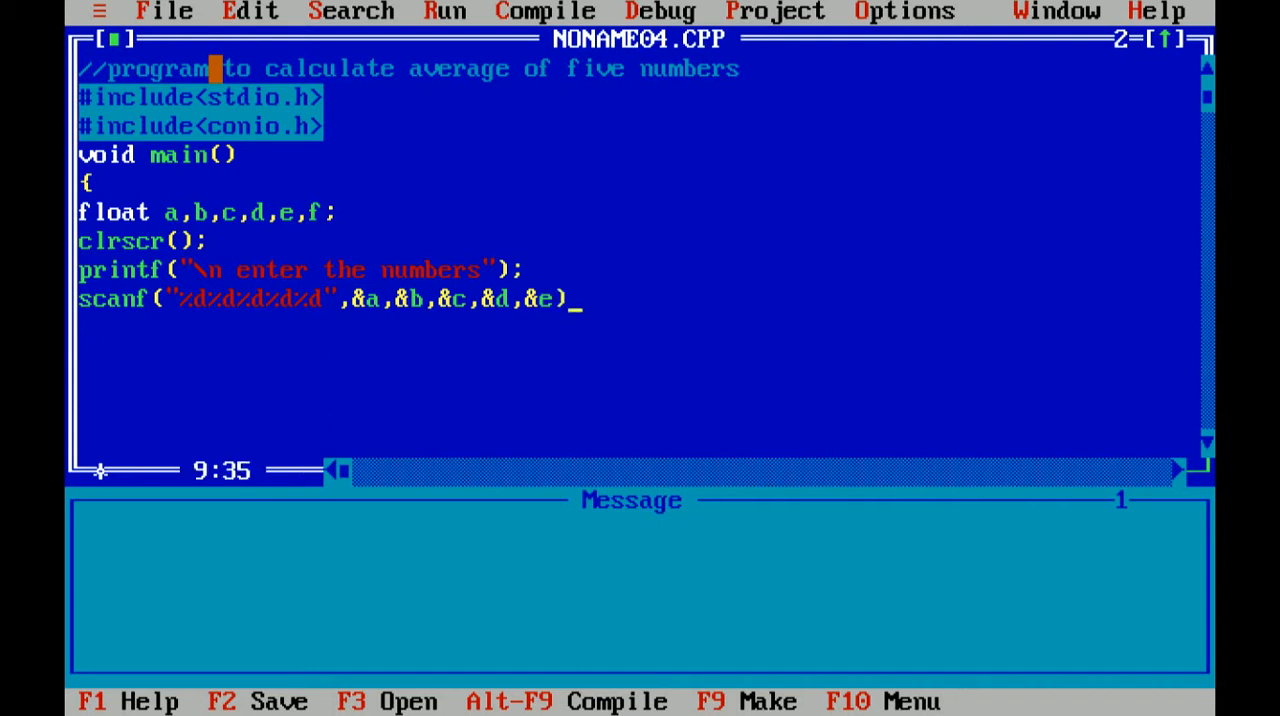
pyautogui.write(';')
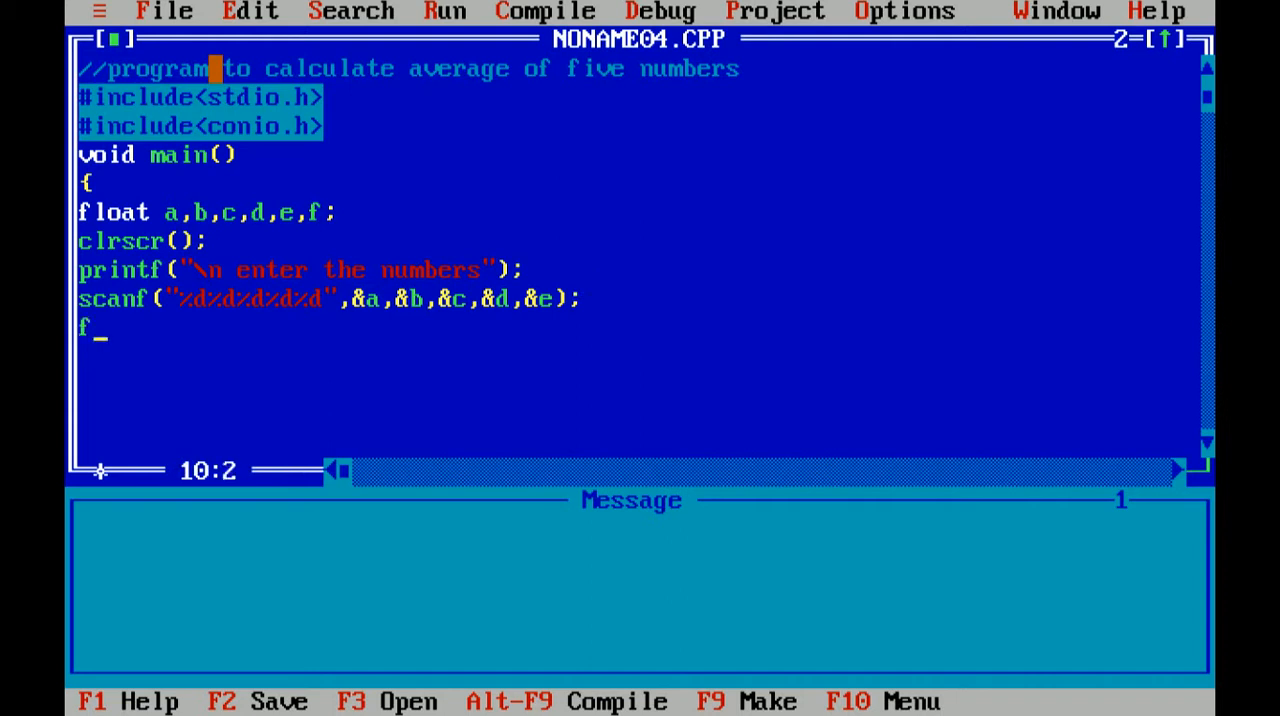
# - Compute the average with f=(a+b+c+d+e)/5; and begin the result print call
pyautogui.write('=')
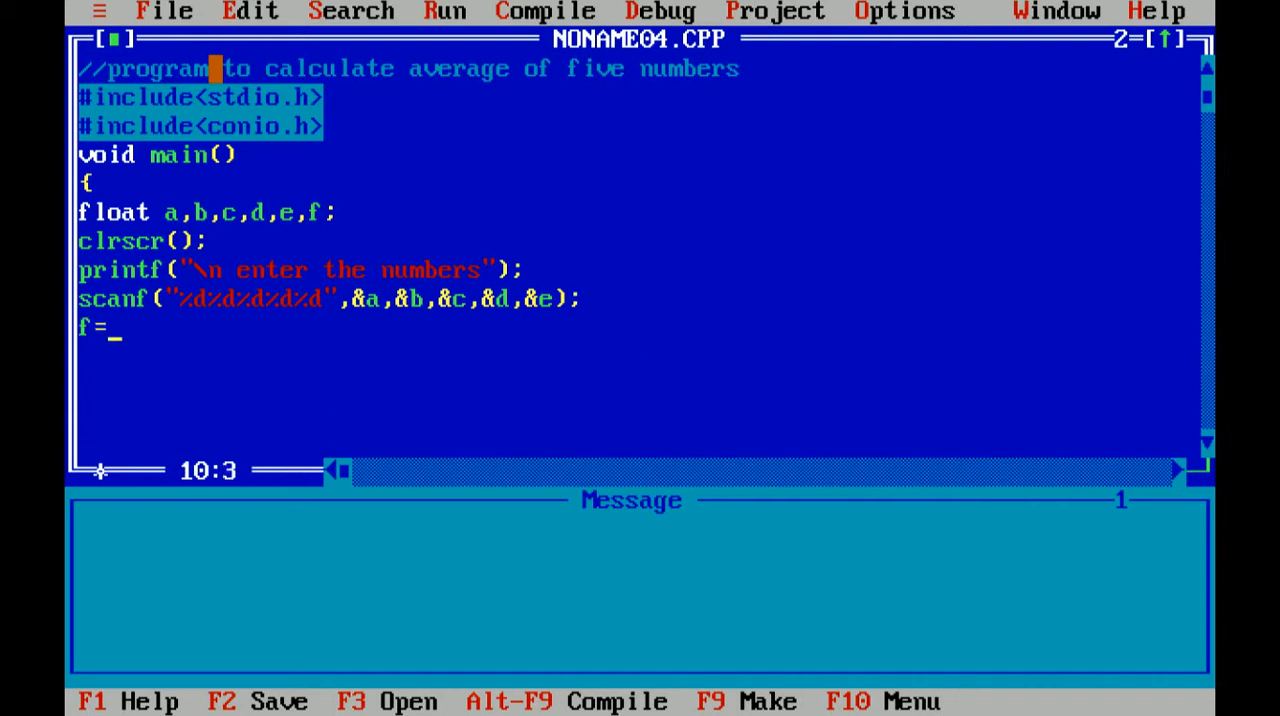
pyautogui.write('(')
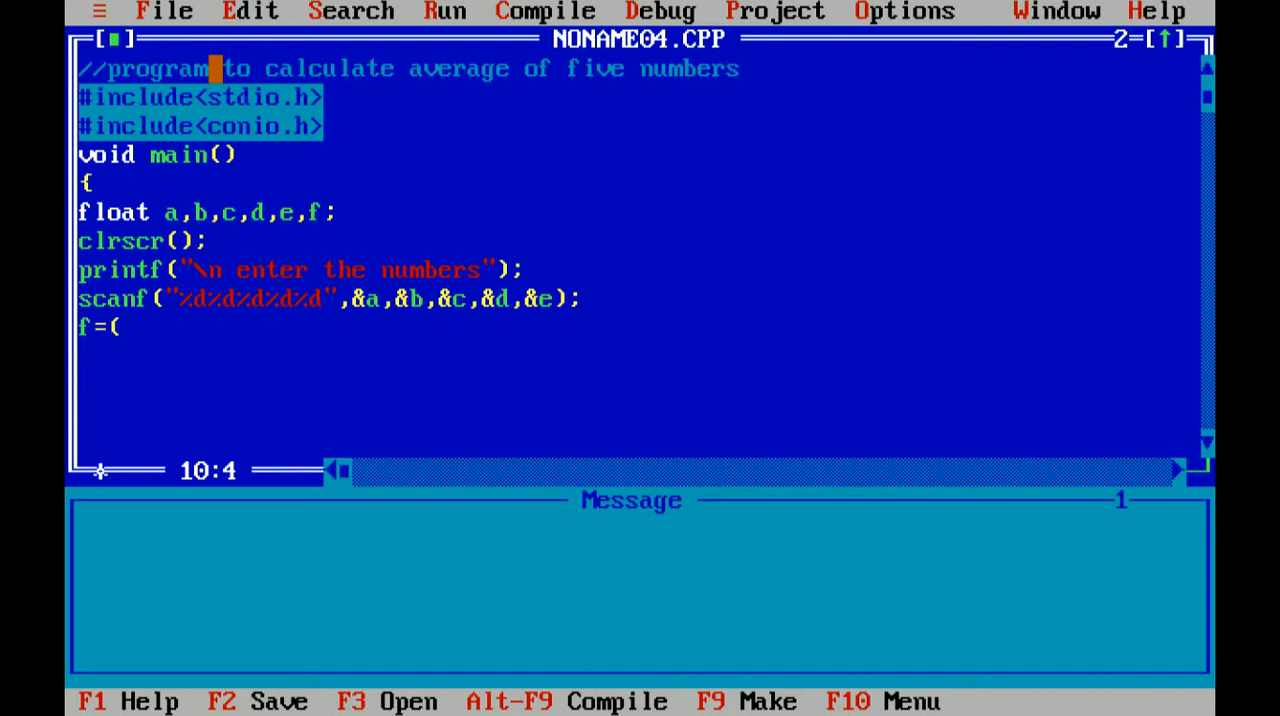
pyautogui.write('a+')
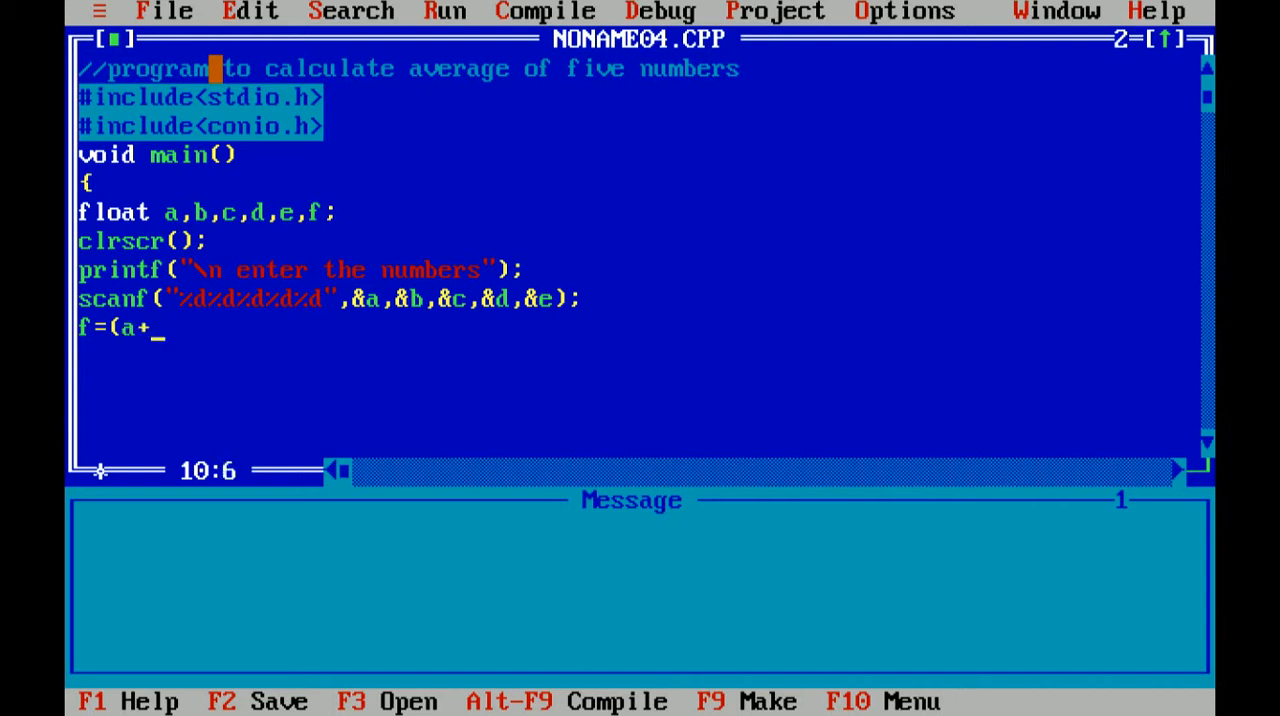
pyautogui.write('b+c')
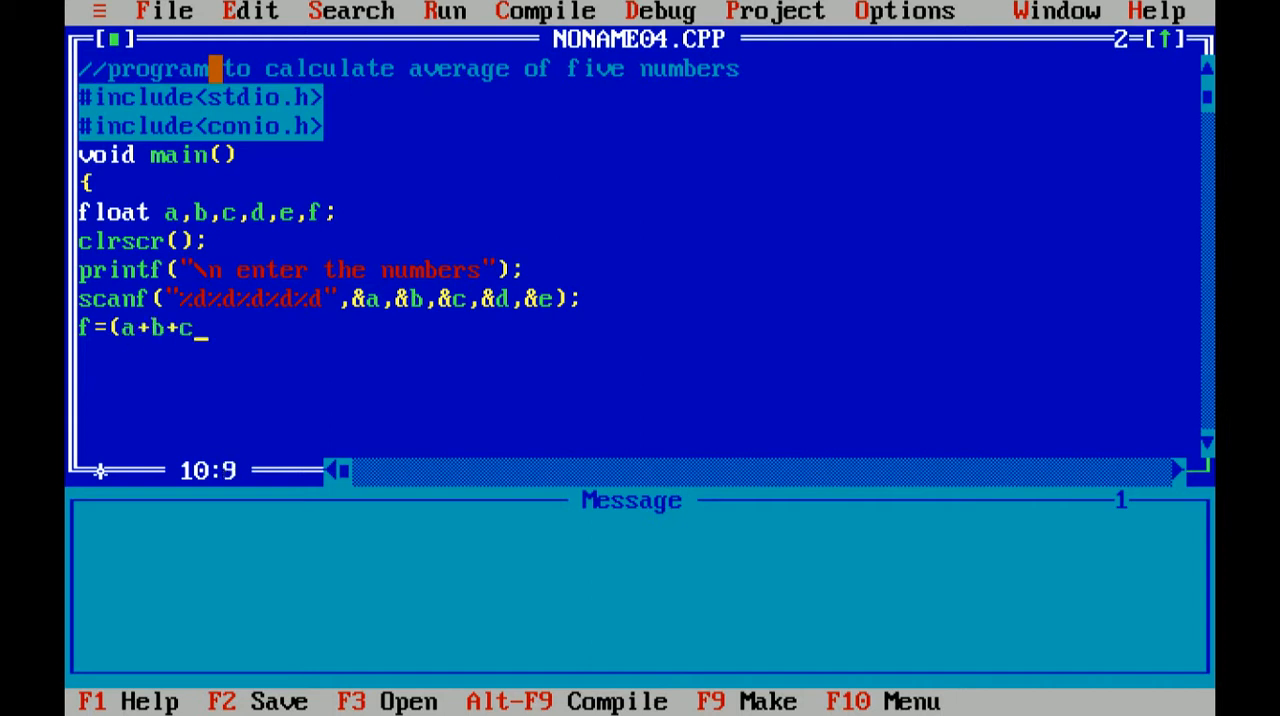
pyautogui.write('+d')
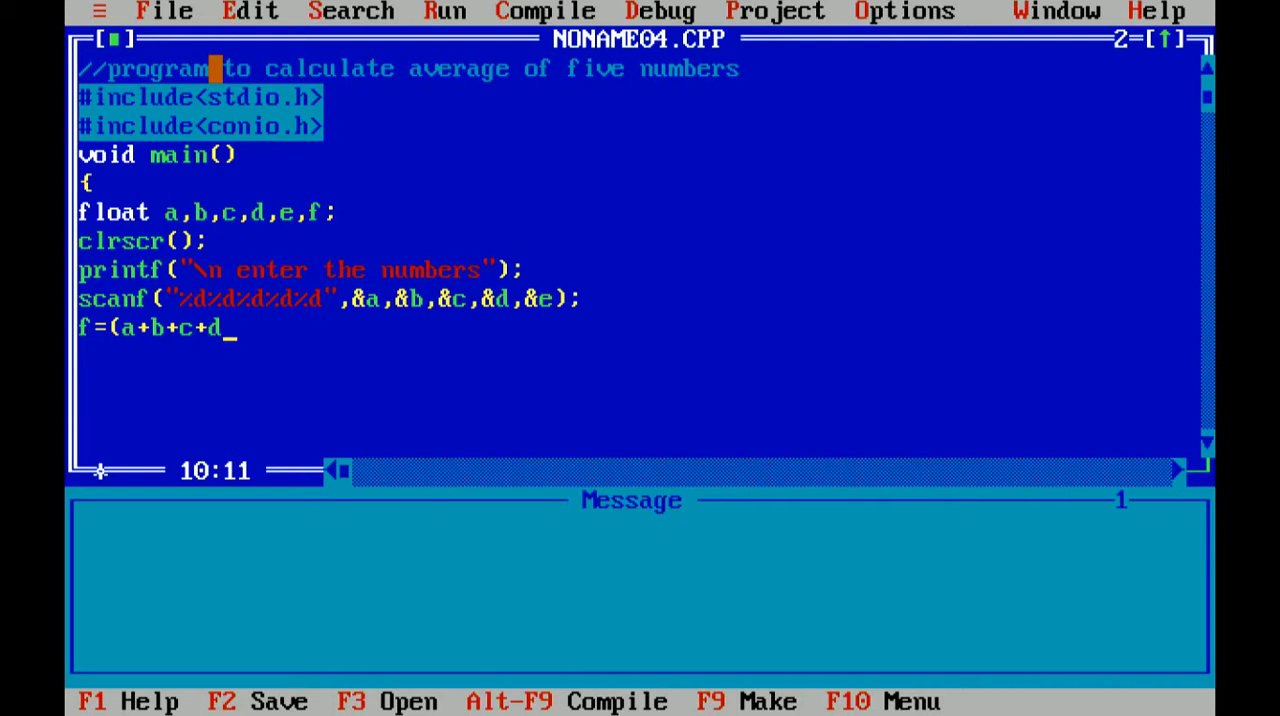
pyautogui.write('+e')
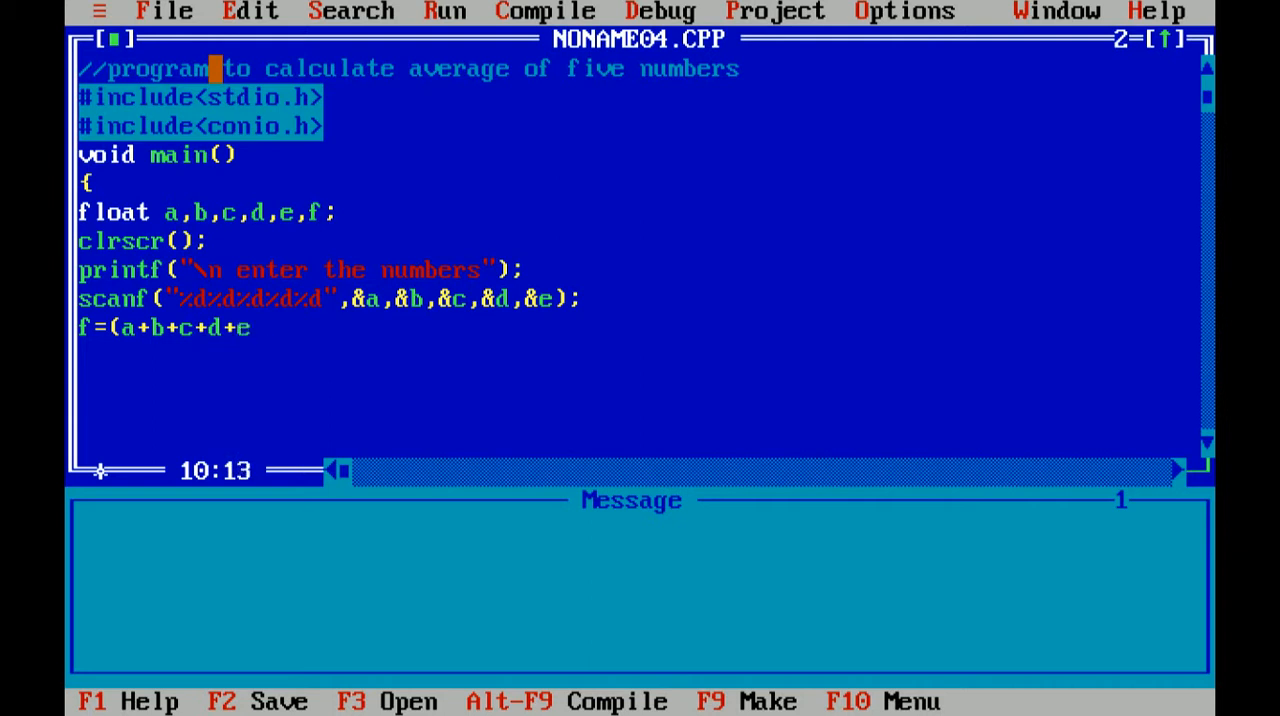
pyautogui.write(')/')
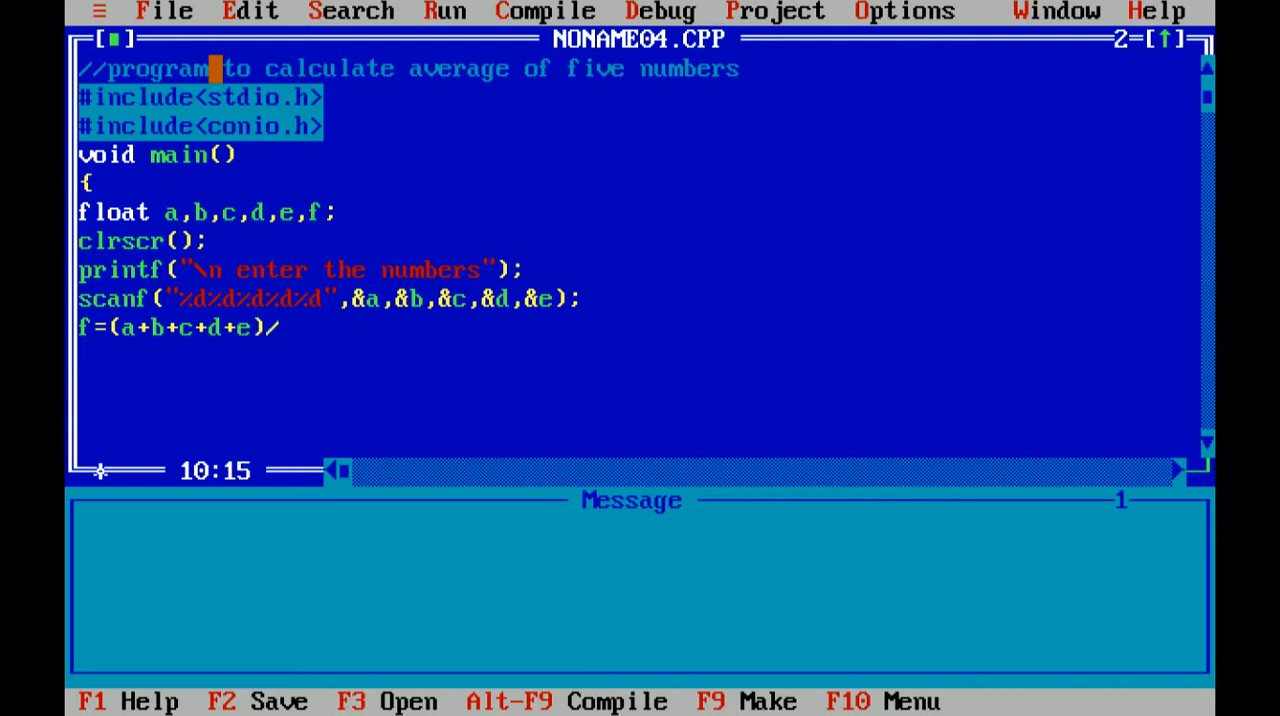
pyautogui.write('5;')
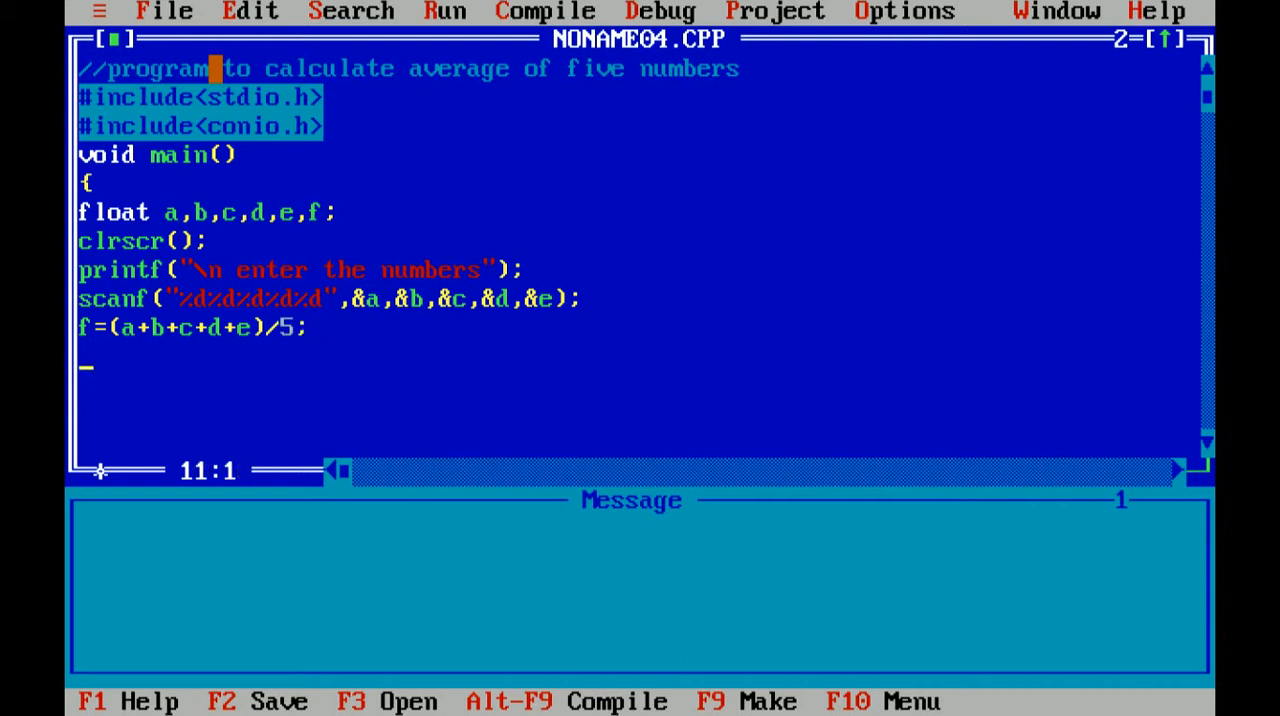
pyautogui.write('prin')
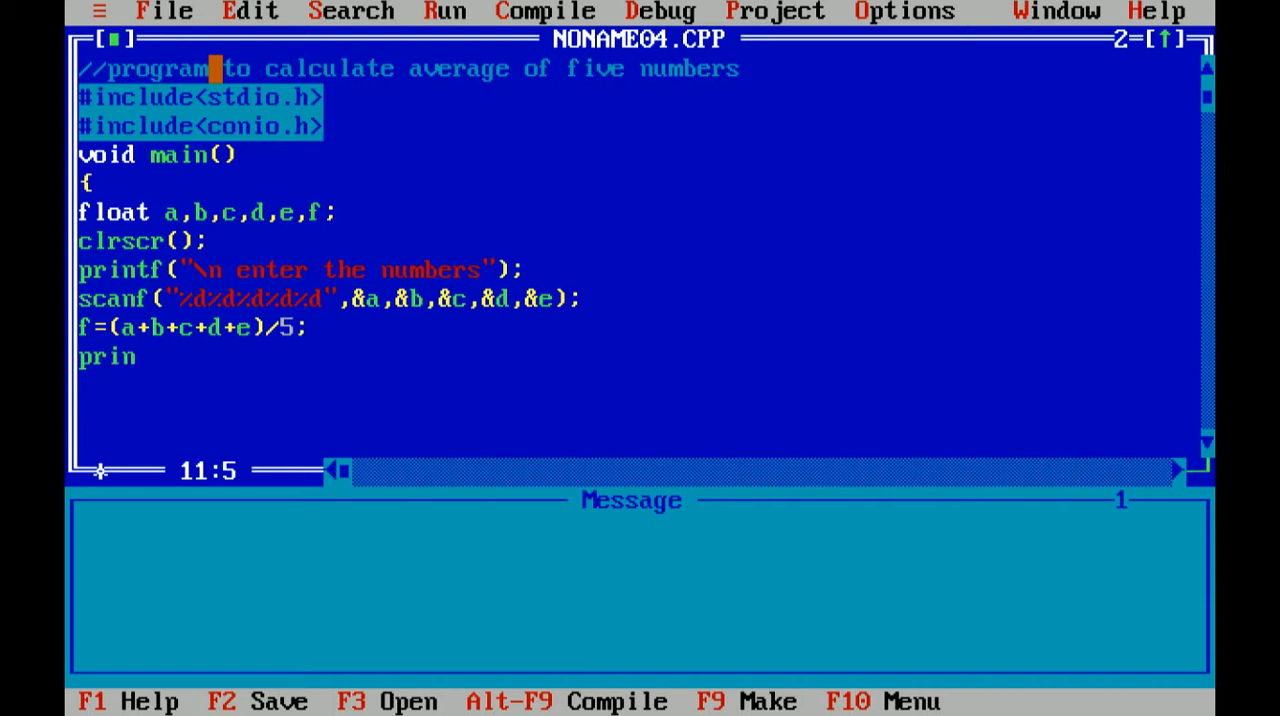
# - Write the printf format string "\n Average=%f" for the result line
pyautogui.write('tf(')
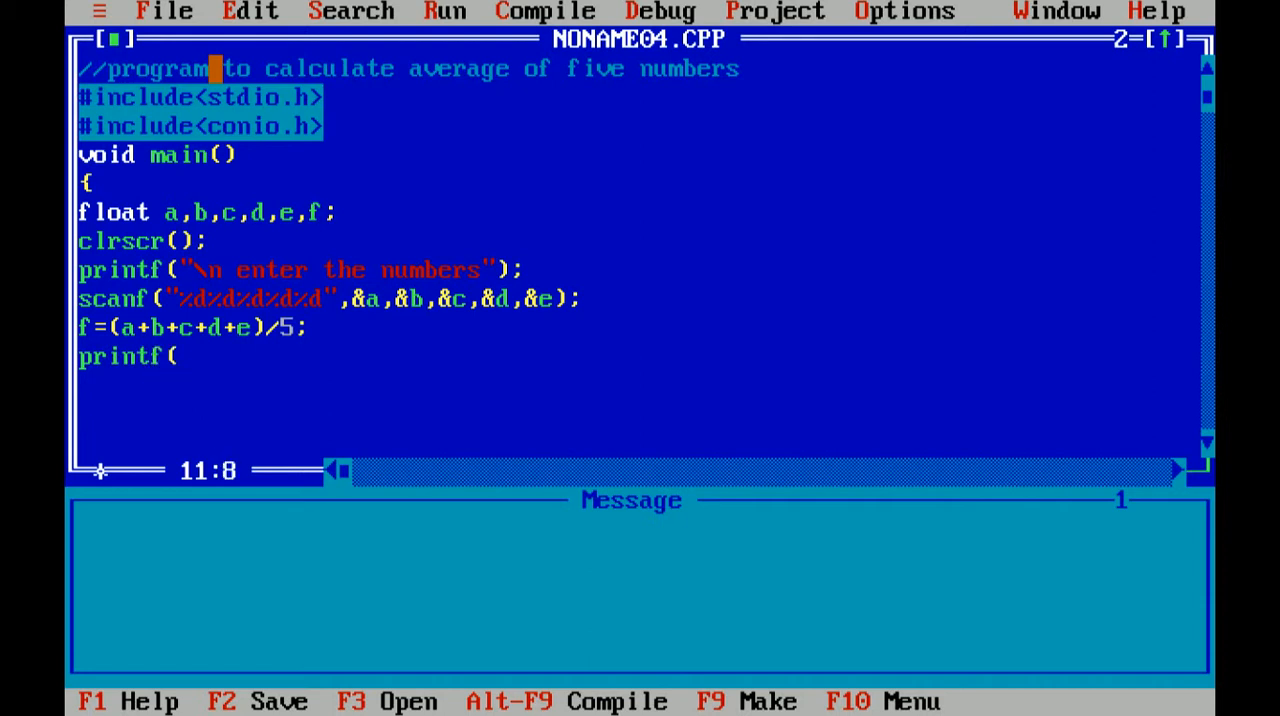
pyautogui.write('"')
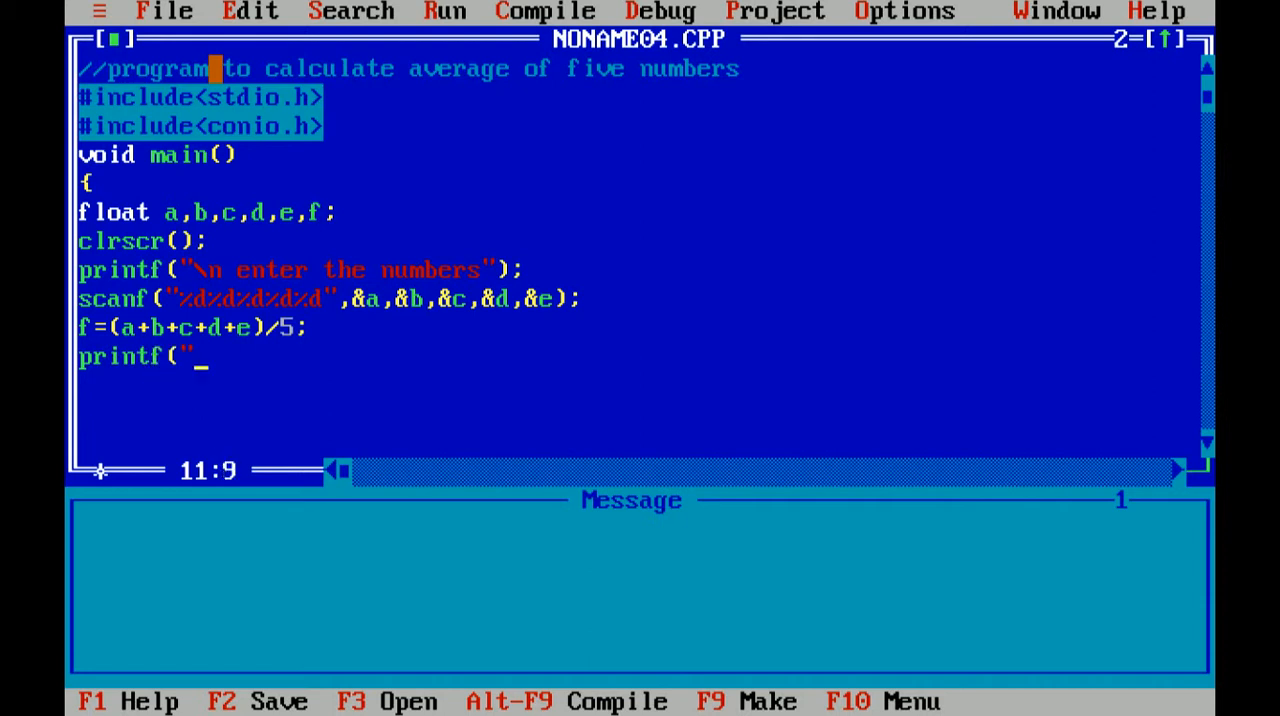
pyautogui.write('\\')
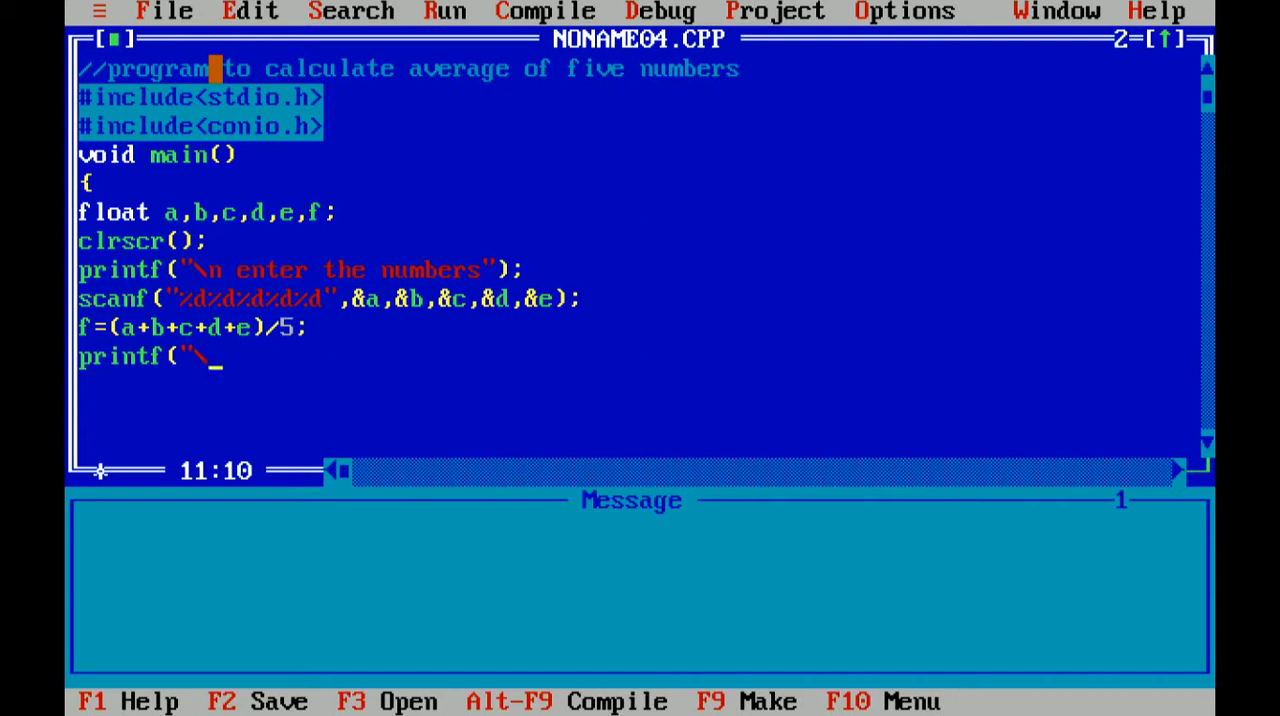
pyautogui.write('n Av')
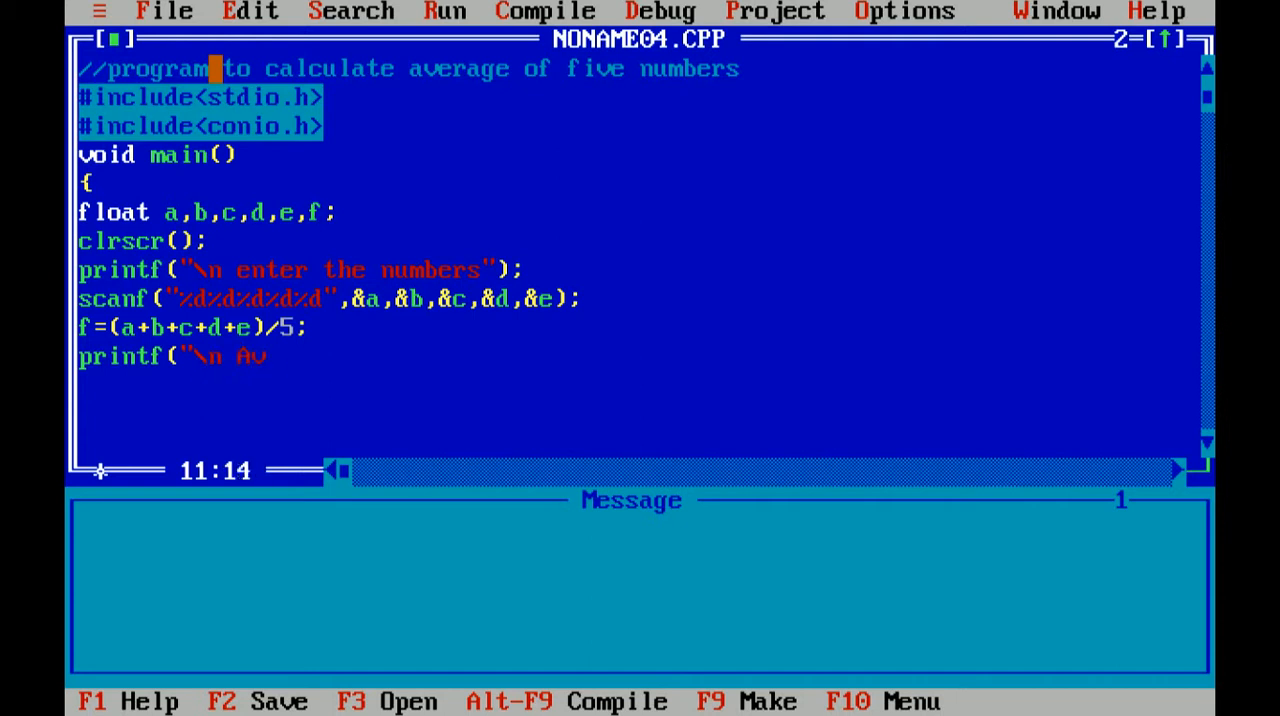
pyautogui.write('erage')
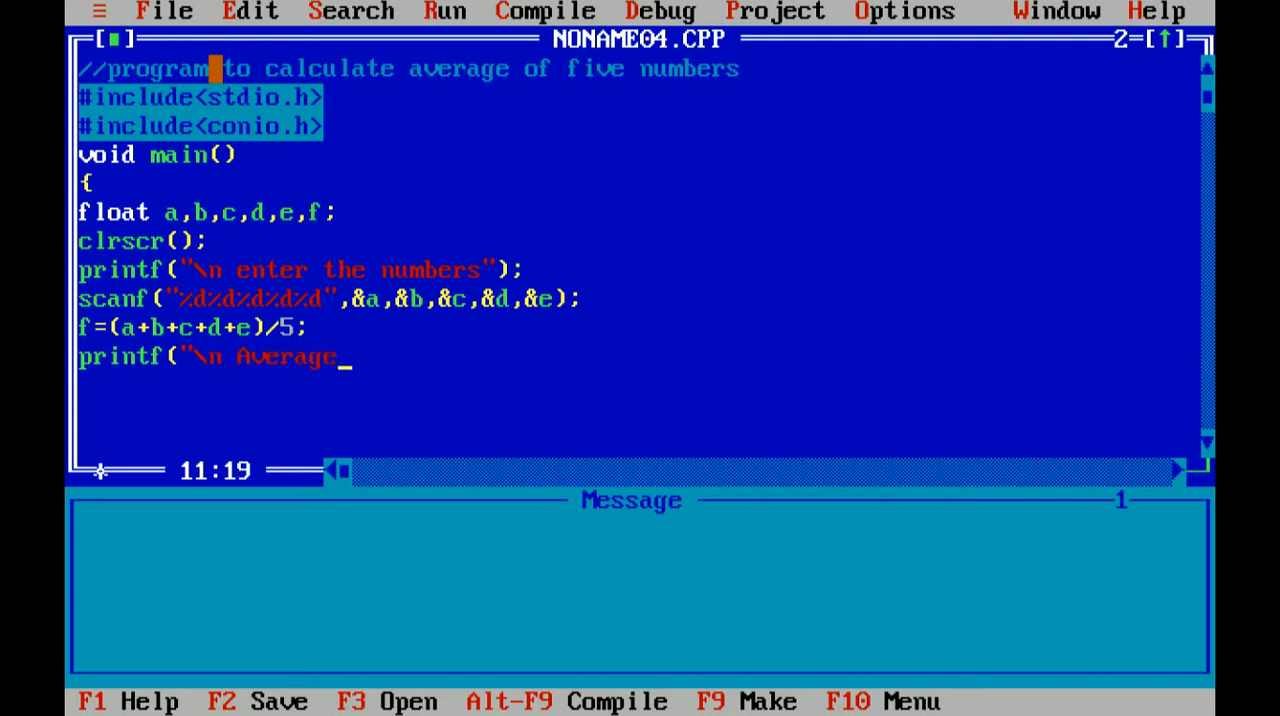
pyautogui.write('=')
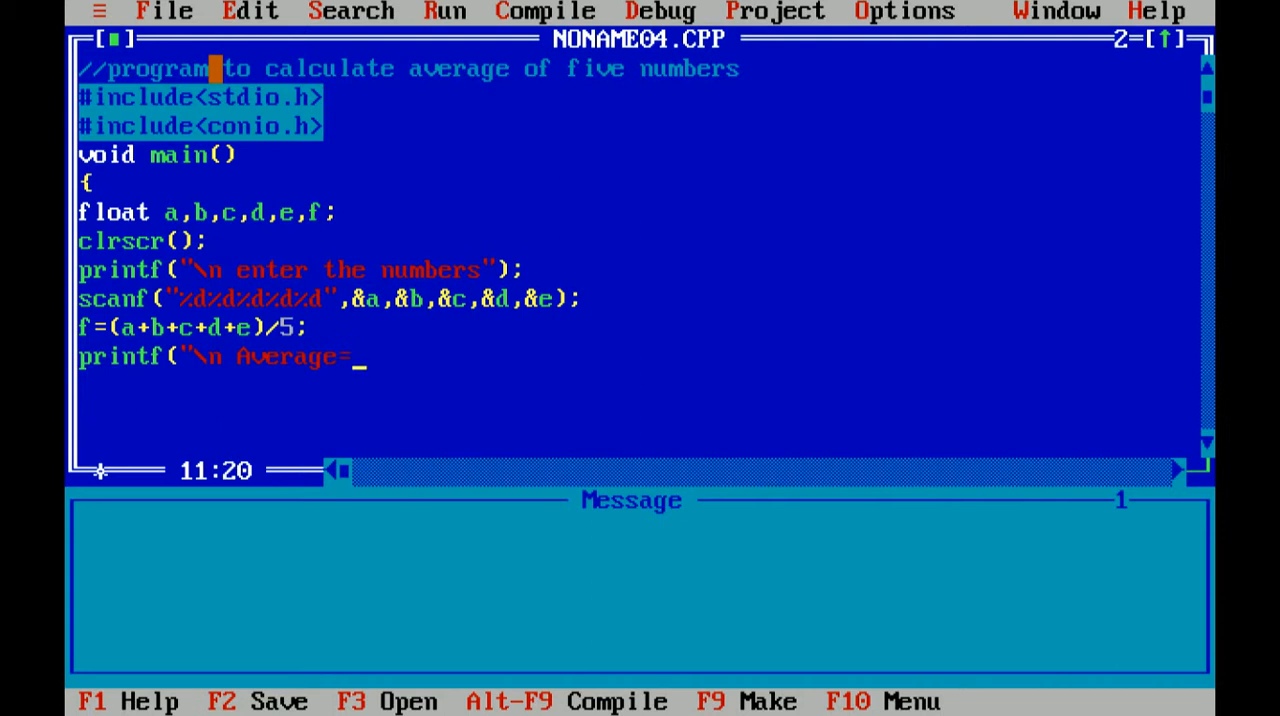
pyautogui.write('%')
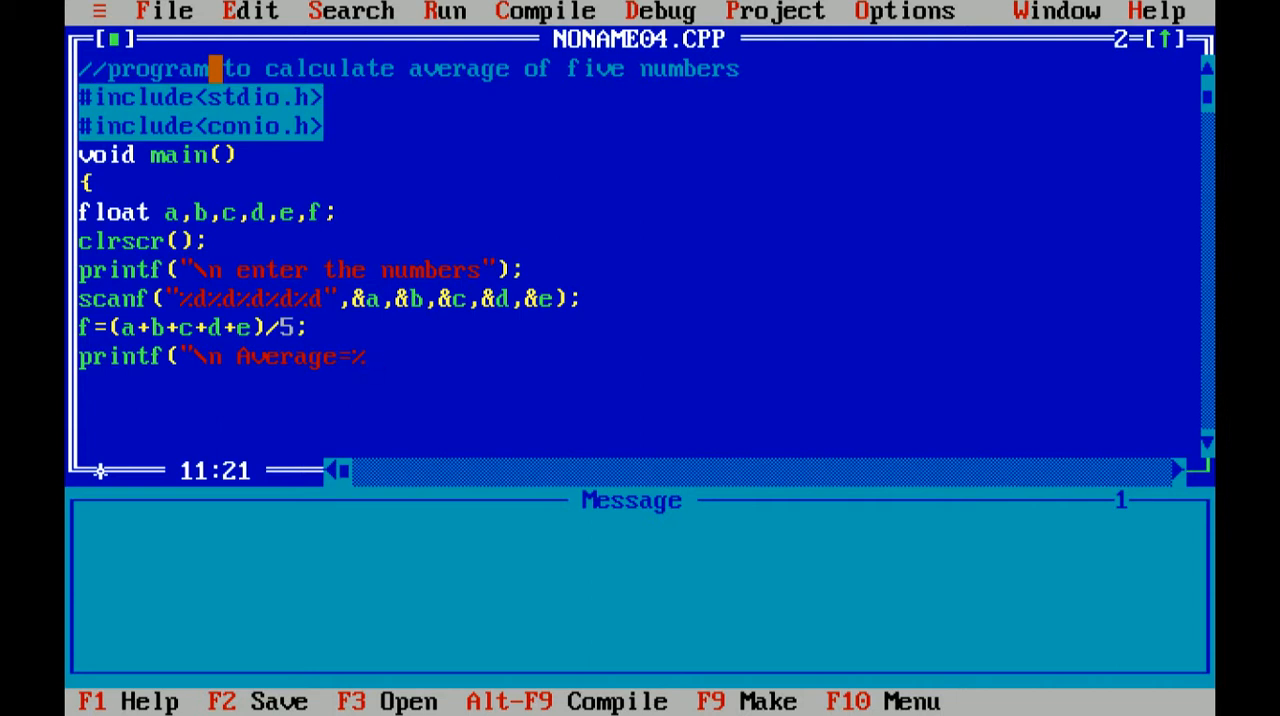
pyautogui.write('f')
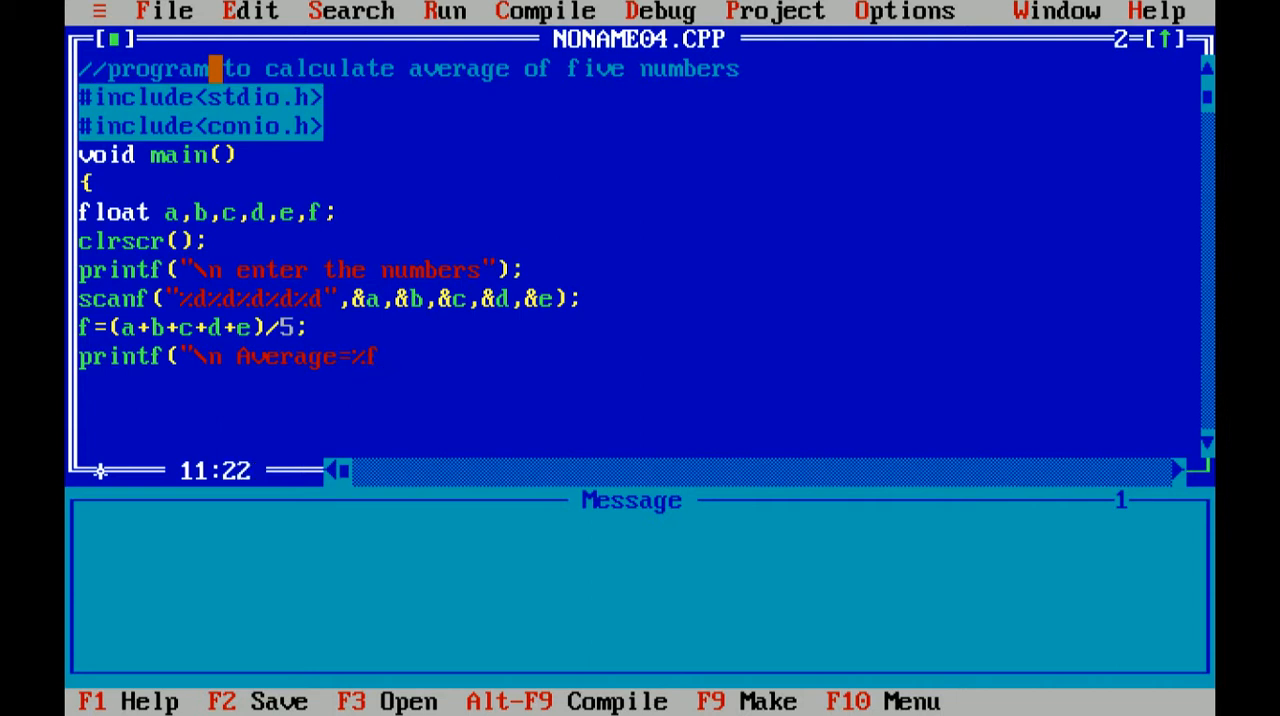
pyautogui.write('",')
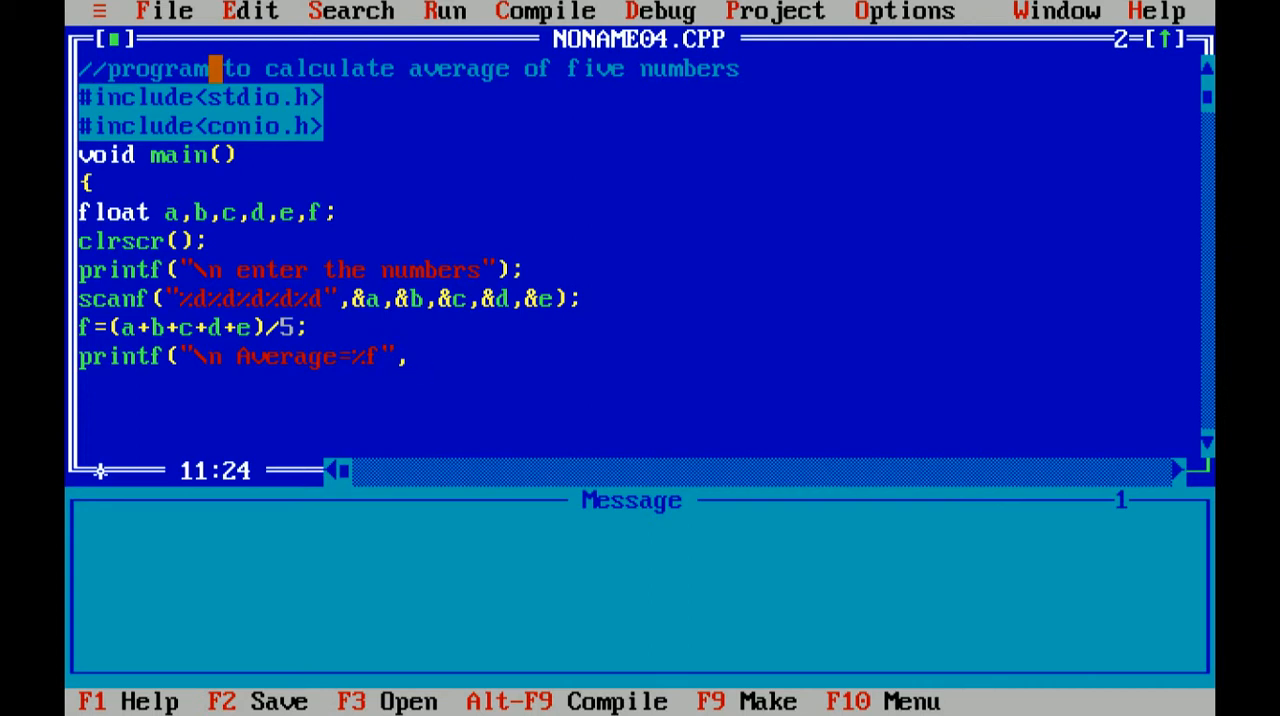
# - Finish the call as printf("\n Average=%f",f); and move to the declaration line
pyautogui.write('f')
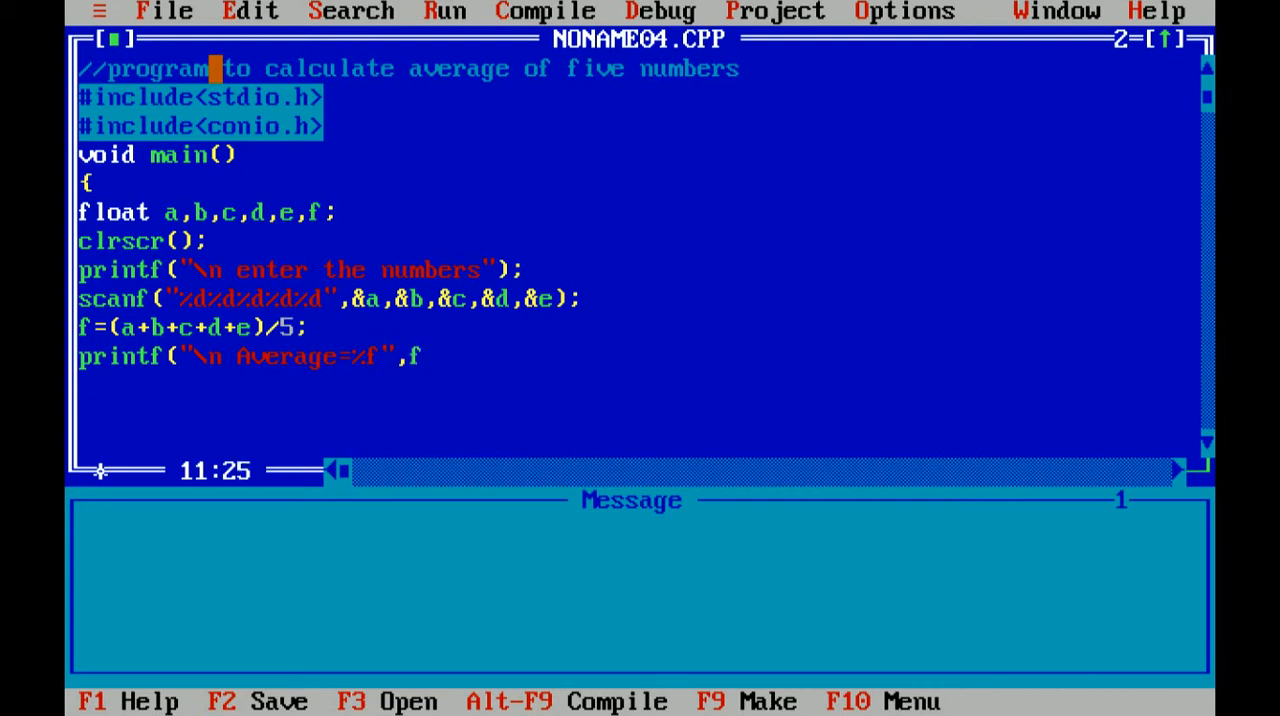
pyautogui.write(')')
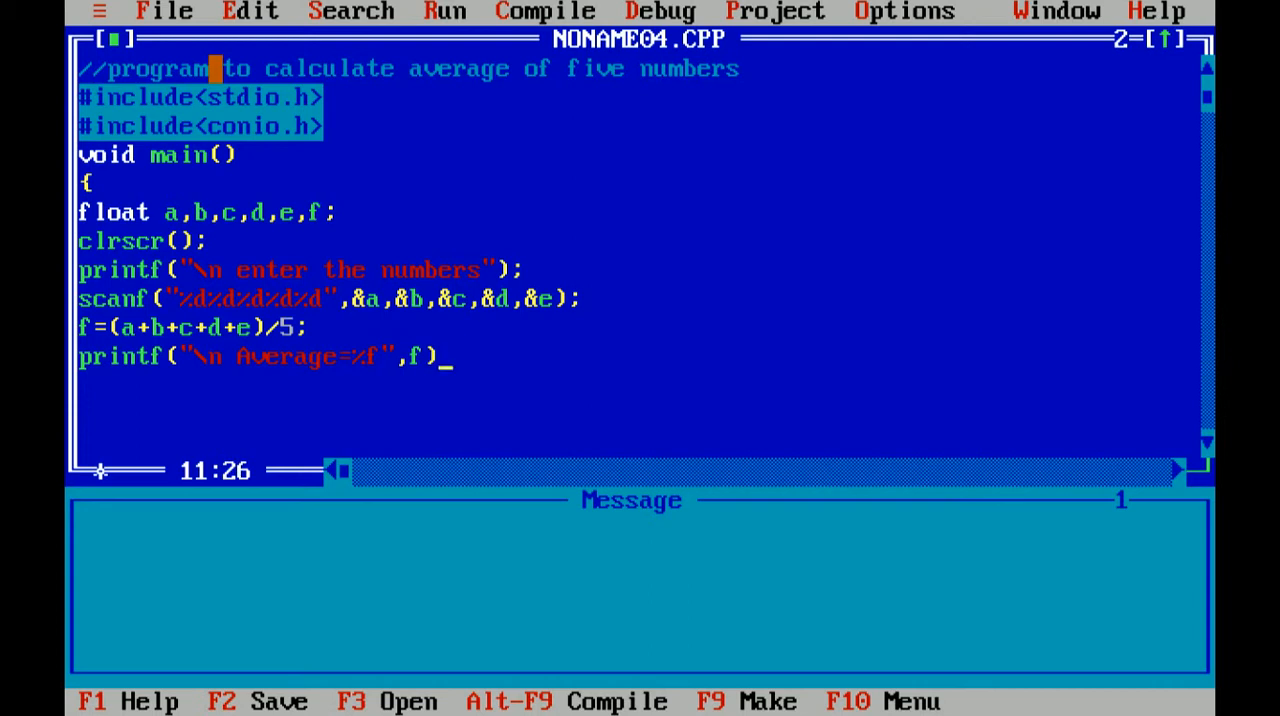
pyautogui.write(';')
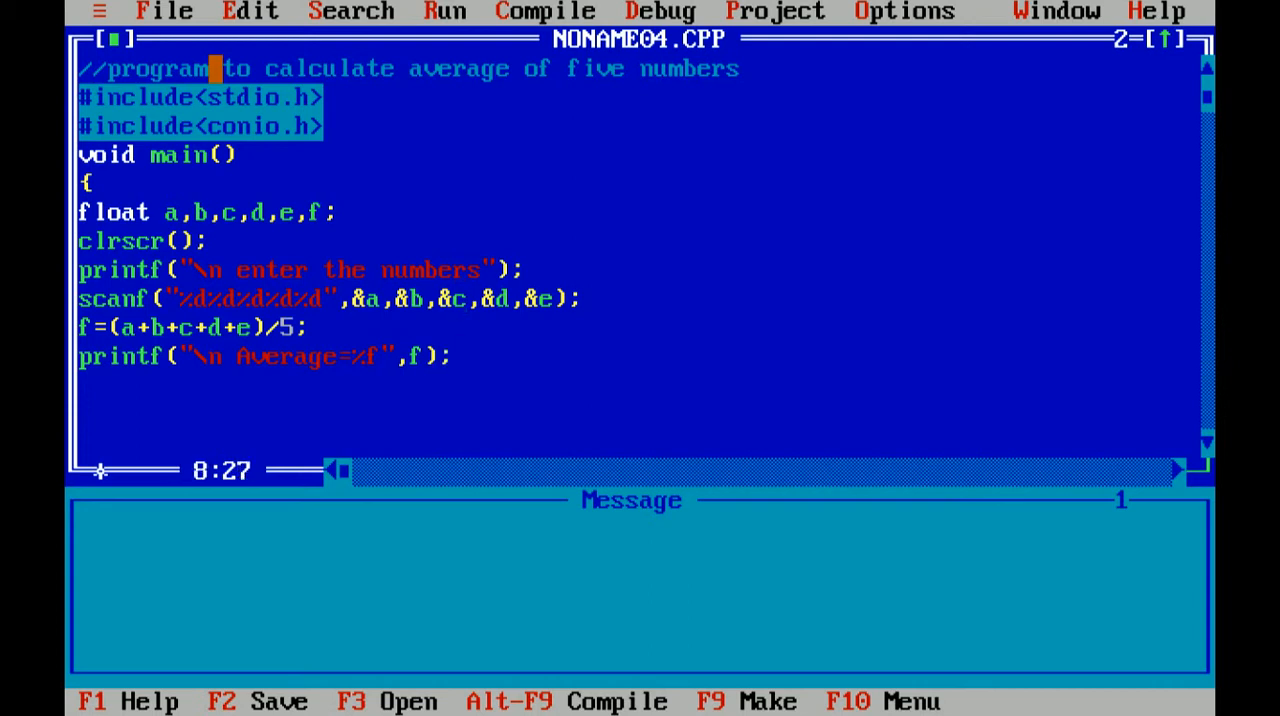
pyautogui.click(144, 240)
pyautogui.write('in')
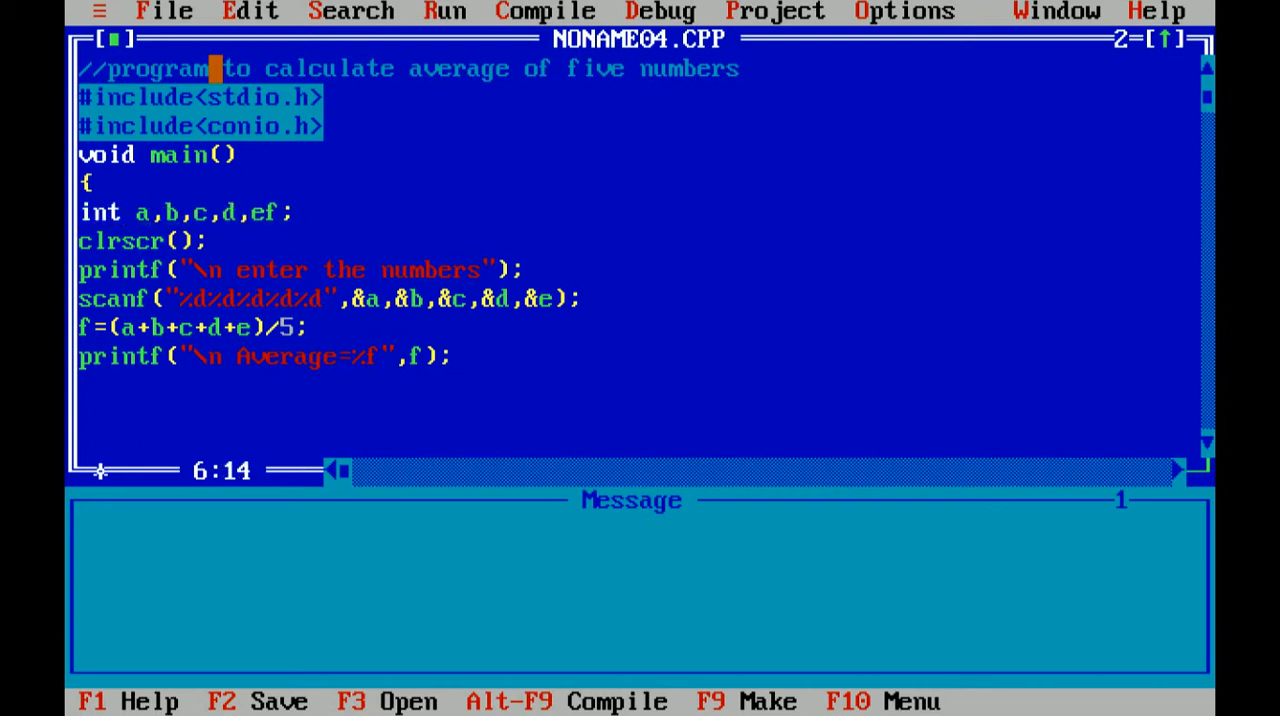
# - Move f onto its own float declaration line and end main with getch();
pyautogui.press('Enter')
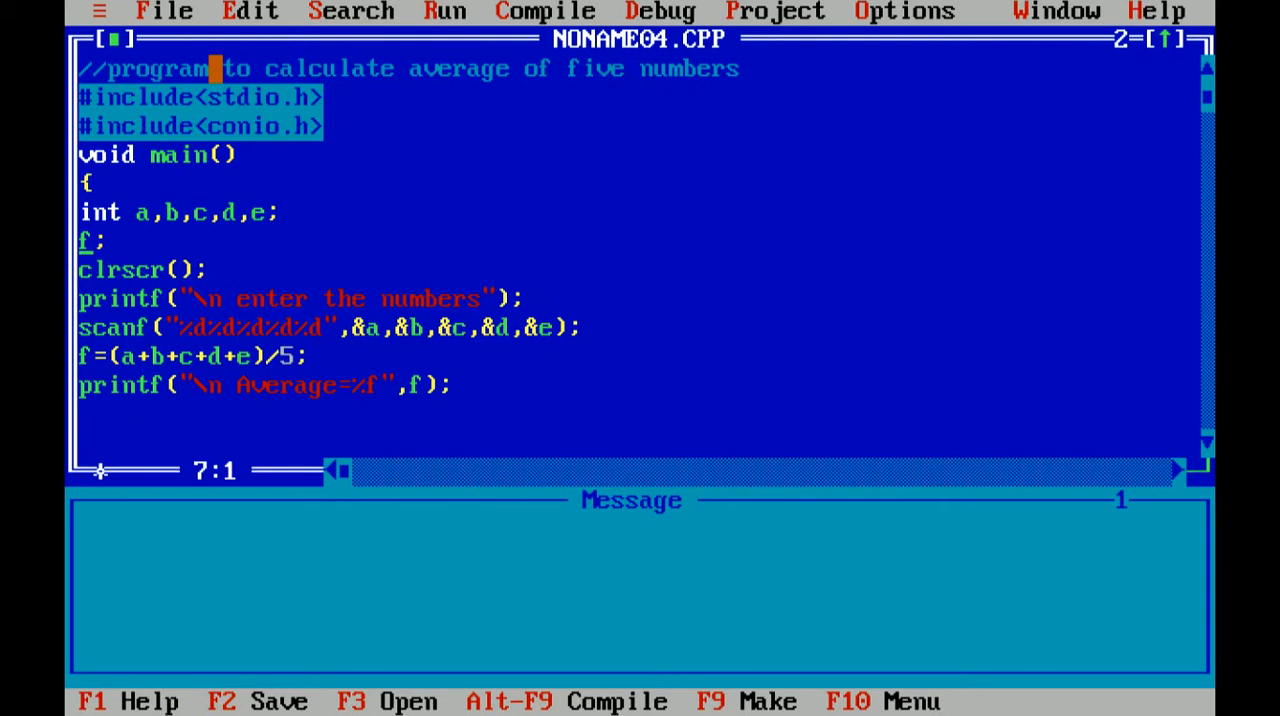
pyautogui.write('loat')
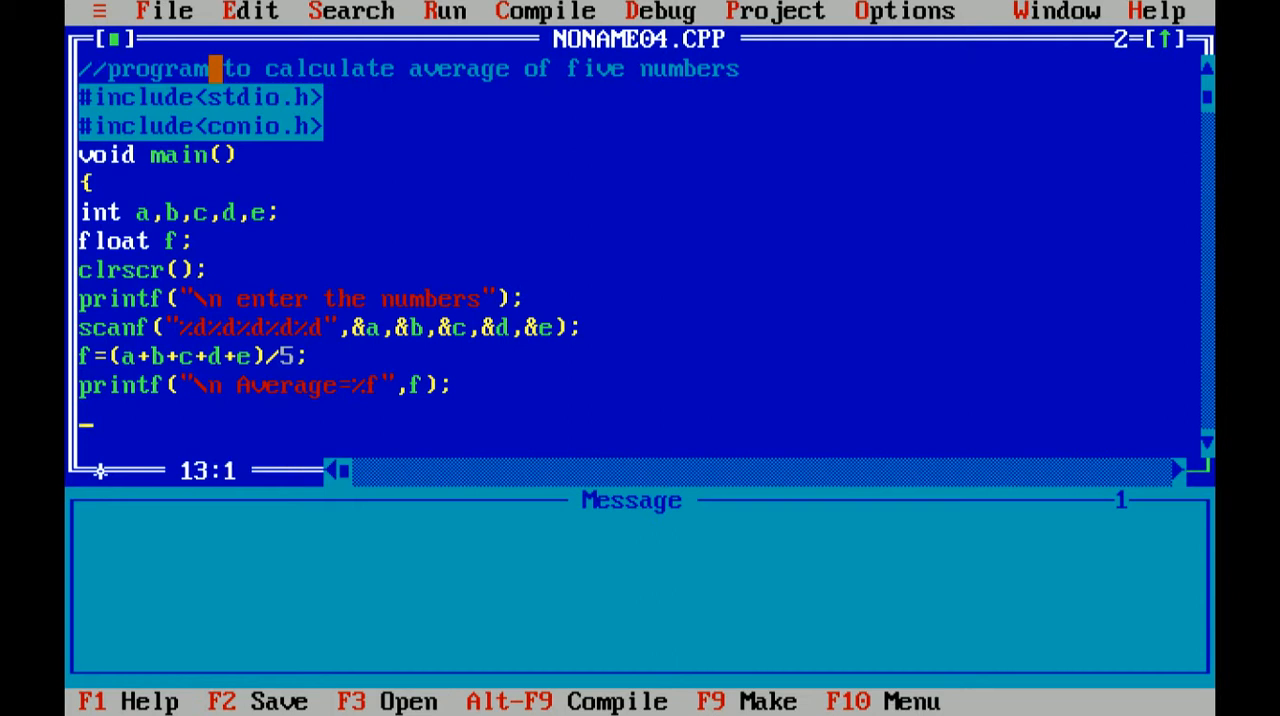
pyautogui.write('getc')
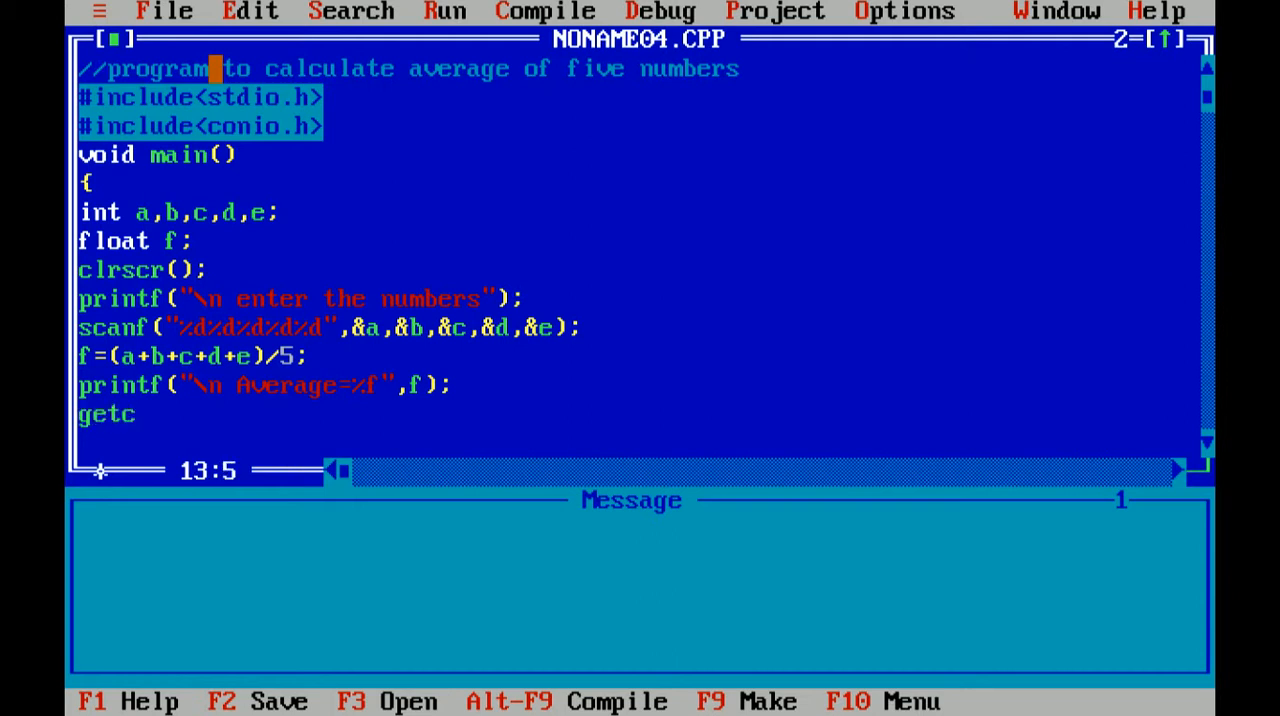
pyautogui.write('h()')
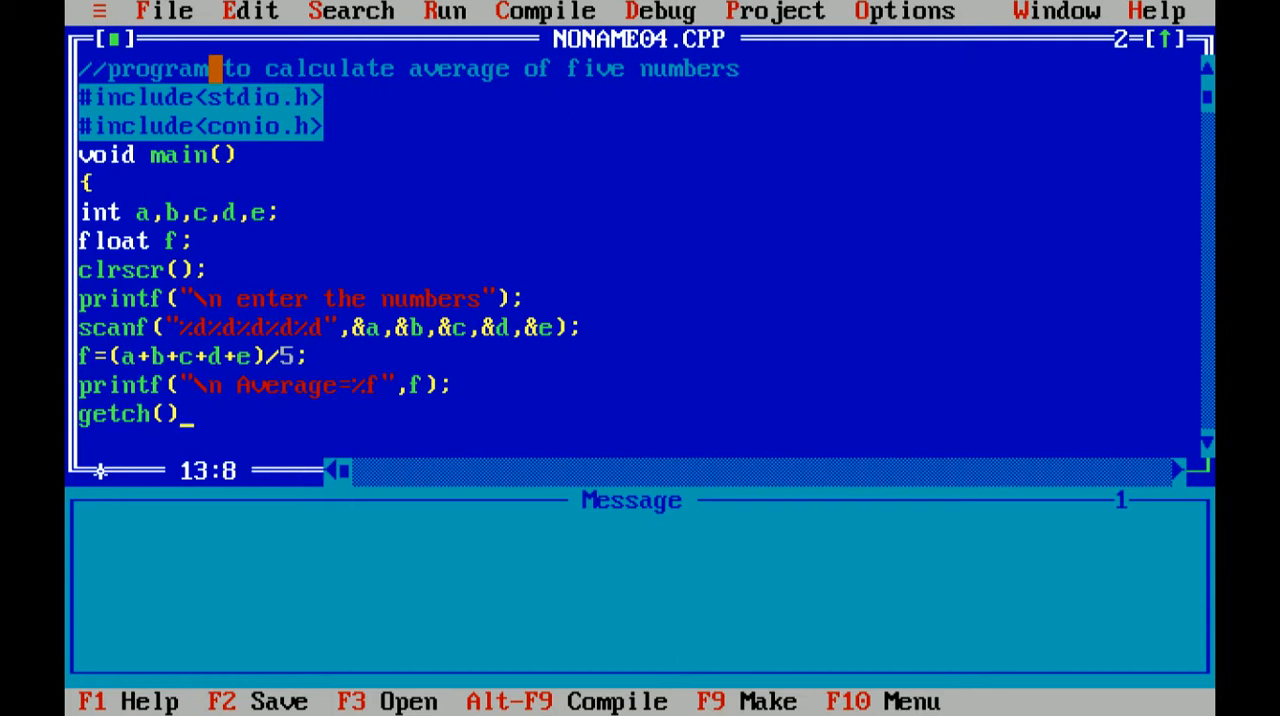
pyautogui.write(';')
pyautogui.click(638, 442)
pyautogui.write('}')
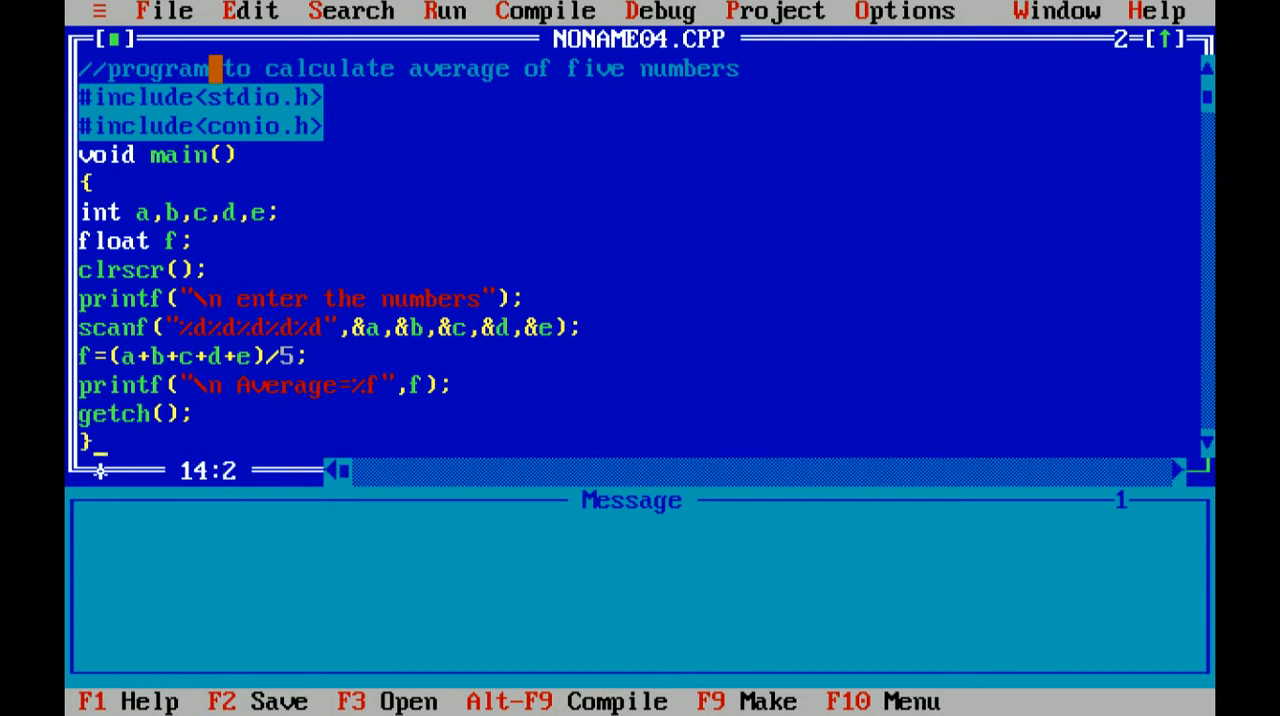
# - Save the program as average.c via Save As, replacing NONAME04.CPP
pyautogui.click(164, 12)
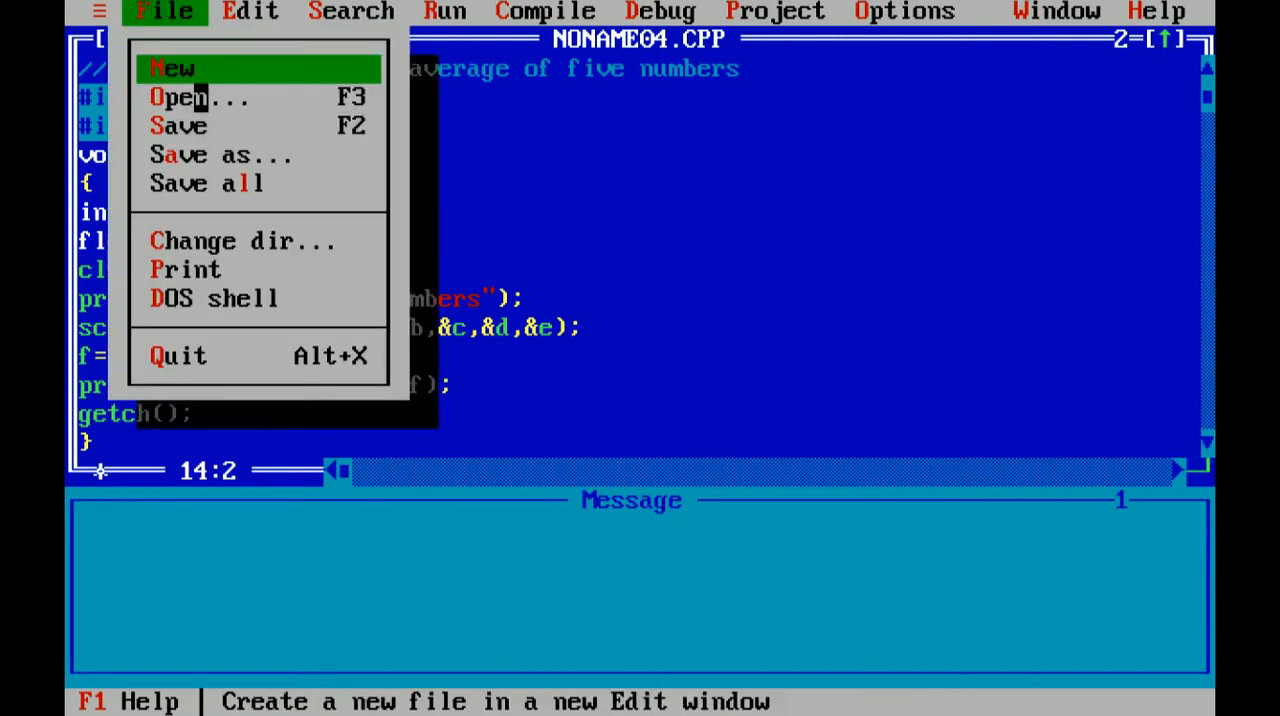
pyautogui.click(214, 156)
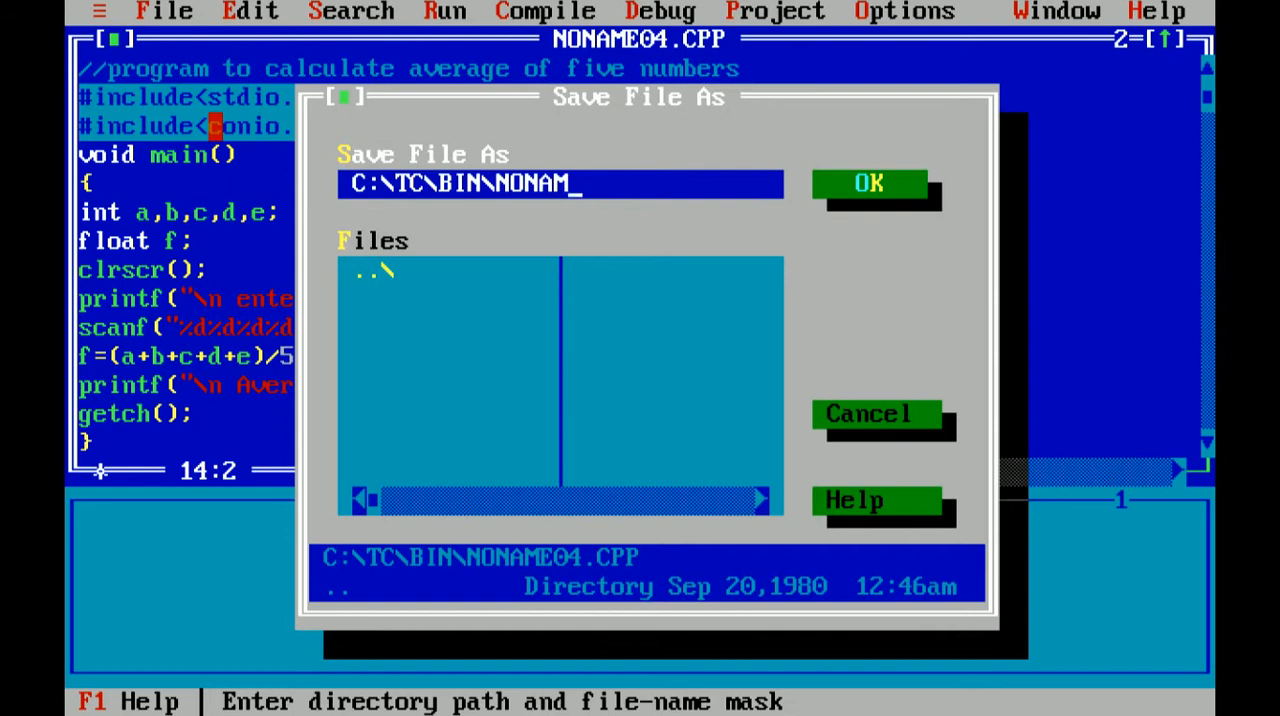
pyautogui.write('av')
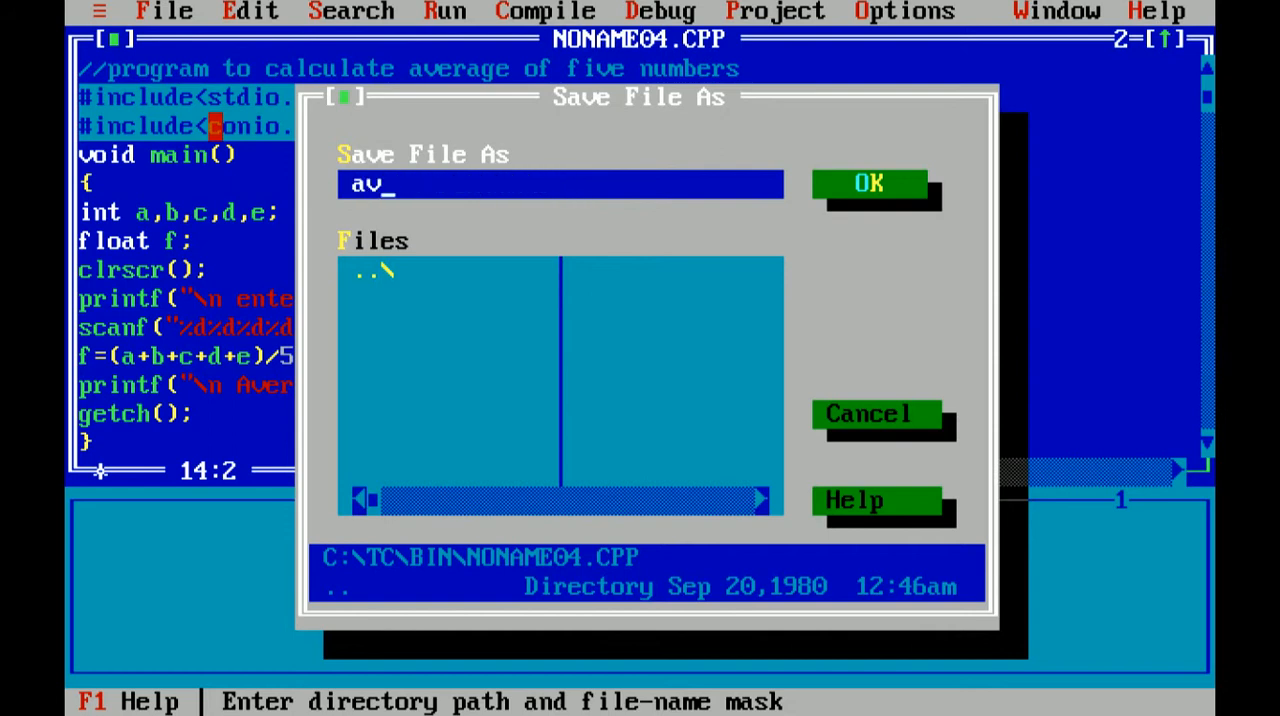
pyautogui.write('erage')
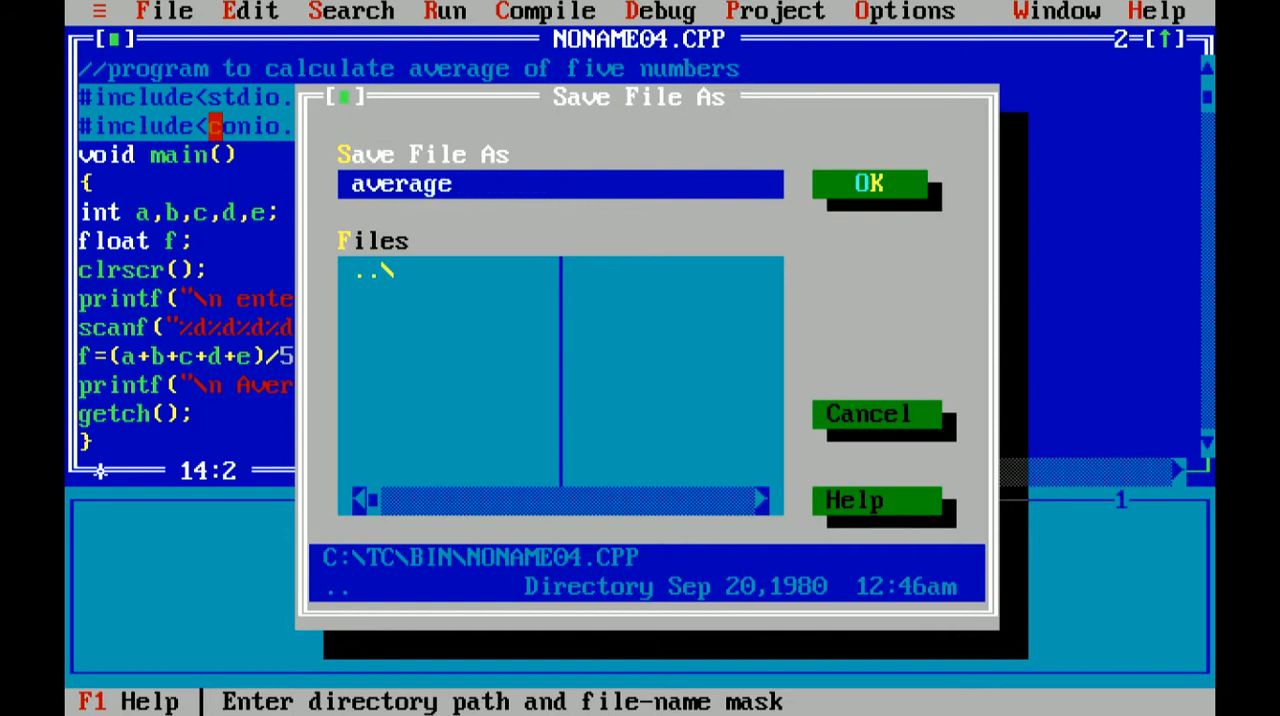
pyautogui.write('.c')
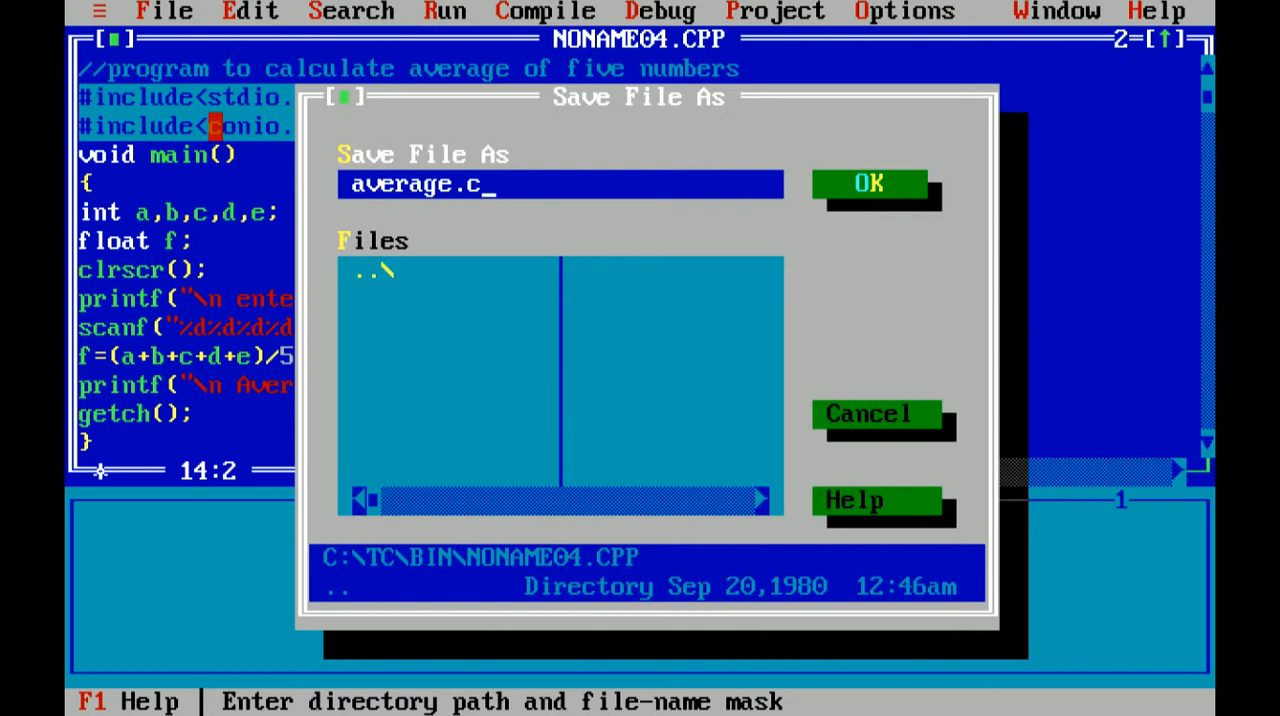
pyautogui.click(868, 184)
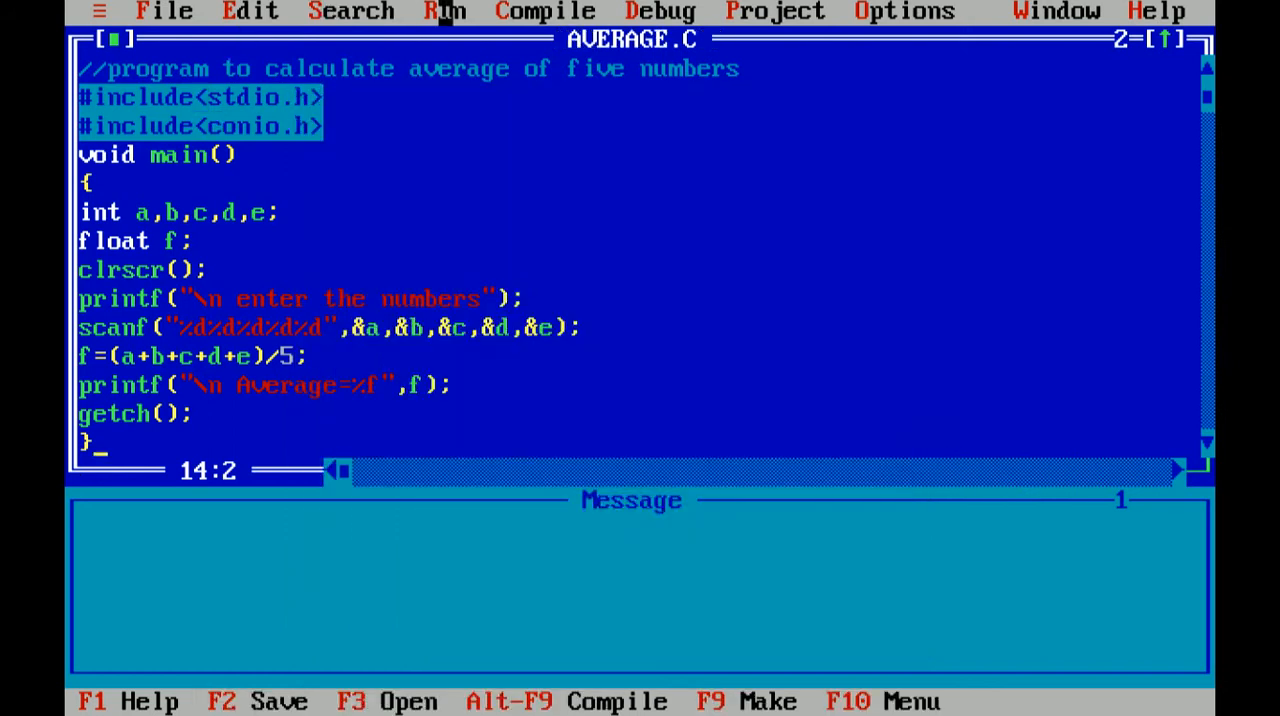
# - Build and run AVERAGE.C, supplying the numbers 34, 56, 67, 78 and 90
pyautogui.click(544, 12)
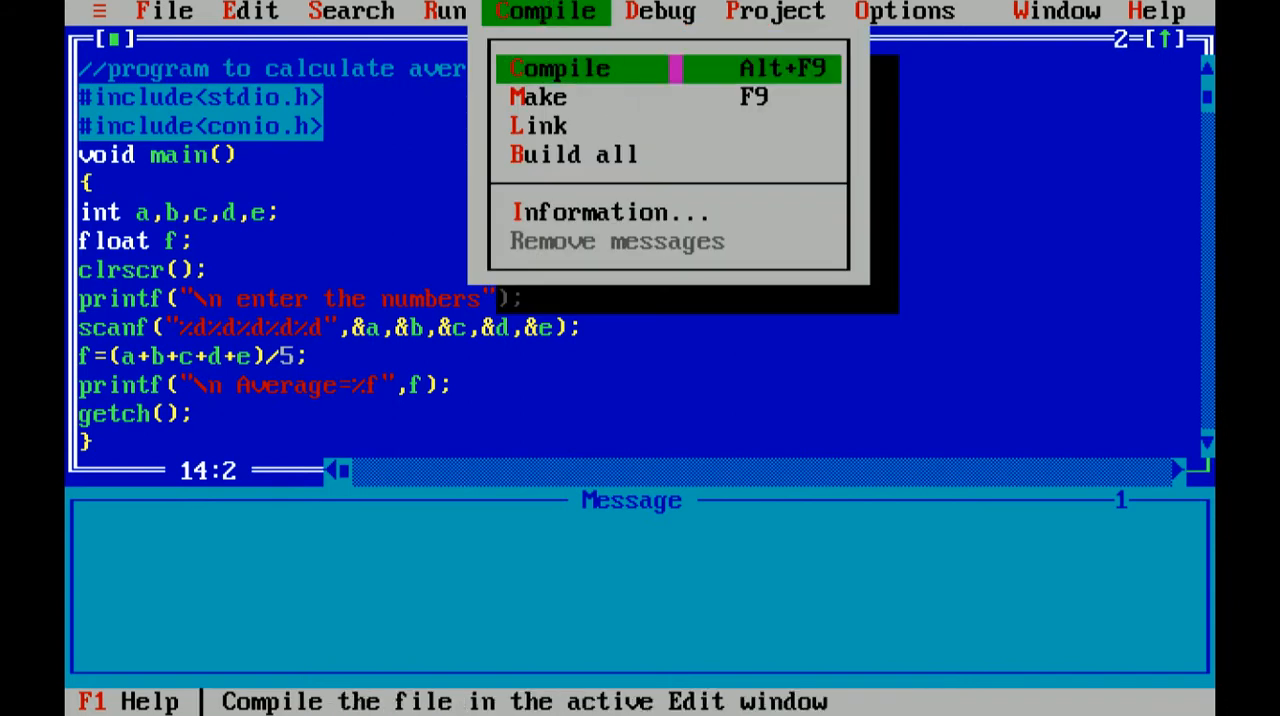
pyautogui.click(558, 68)
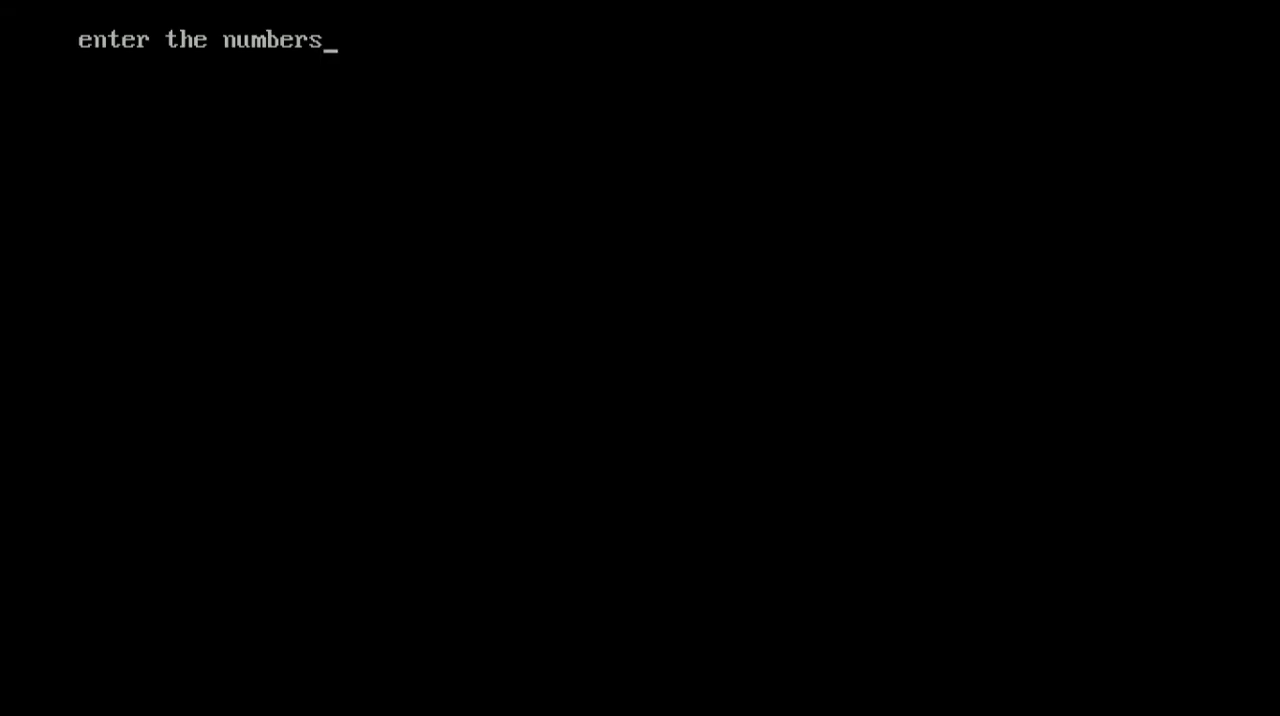
pyautogui.write('34')
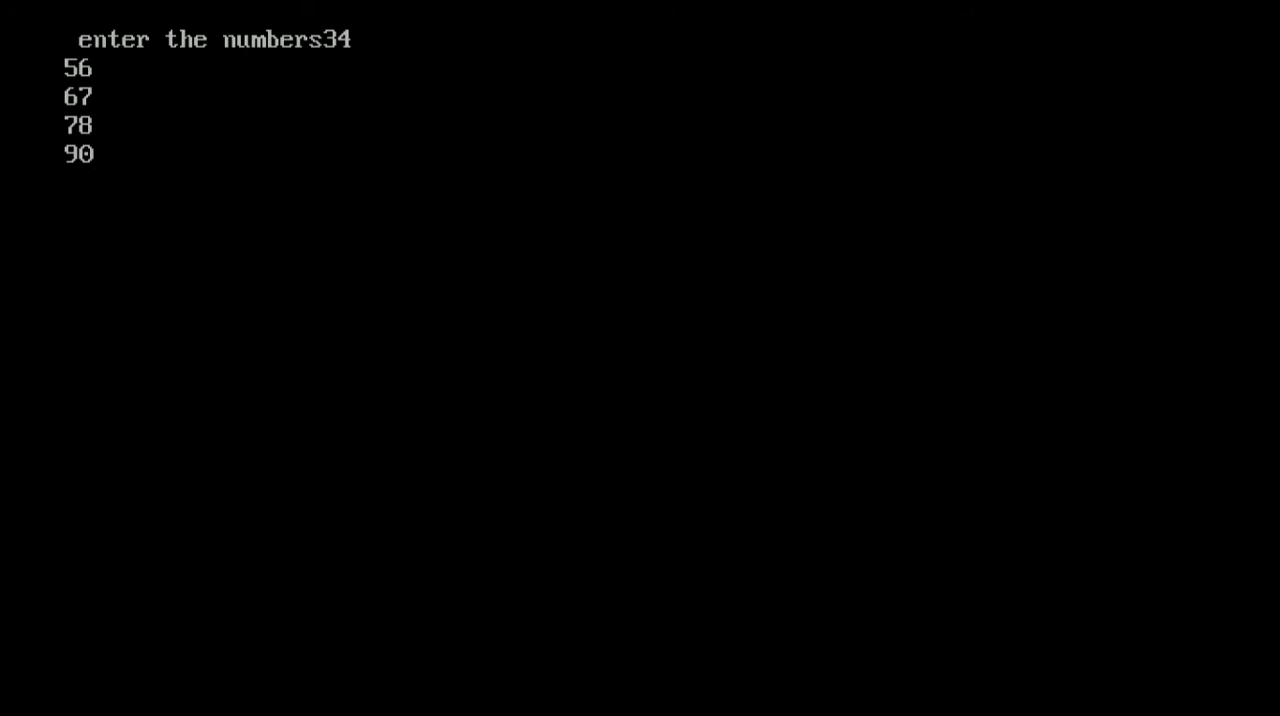
pyautogui.press('Return')
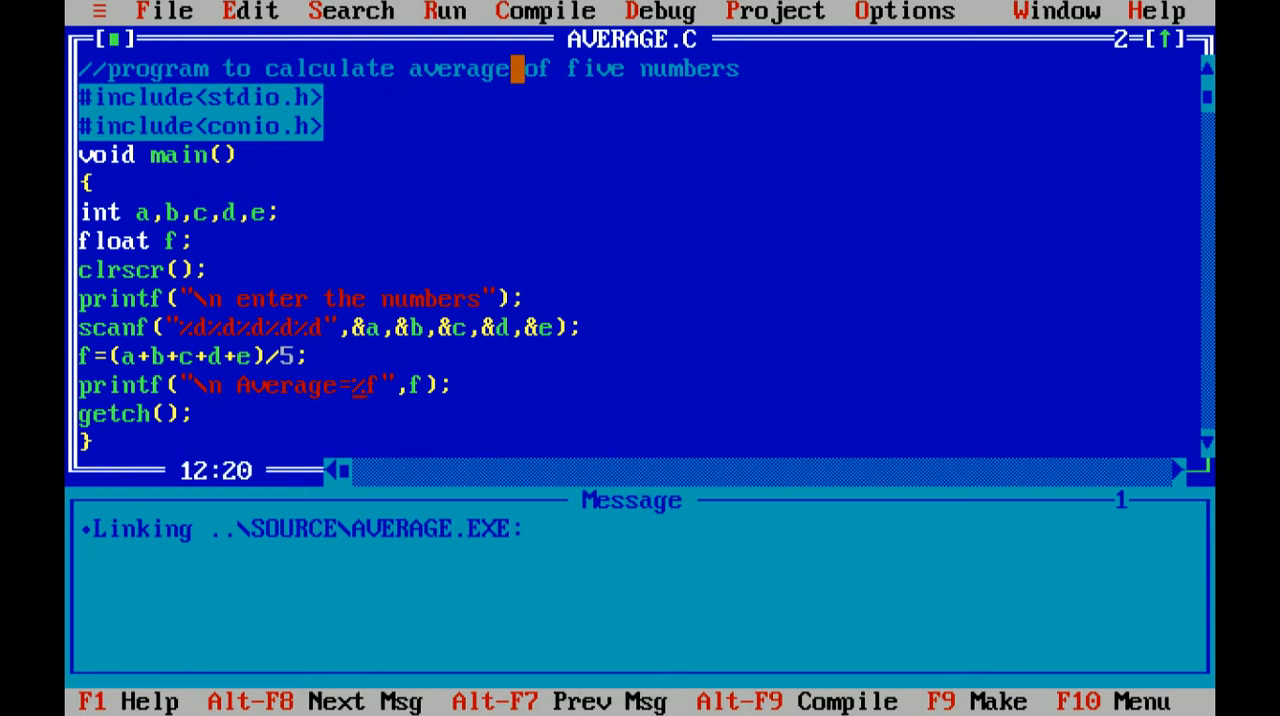
# - Change the Average printf format from %f to %.2f for two decimal places
pyautogui.write('.')
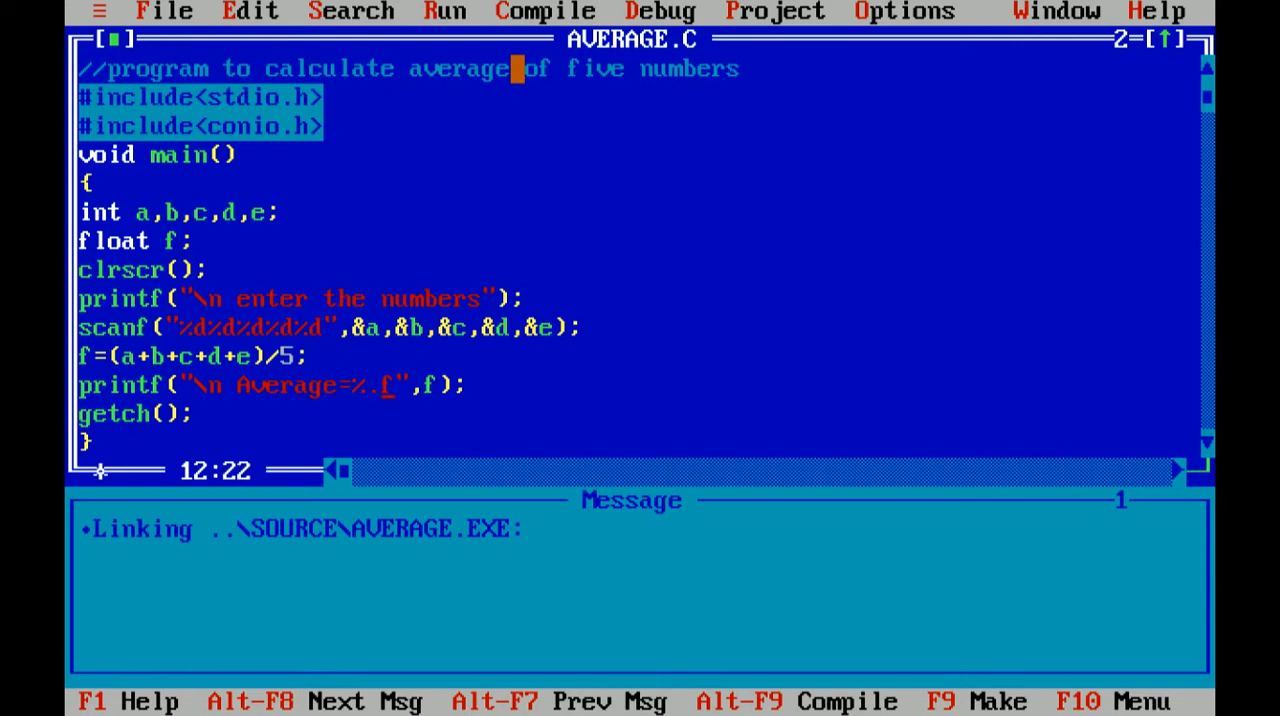
pyautogui.write('2')
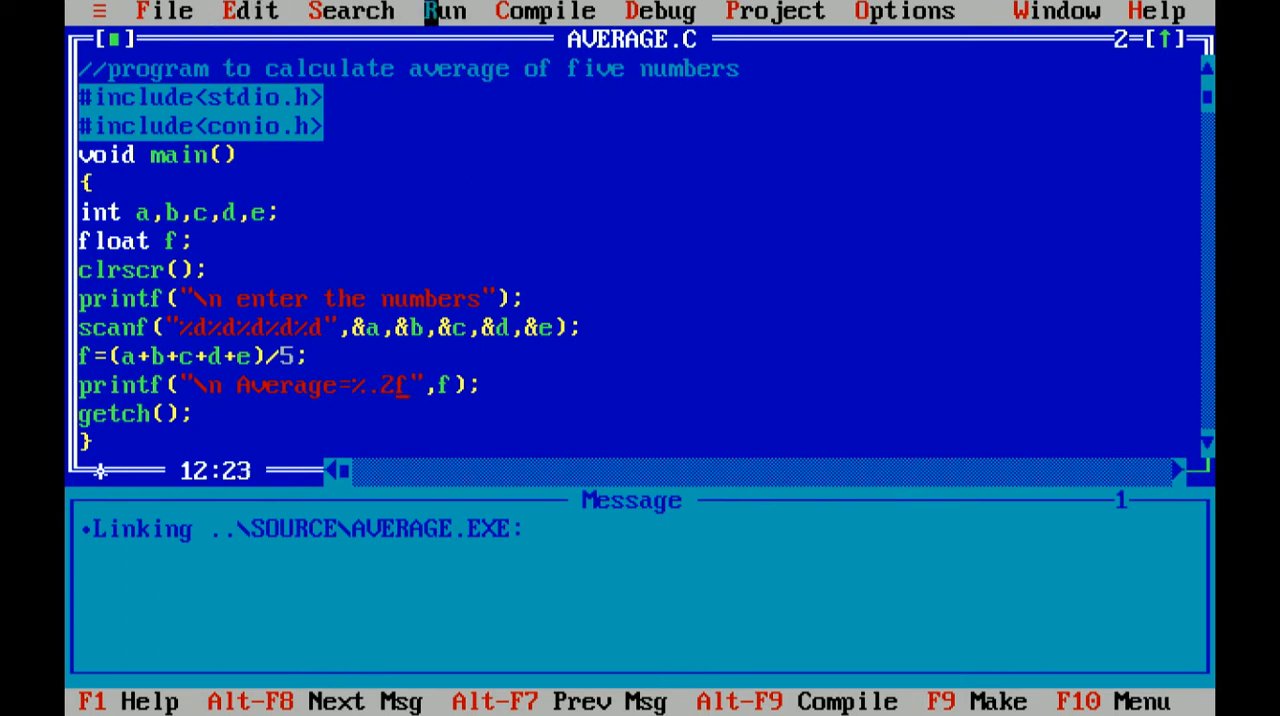
pyautogui.click(444, 12)
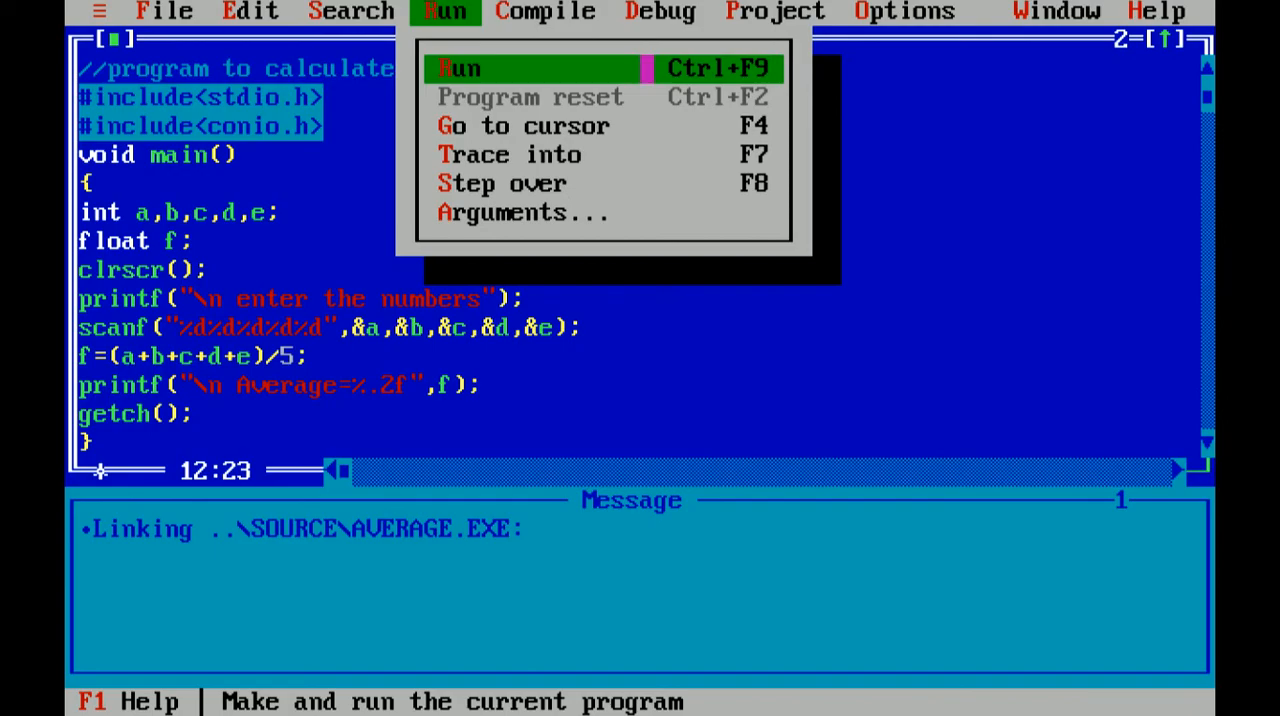
# - Rerun the program and enter 56, 67, 78, 54 and 56 at the prompt
pyautogui.click(460, 68)
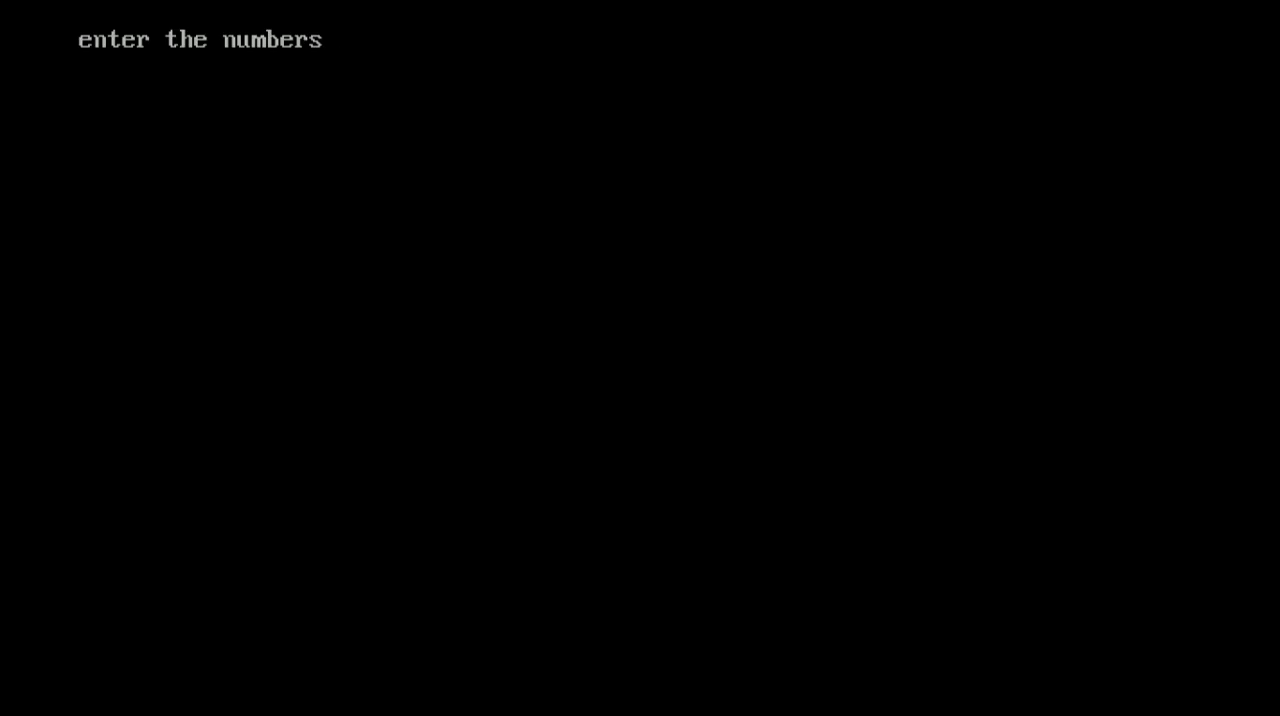
pyautogui.write('56')
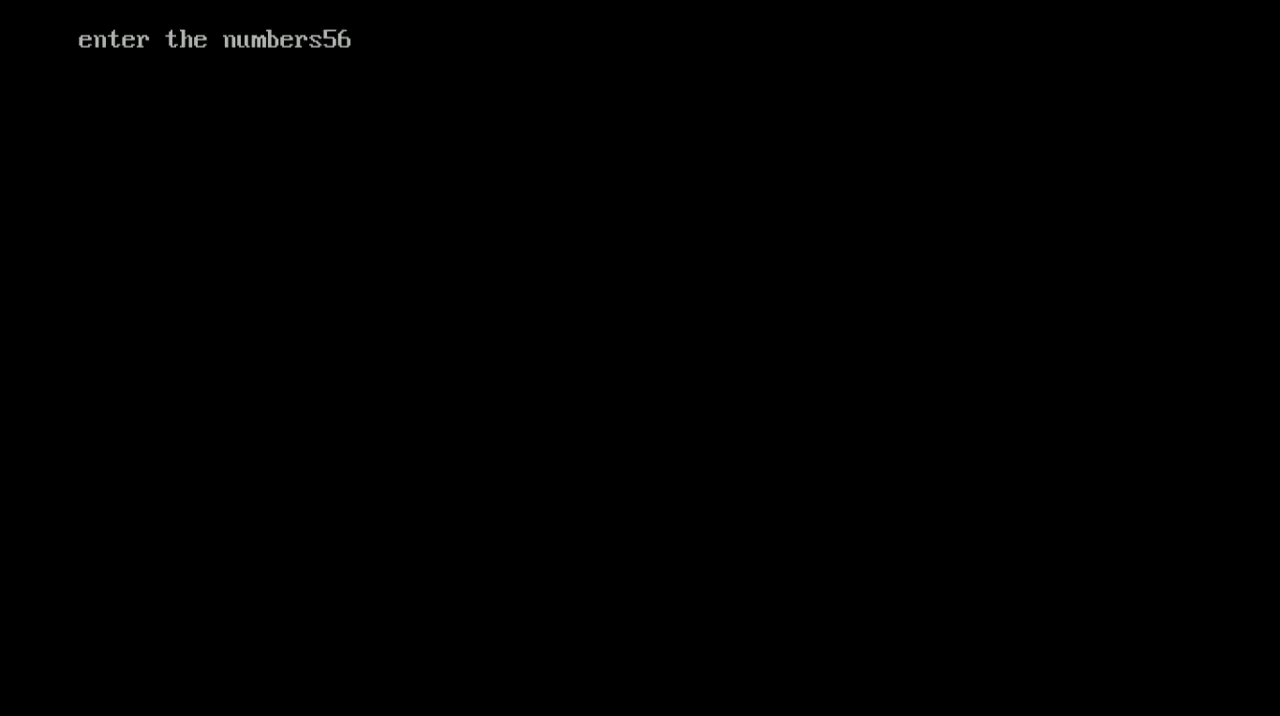
pyautogui.write('67')
pyautogui.write('78')
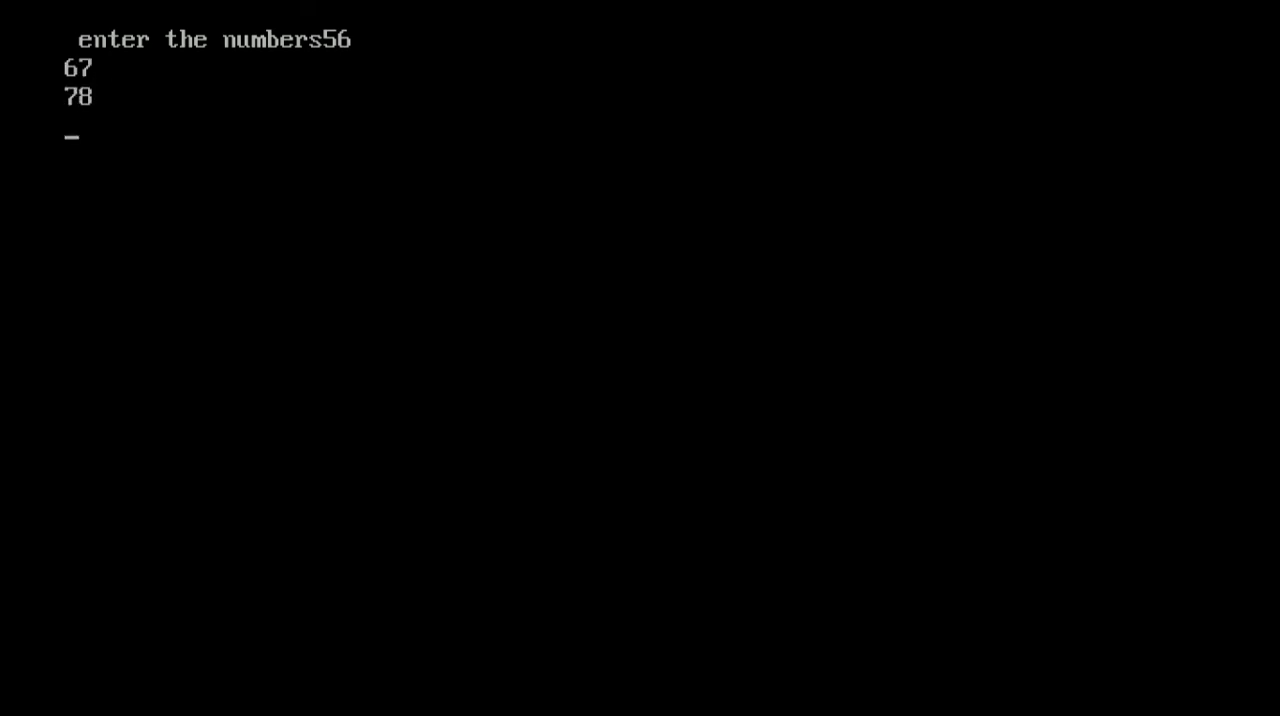
pyautogui.write('54')
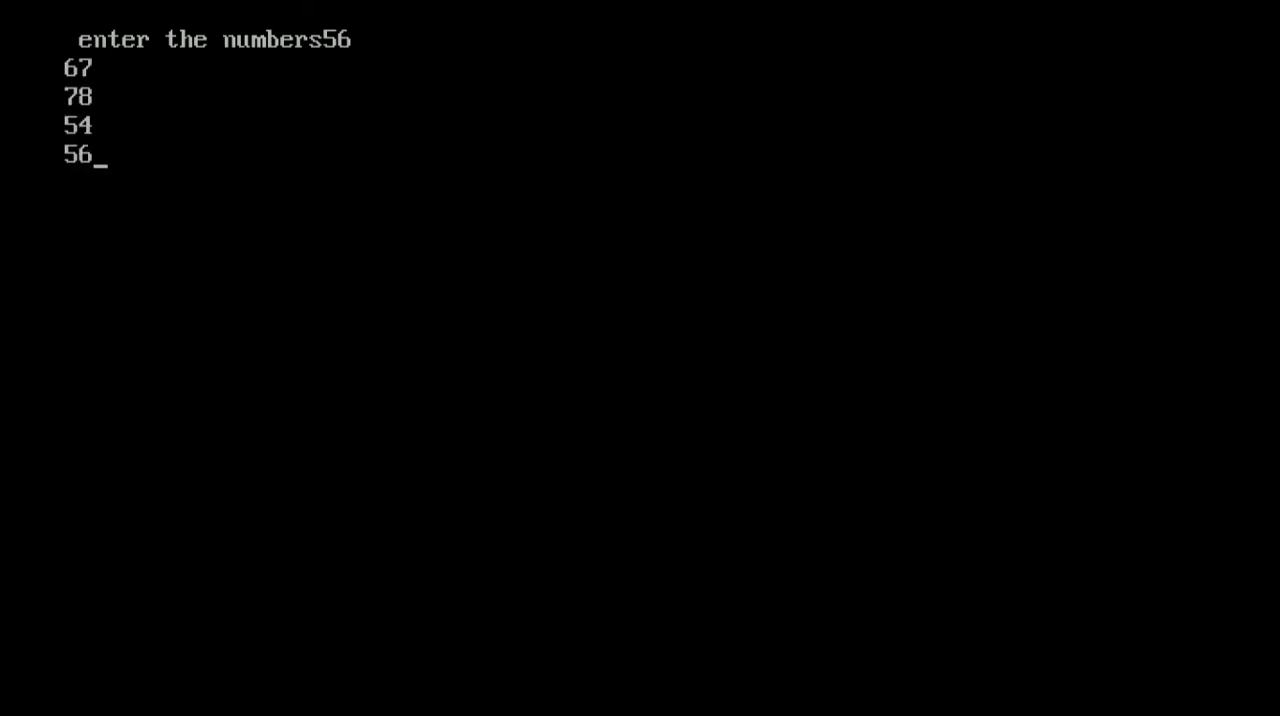